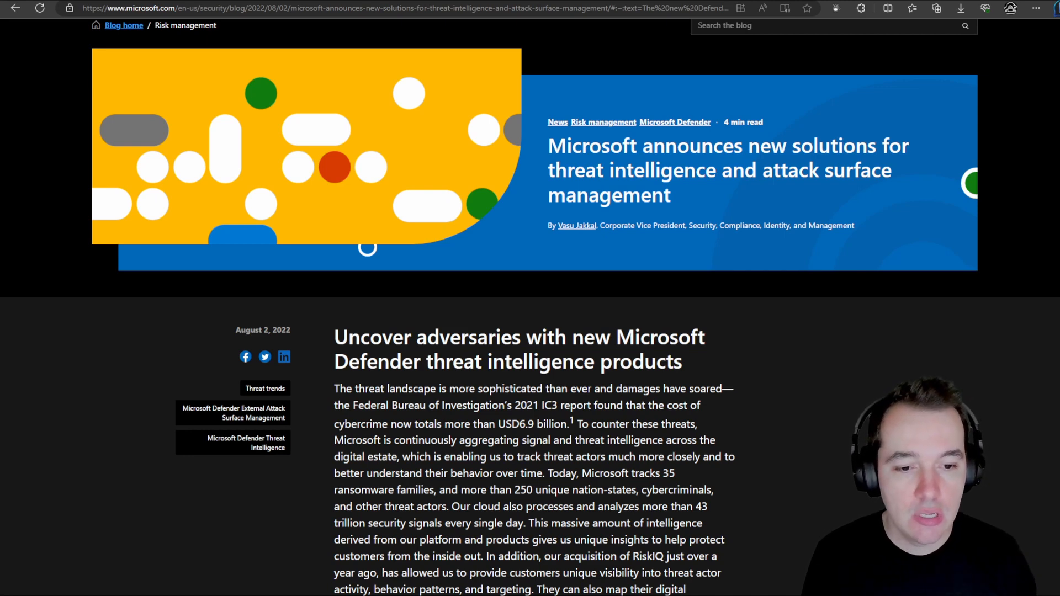
pyautogui.moveTo(851, 392)
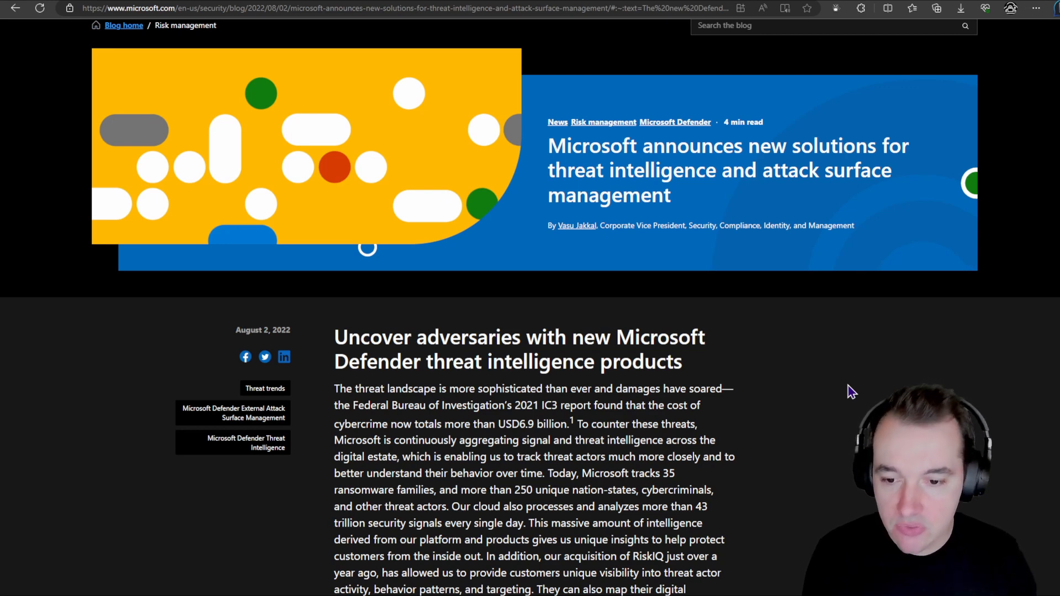
pyautogui.moveTo(866, 384)
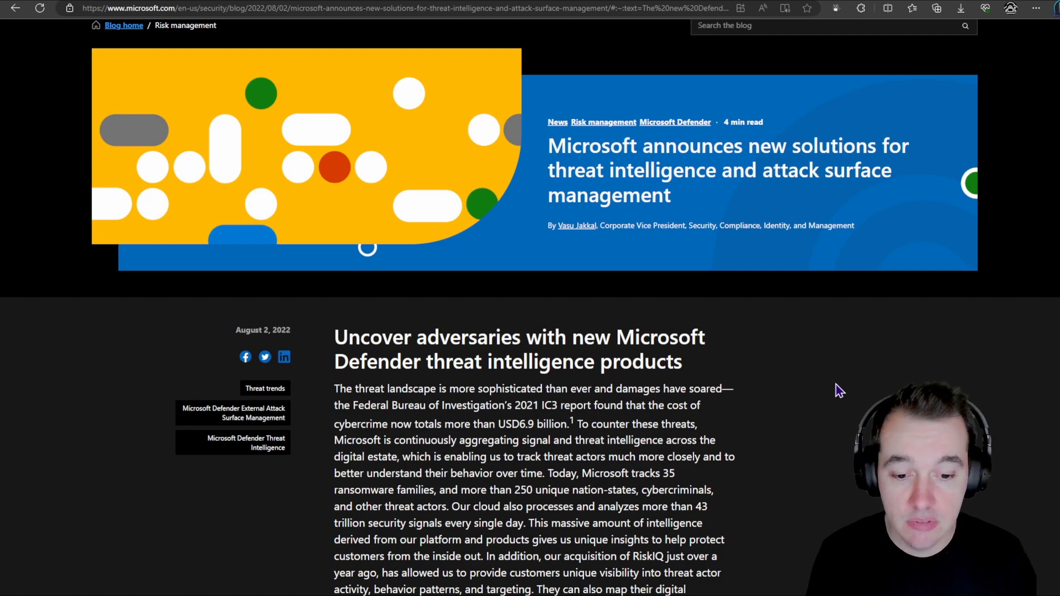
# Step: Read the Learn 'What is an external attack surface?' article down to its Learn more section
pyautogui.scroll(-3)
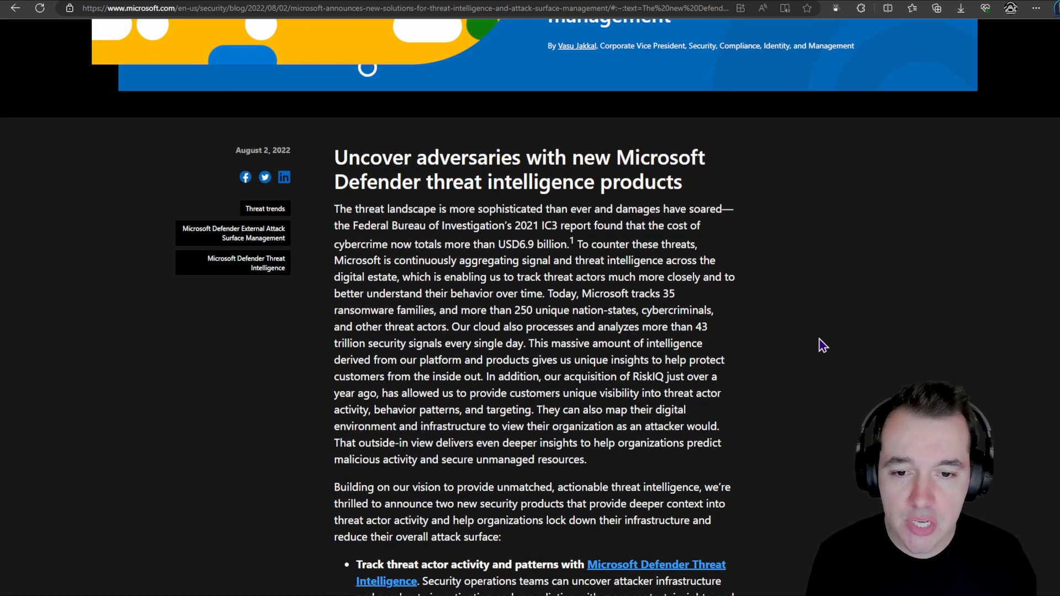
pyautogui.scroll(-3)
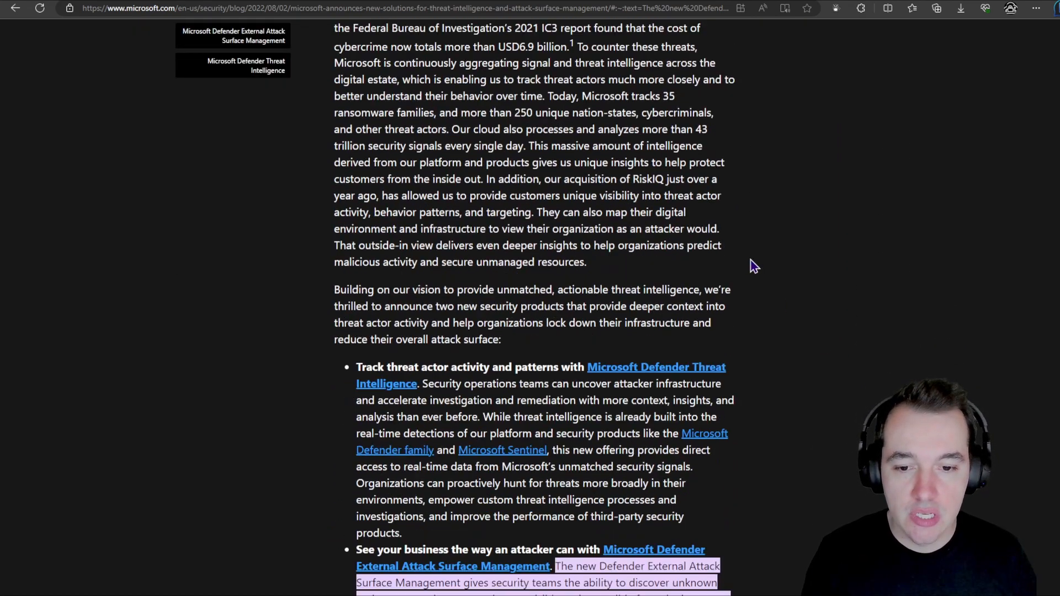
pyautogui.scroll(-3)
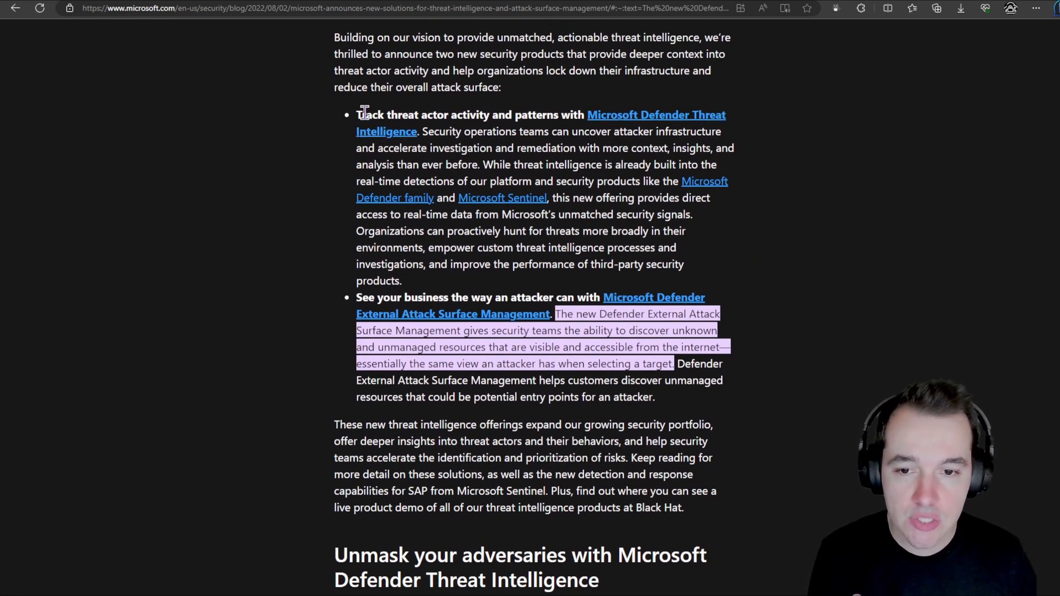
pyautogui.moveTo(356, 114); pyautogui.dragTo(418, 132)
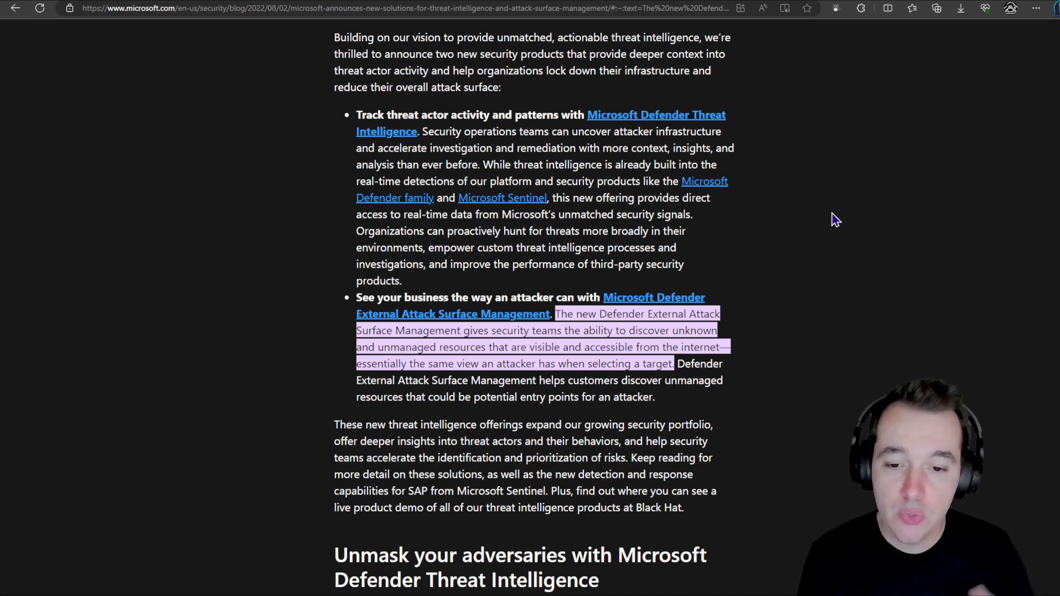
pyautogui.moveTo(705, 283)
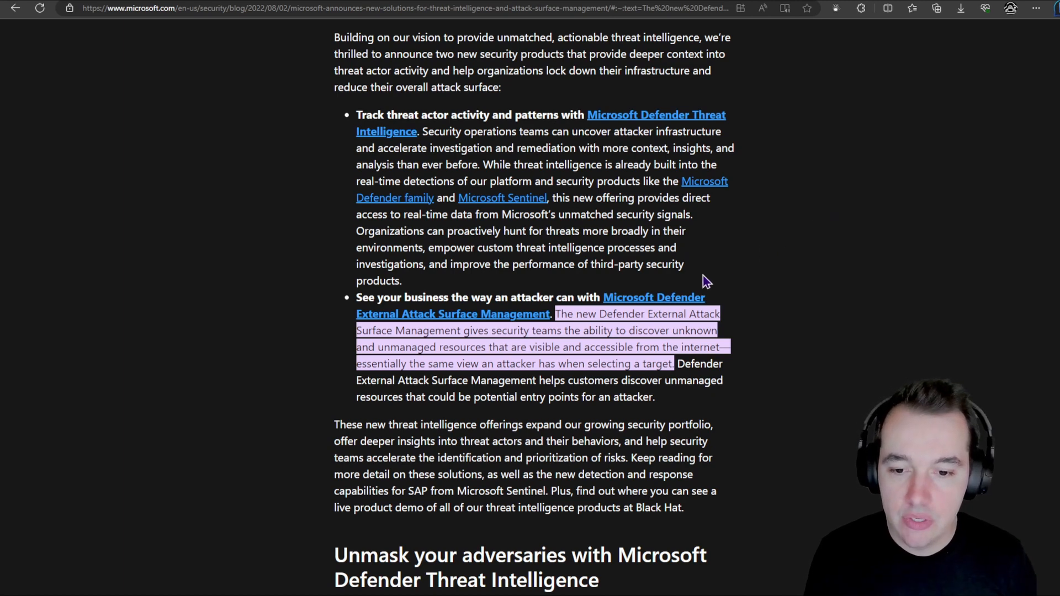
pyautogui.moveTo(464, 322)
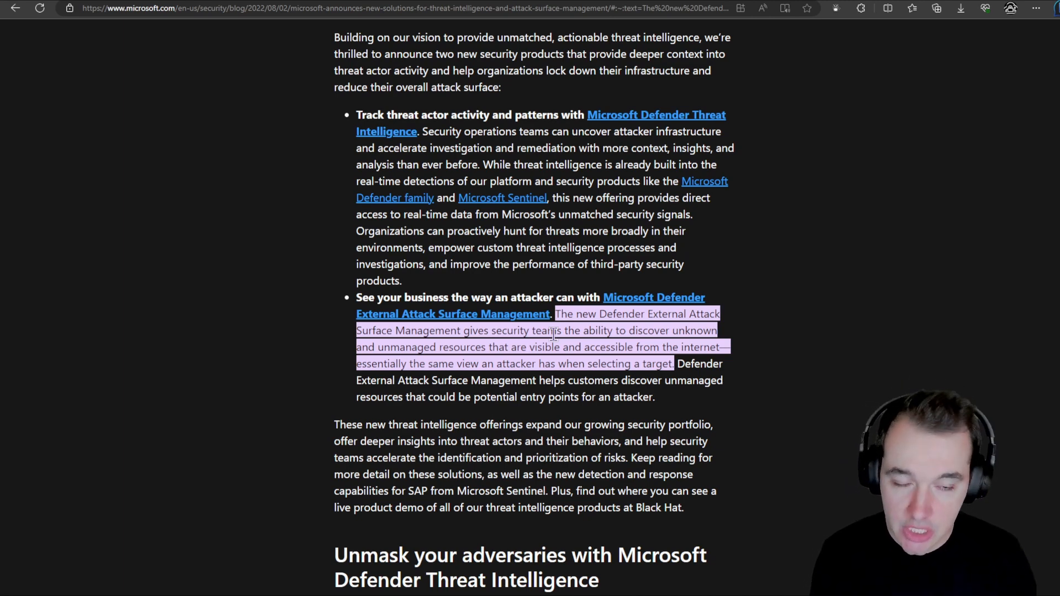
pyautogui.moveTo(282, 209)
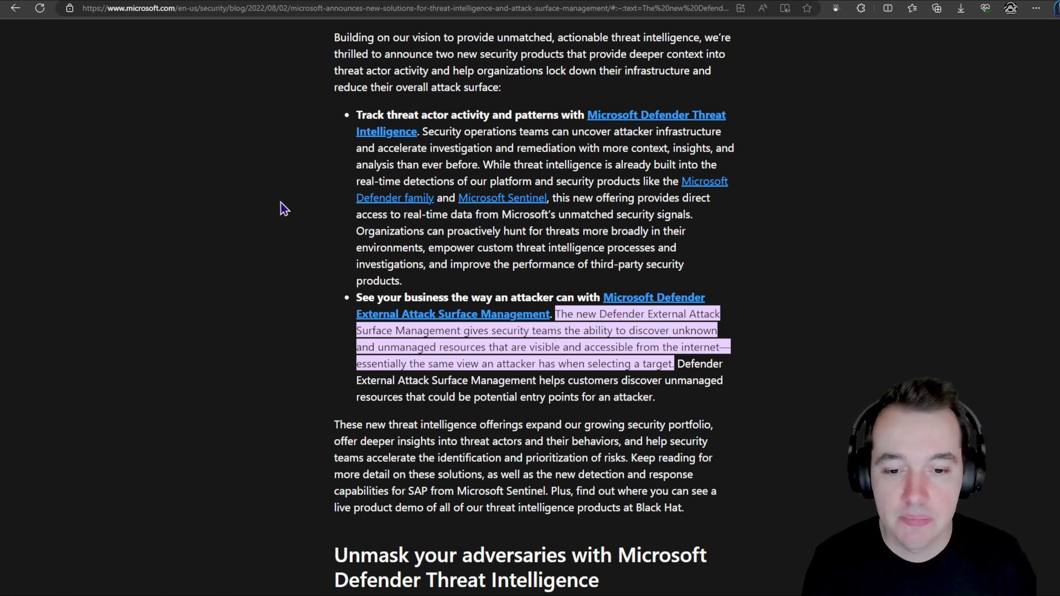
pyautogui.moveTo(264, 206)
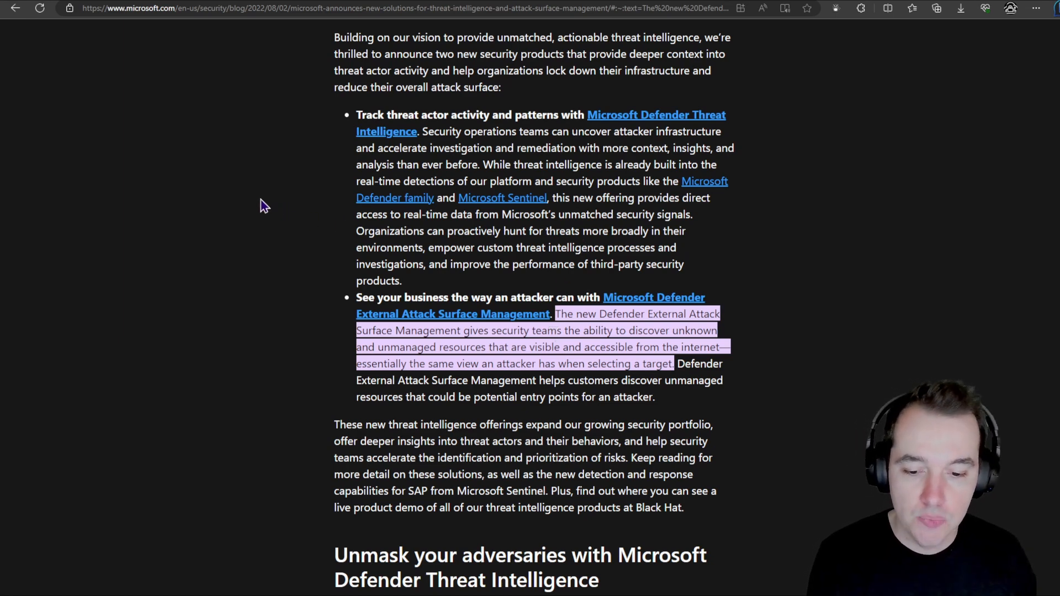
pyautogui.moveTo(208, 69)
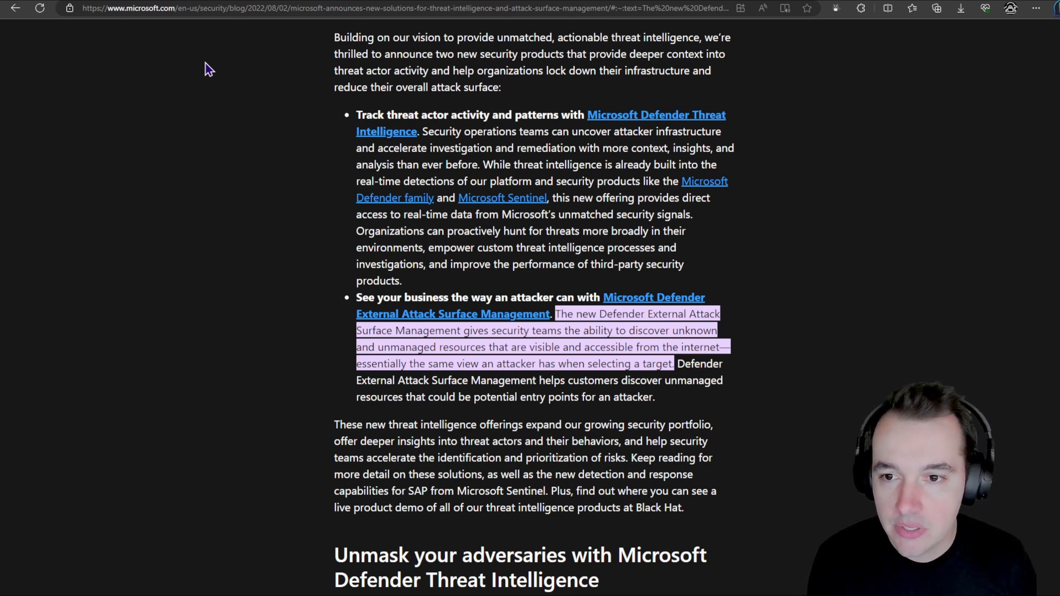
pyautogui.click(452, 313)
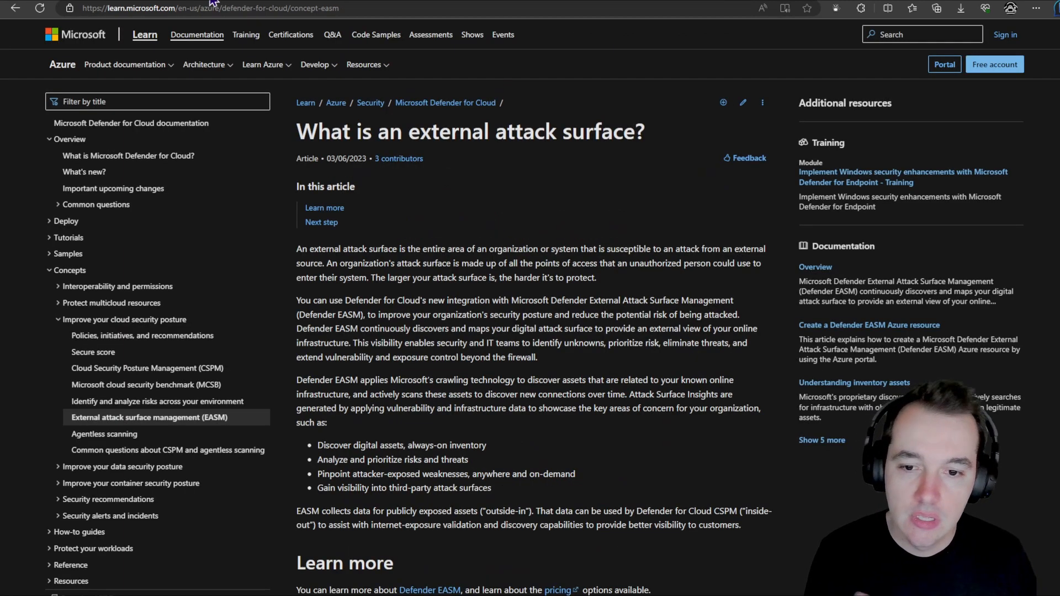
pyautogui.moveTo(471, 194)
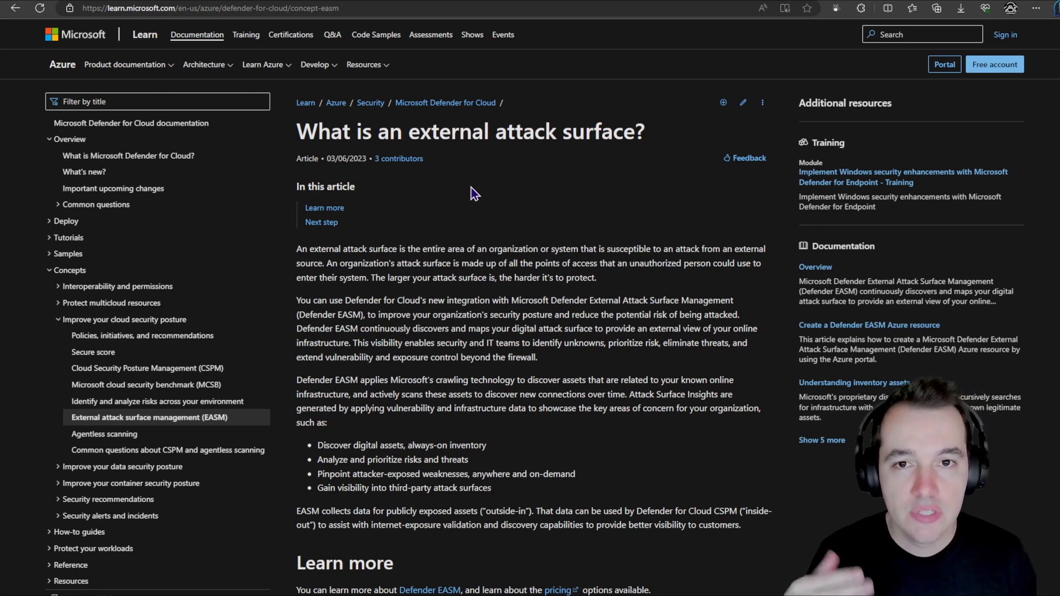
pyautogui.moveTo(531, 267)
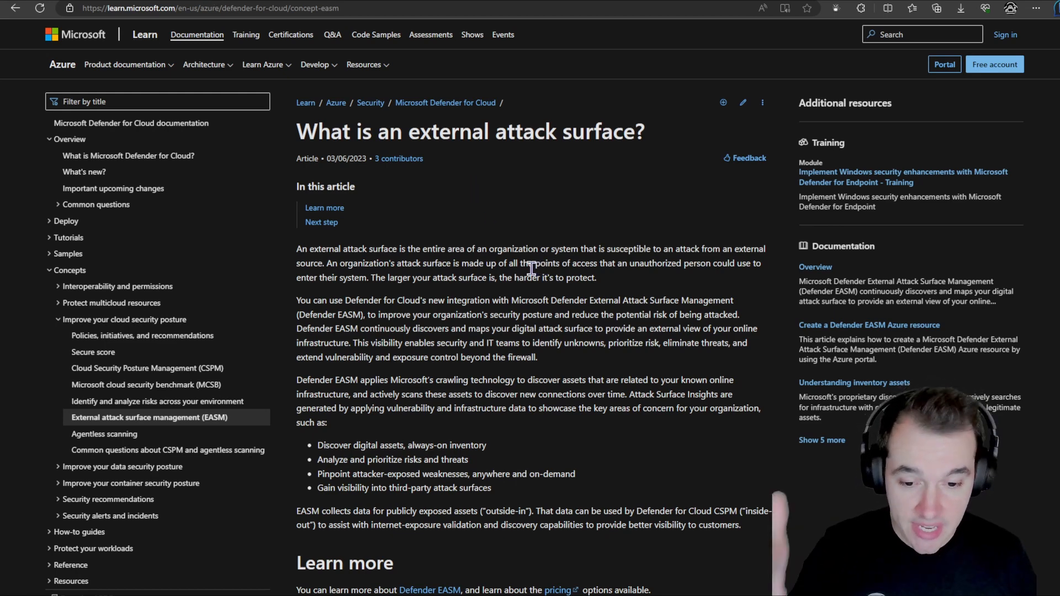
pyautogui.scroll(-3)
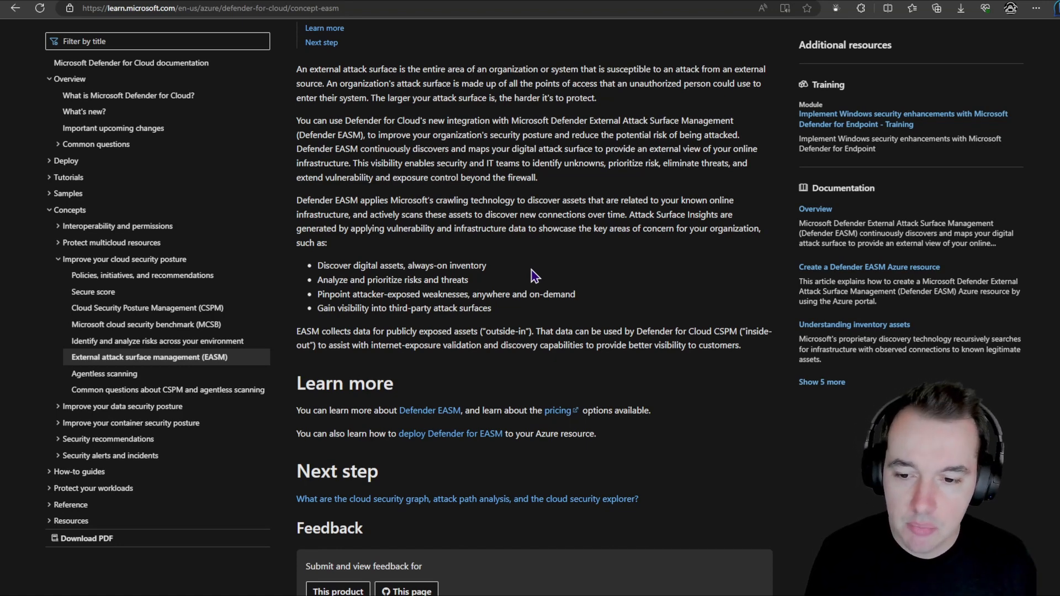
pyautogui.moveTo(521, 282)
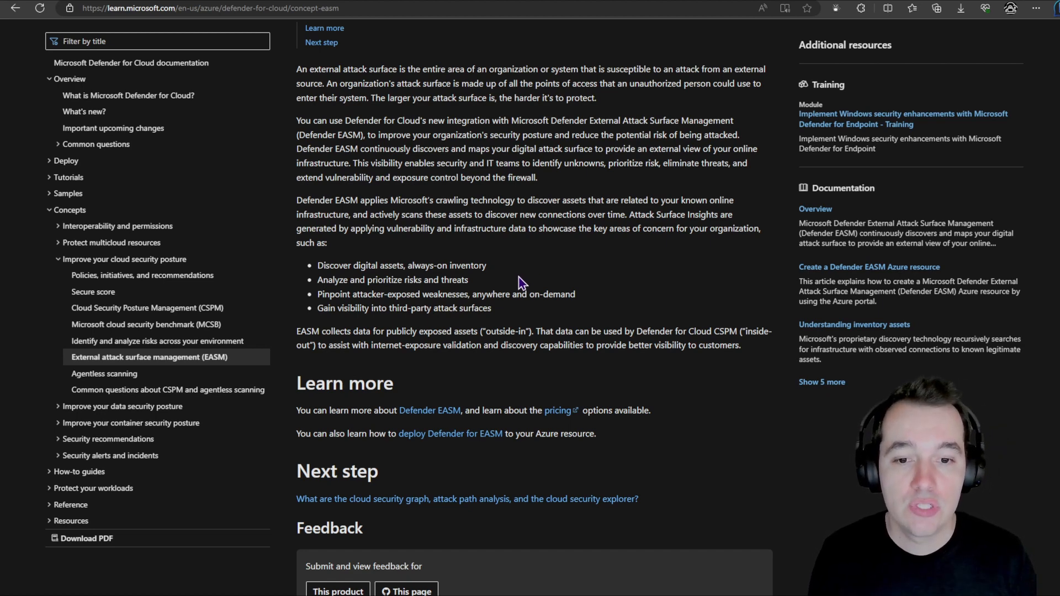
pyautogui.moveTo(474, 200)
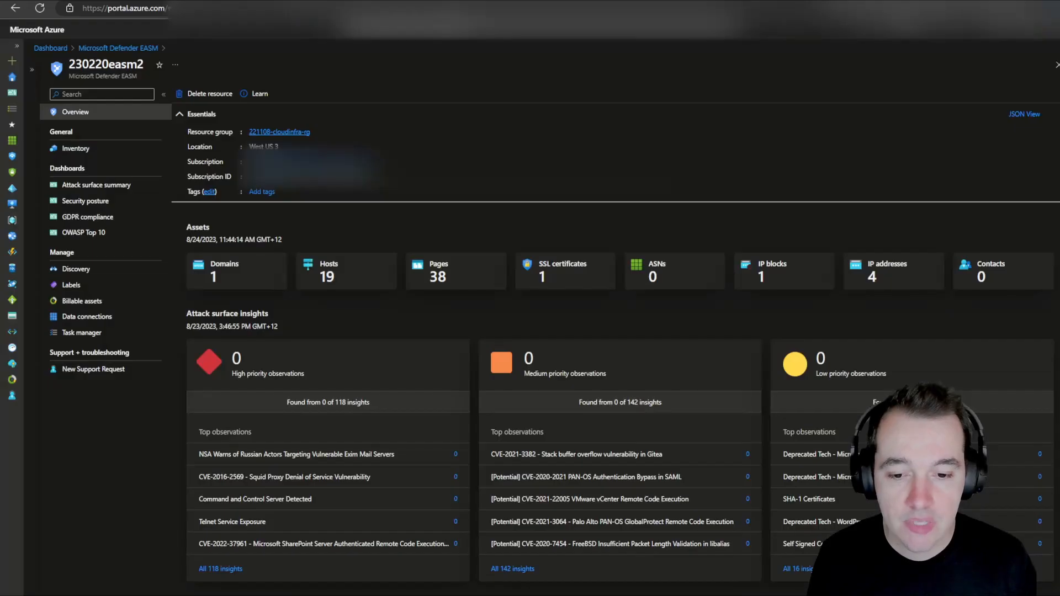
pyautogui.moveTo(452, 88)
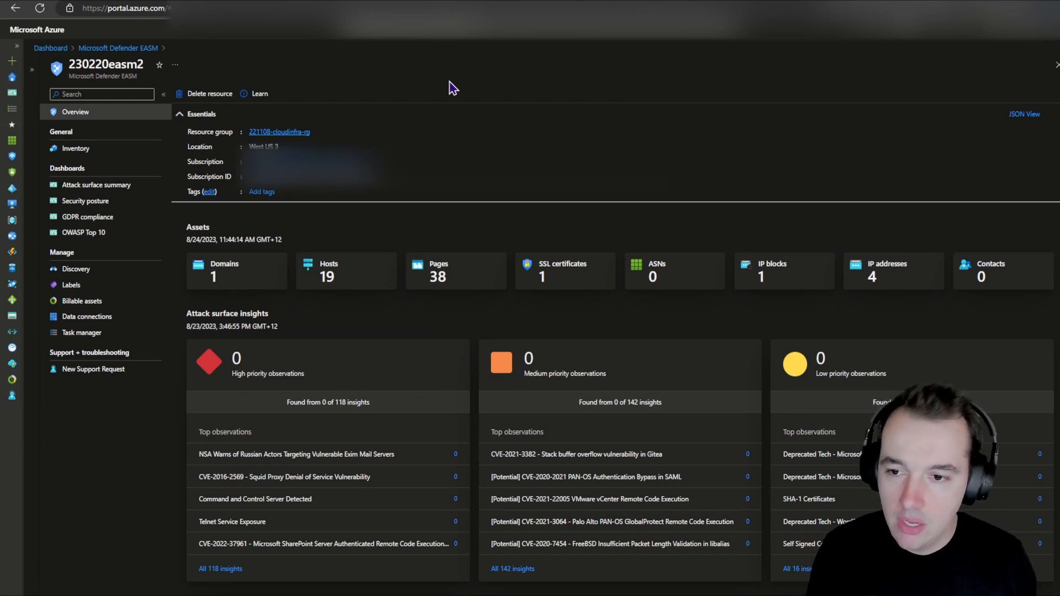
pyautogui.moveTo(457, 45)
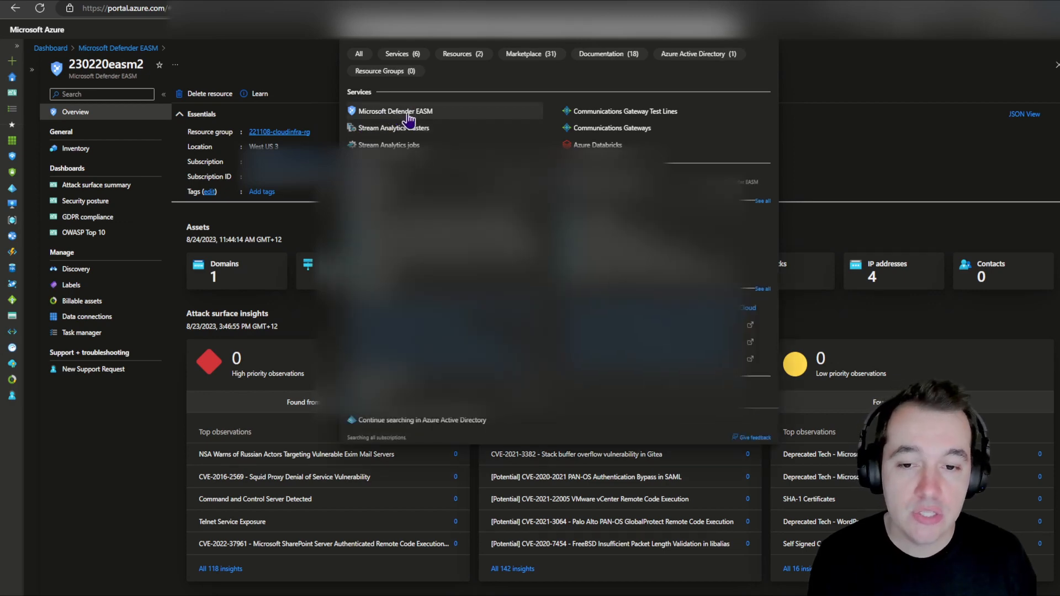
pyautogui.moveTo(305, 70)
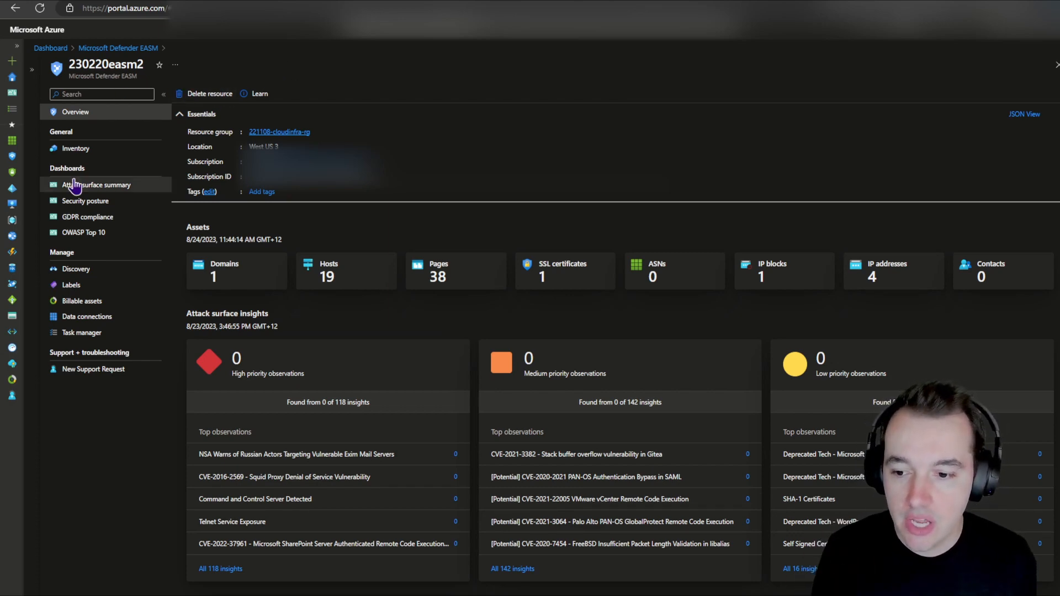
pyautogui.moveTo(76, 274)
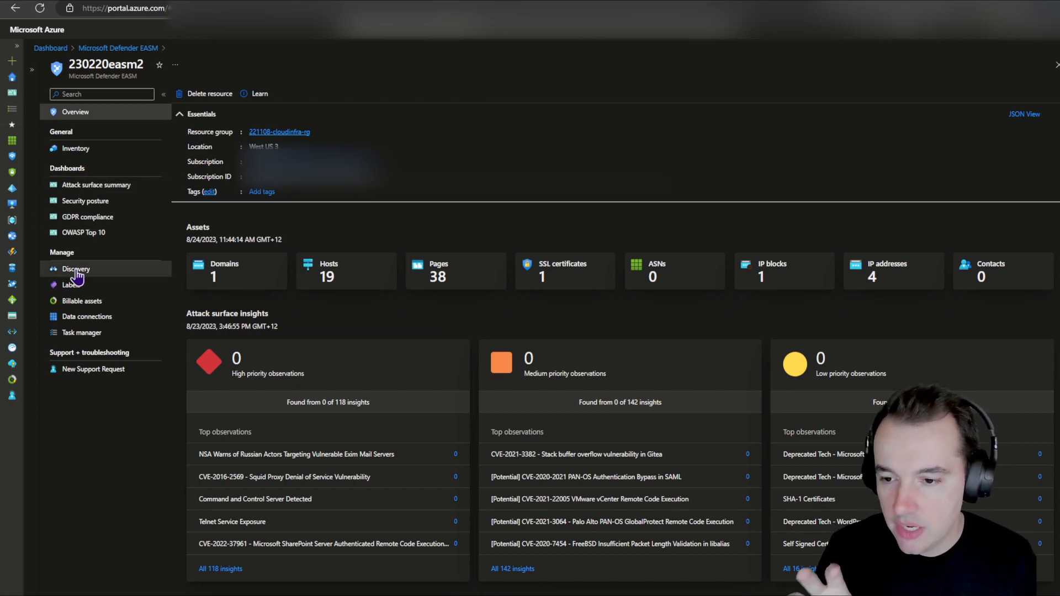
# Step: Show Discovery for 230220easm2, listing the 230220easm2 seeds and Contoso groups
pyautogui.click(76, 269)
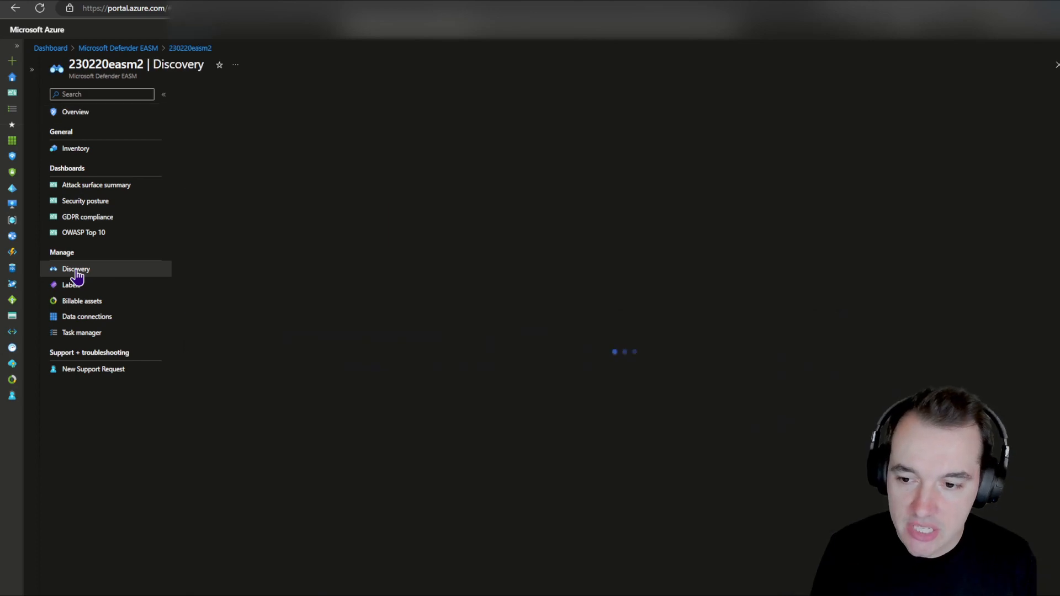
pyautogui.click(76, 268)
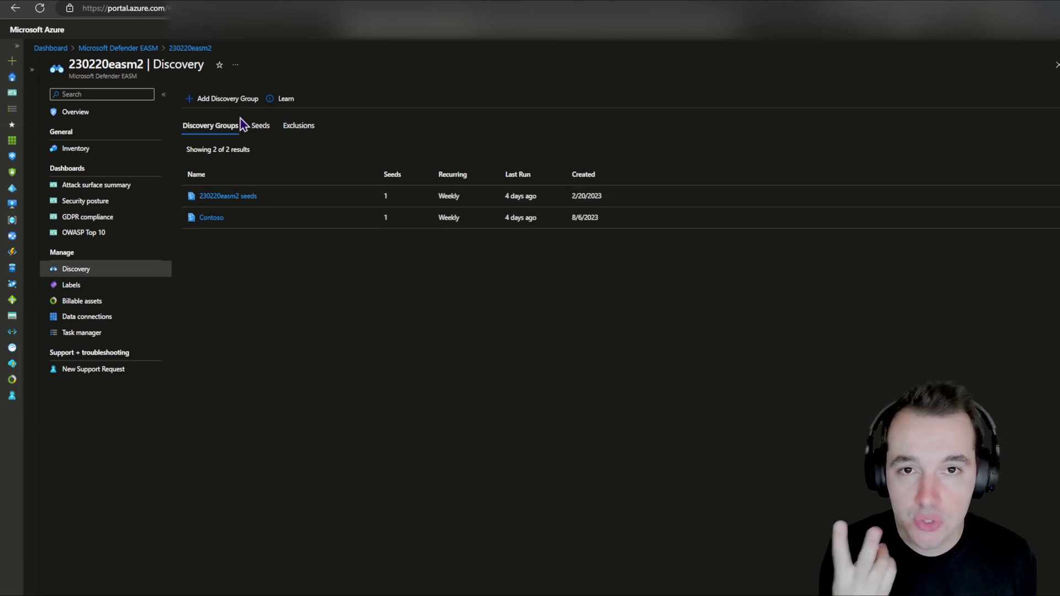
pyautogui.moveTo(252, 156)
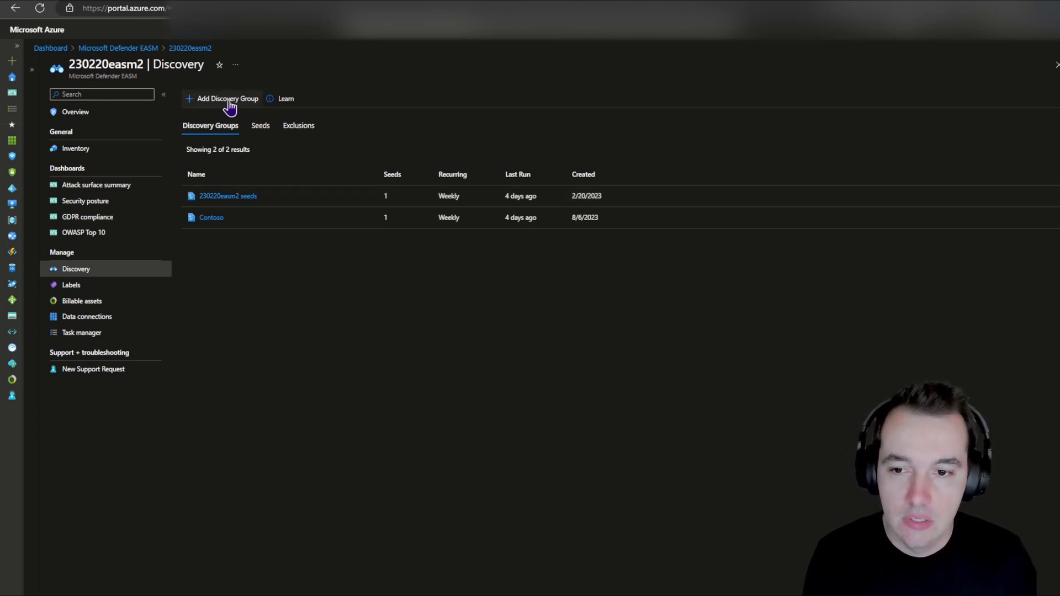
# Step: Start a new discovery group named 'Discovery group' and choose its recurring frequency
pyautogui.click(225, 99)
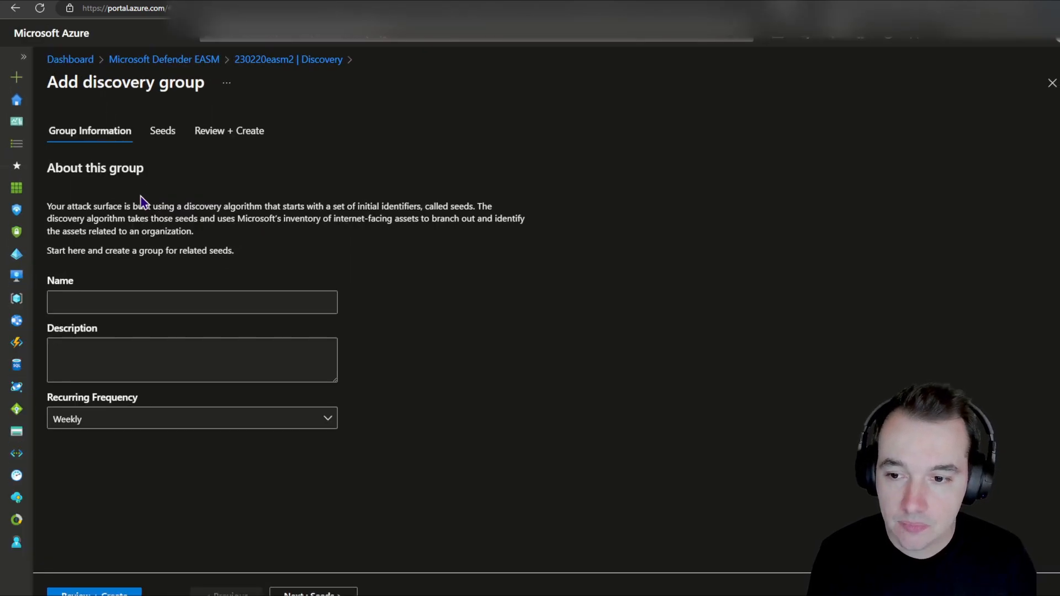
pyautogui.click(192, 302)
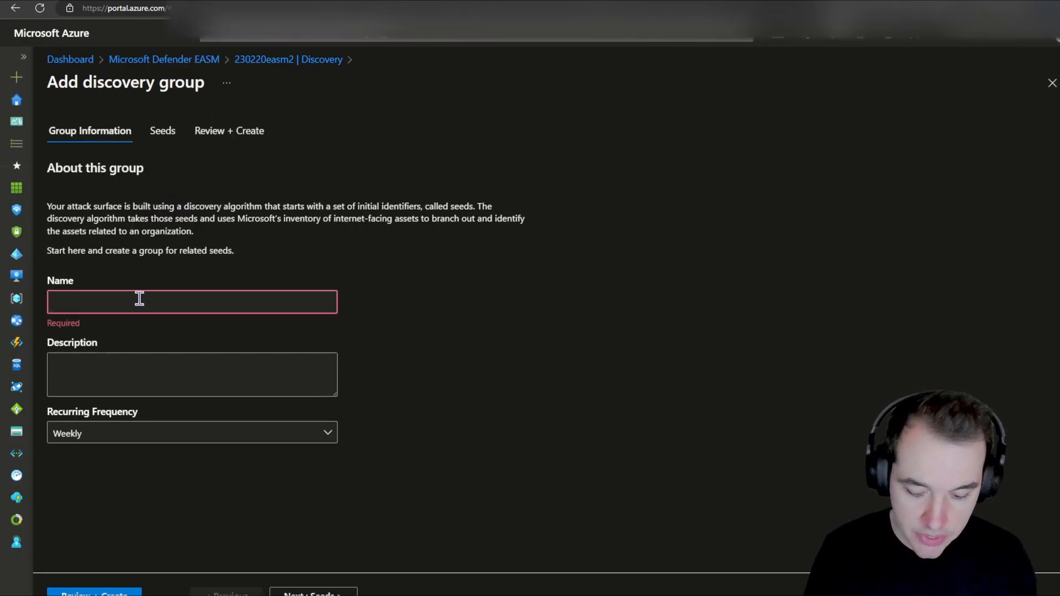
pyautogui.write('Discovery group')
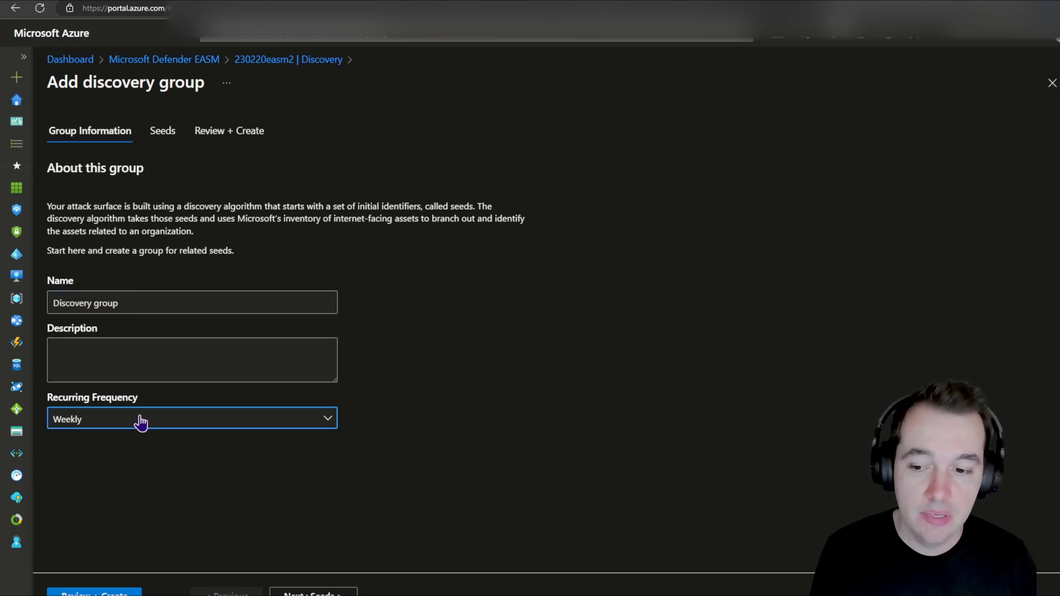
pyautogui.click(191, 418)
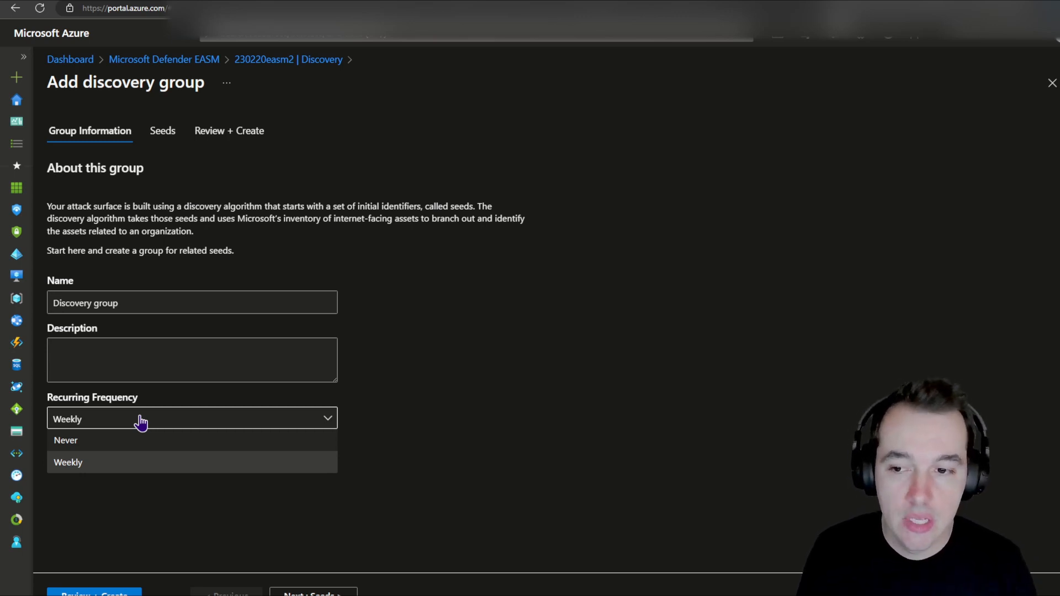
pyautogui.moveTo(370, 416)
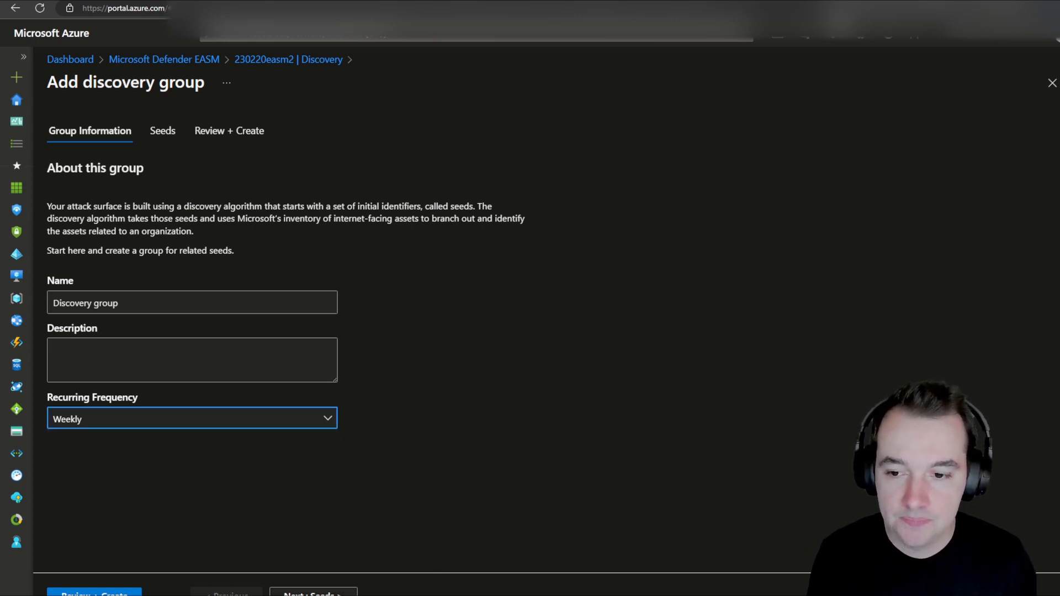
# Step: Move to the Seeds step and focus the Organization names and Domains to include fields
pyautogui.click(162, 130)
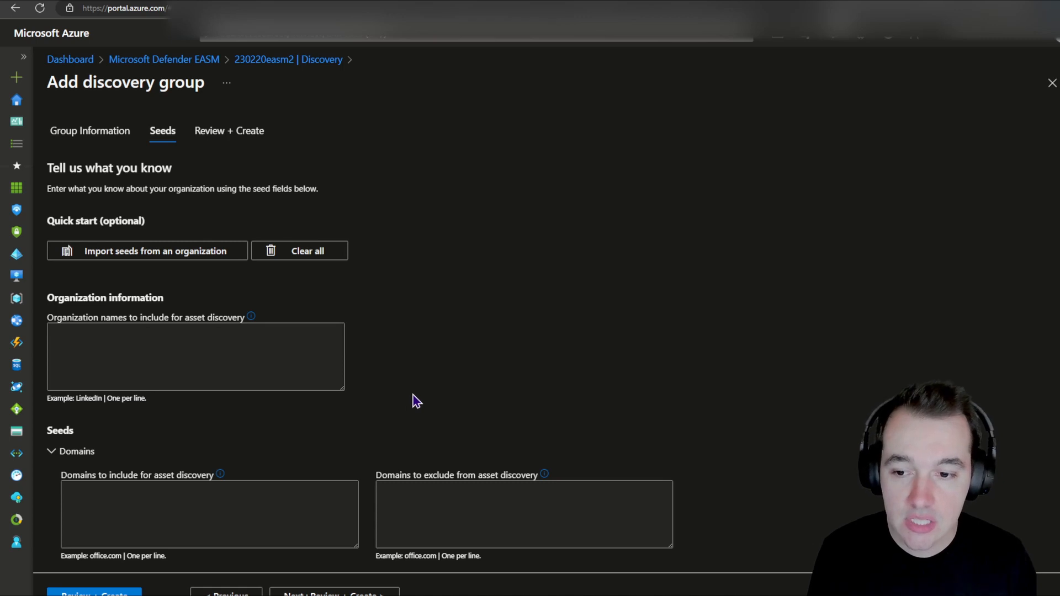
pyautogui.scroll(-3)
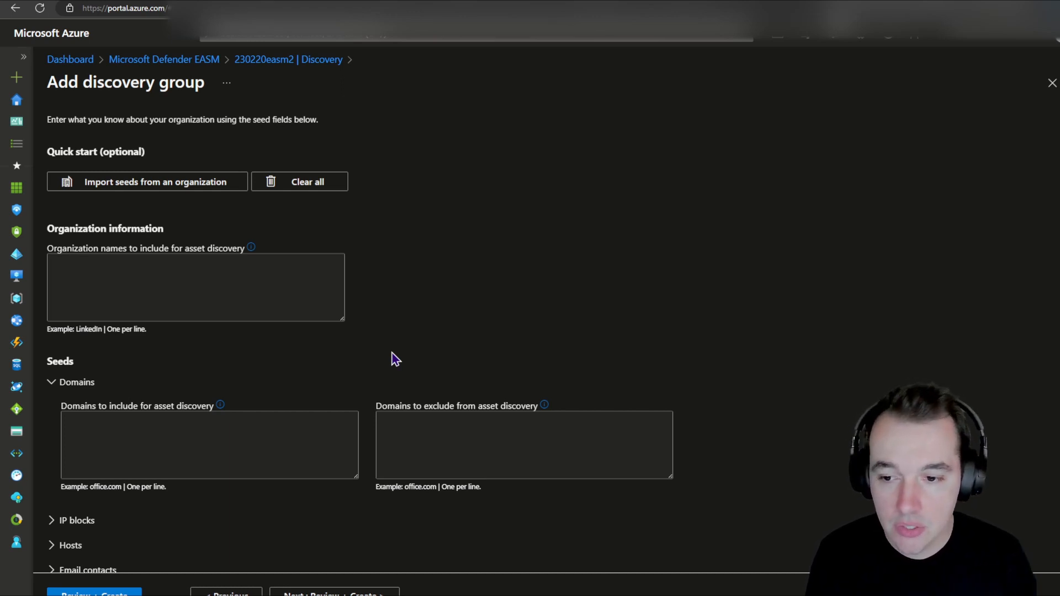
pyautogui.click(196, 286)
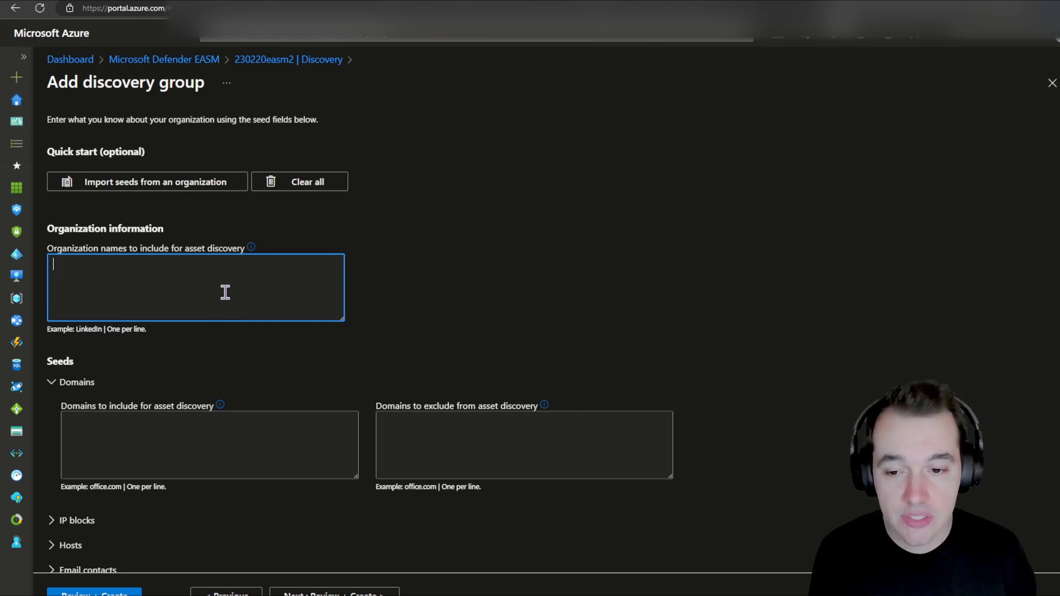
pyautogui.scroll(-3)
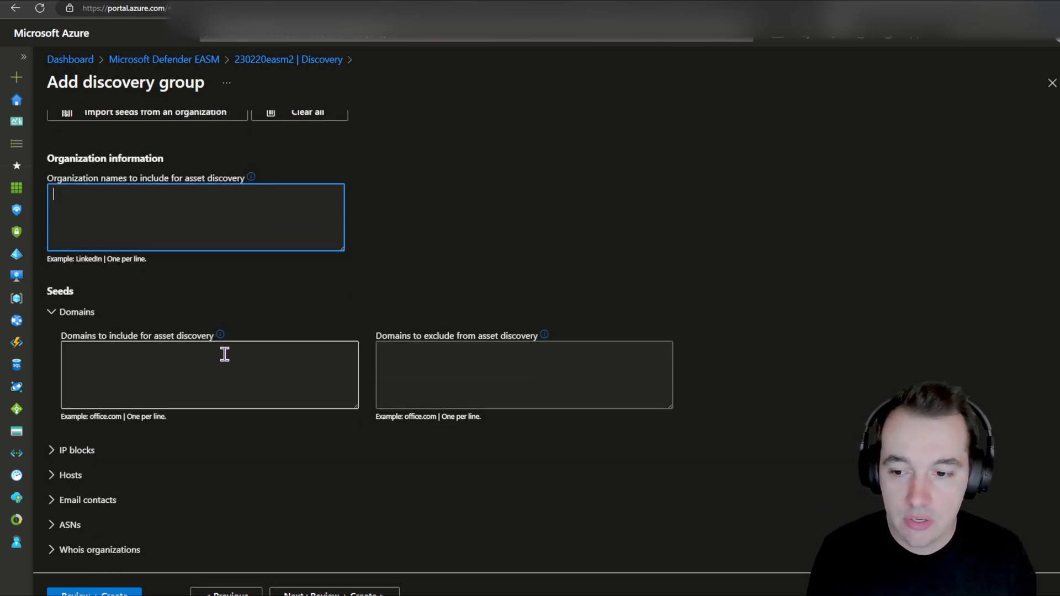
pyautogui.click(209, 375)
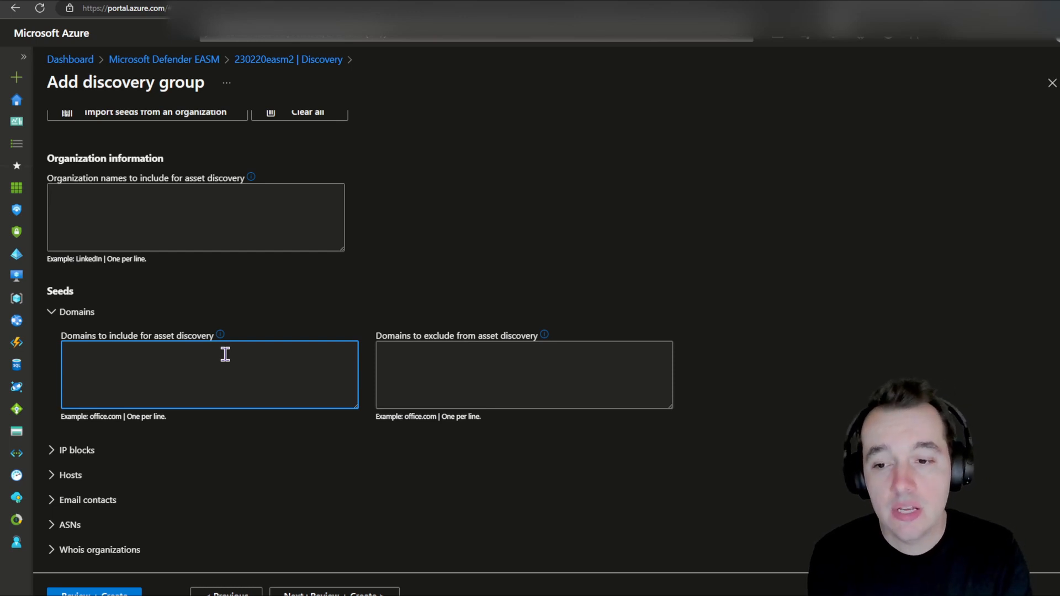
# Step: Enter cloudnsec.com as a domain to include in discovery
pyautogui.click(210, 376)
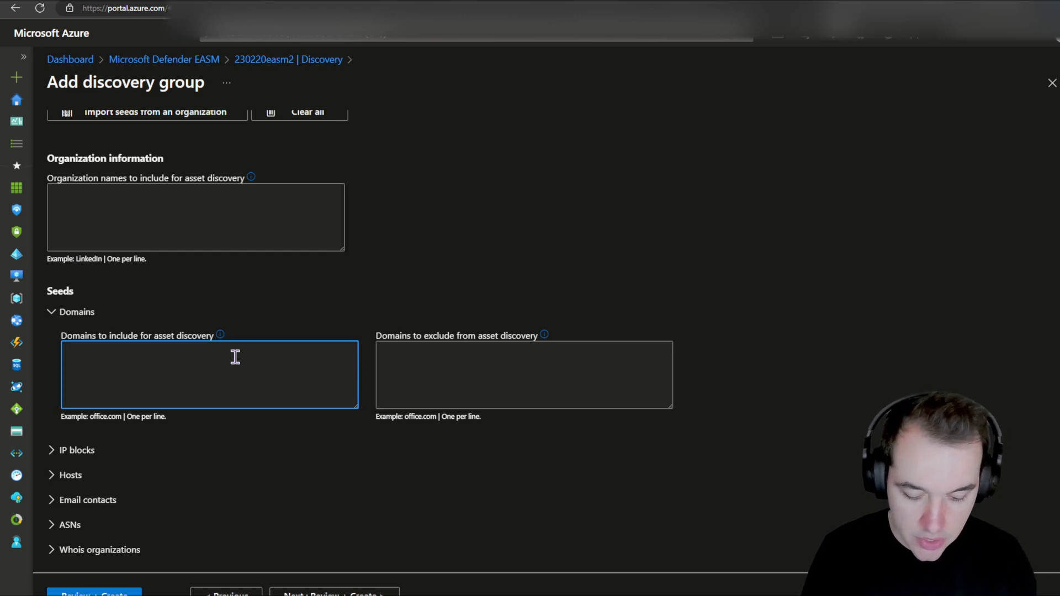
pyautogui.write('cloudnsec.')
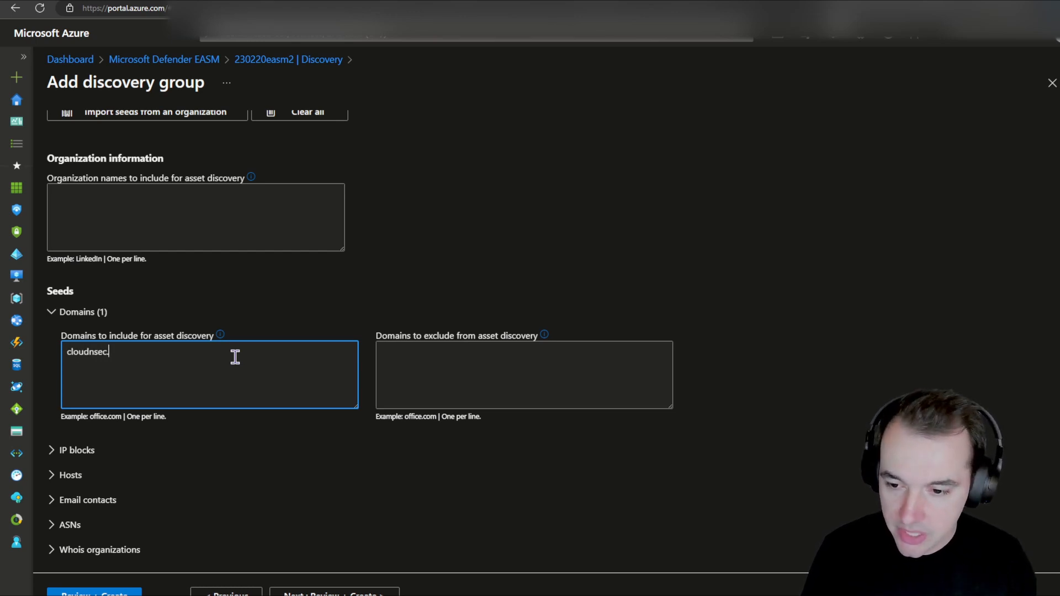
pyautogui.write('com')
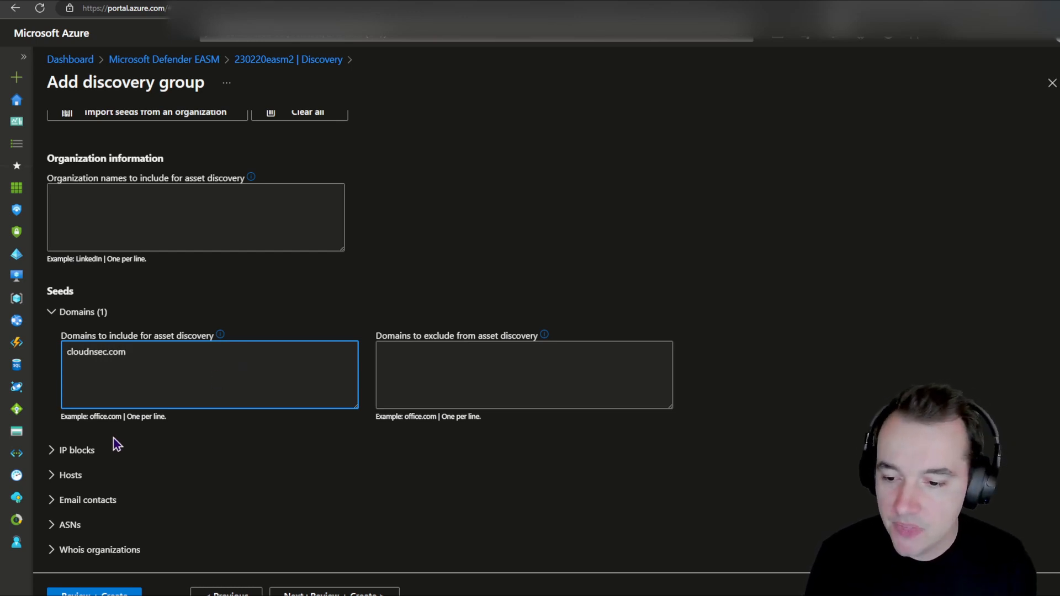
pyautogui.click(75, 449)
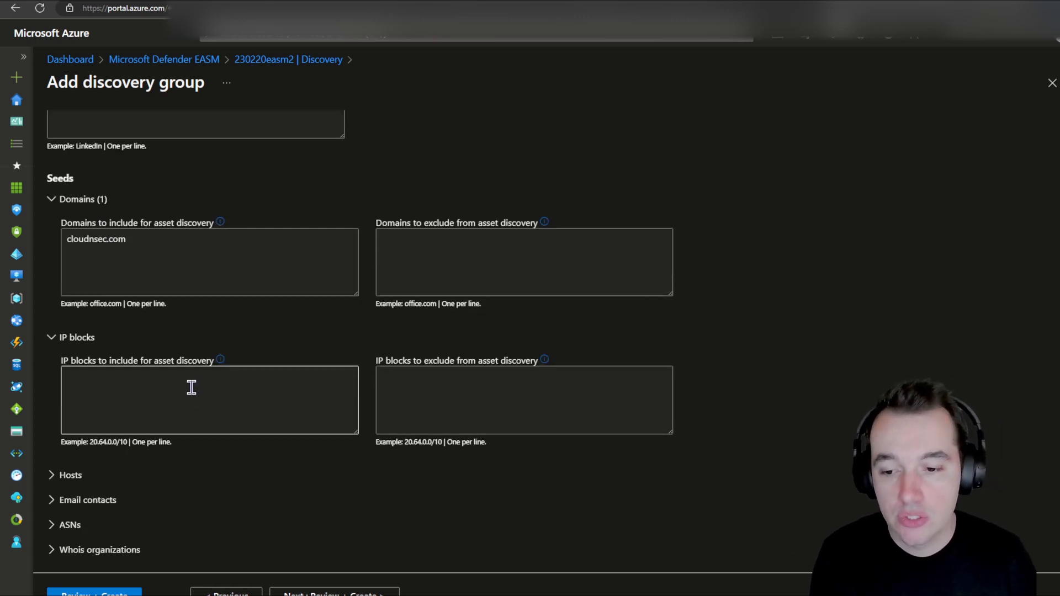
pyautogui.click(69, 475)
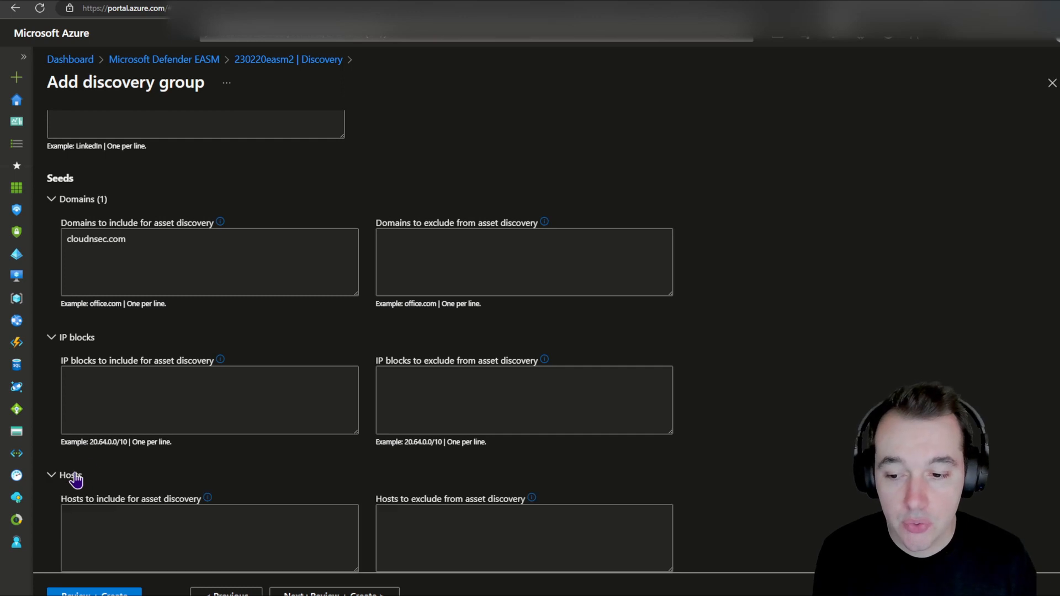
pyautogui.scroll(-3)
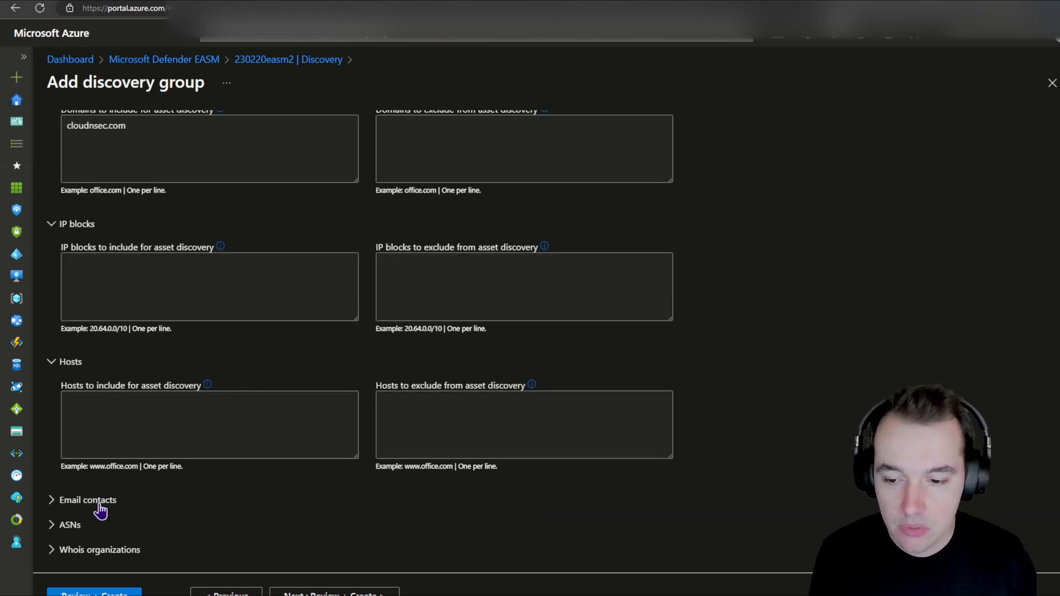
pyautogui.doubleClick(114, 466)
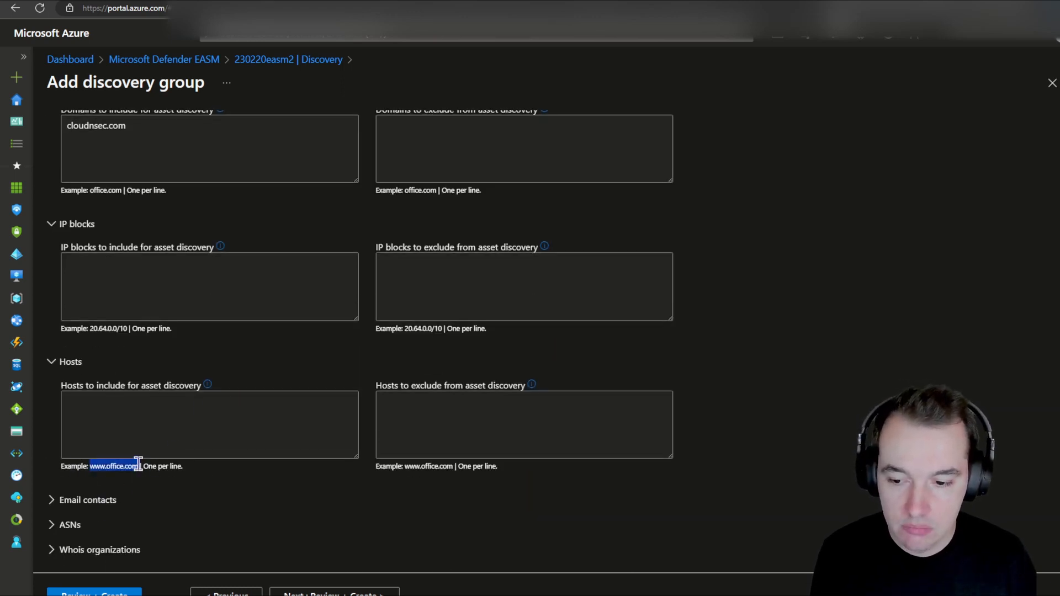
pyautogui.click(87, 499)
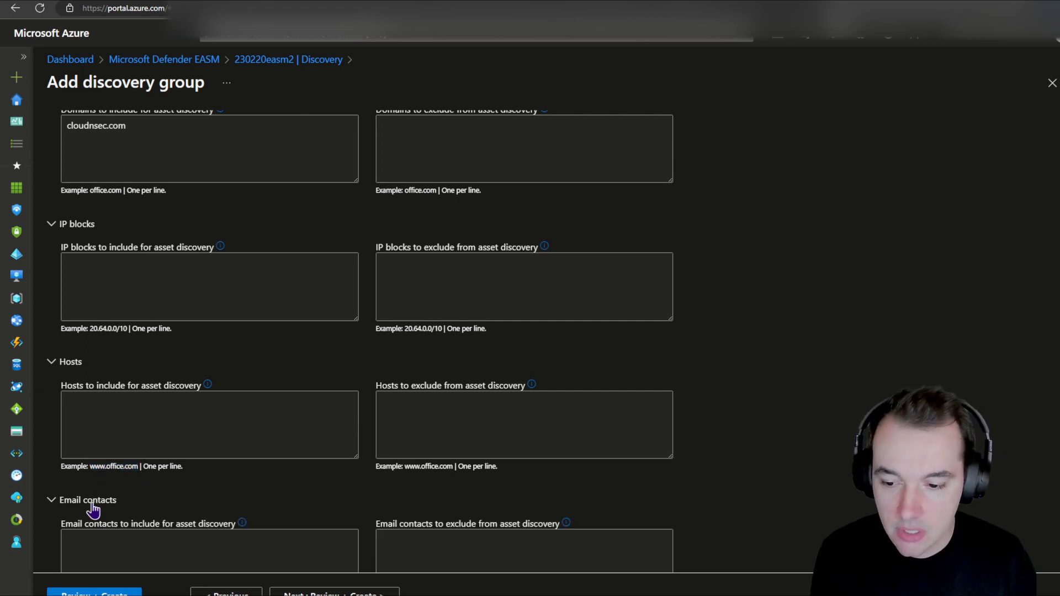
pyautogui.scroll(-3)
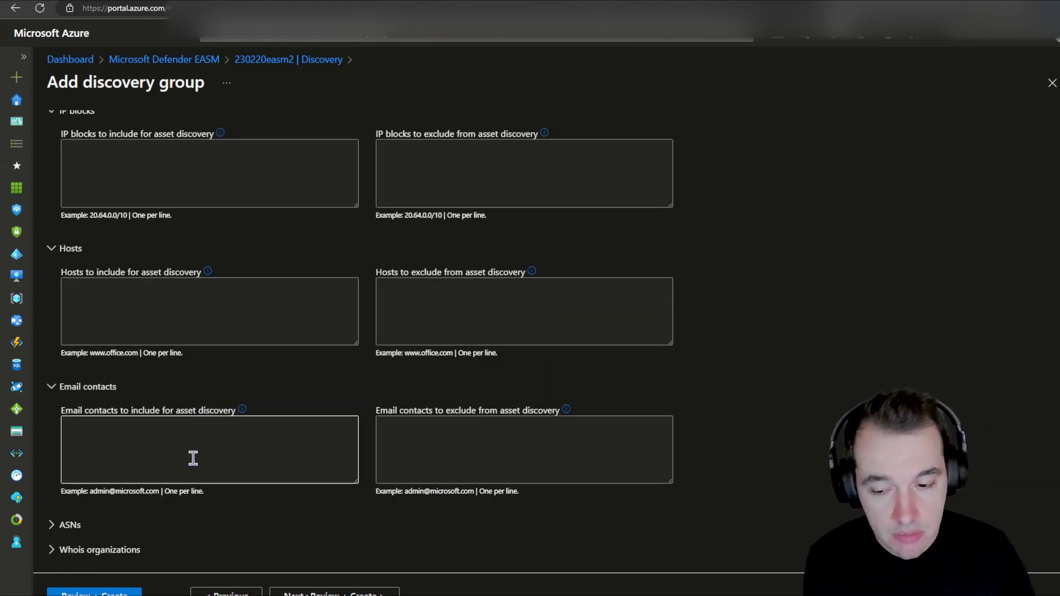
pyautogui.moveTo(97, 528)
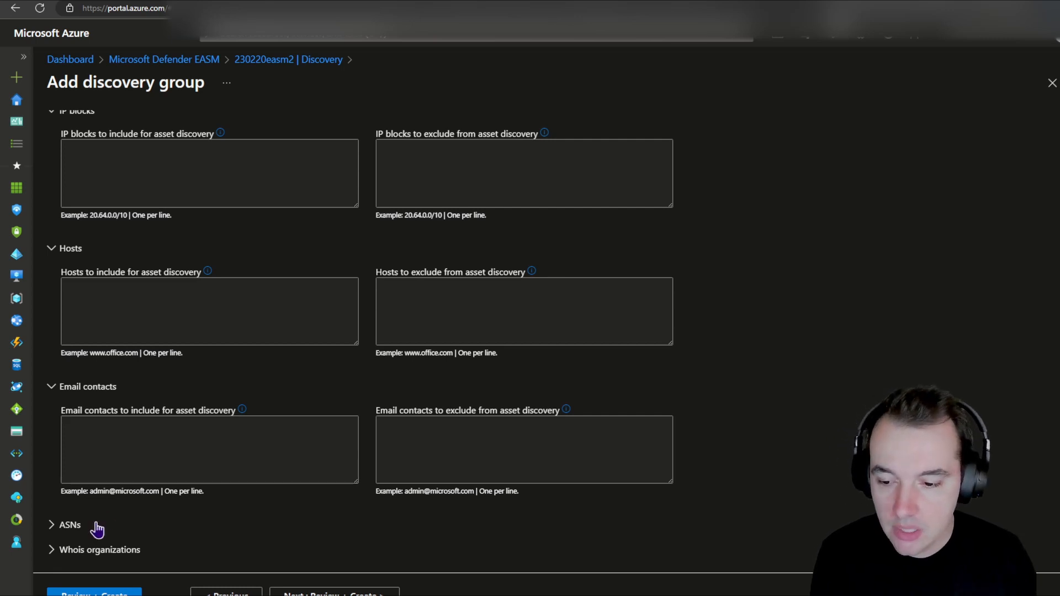
pyautogui.scroll(-3)
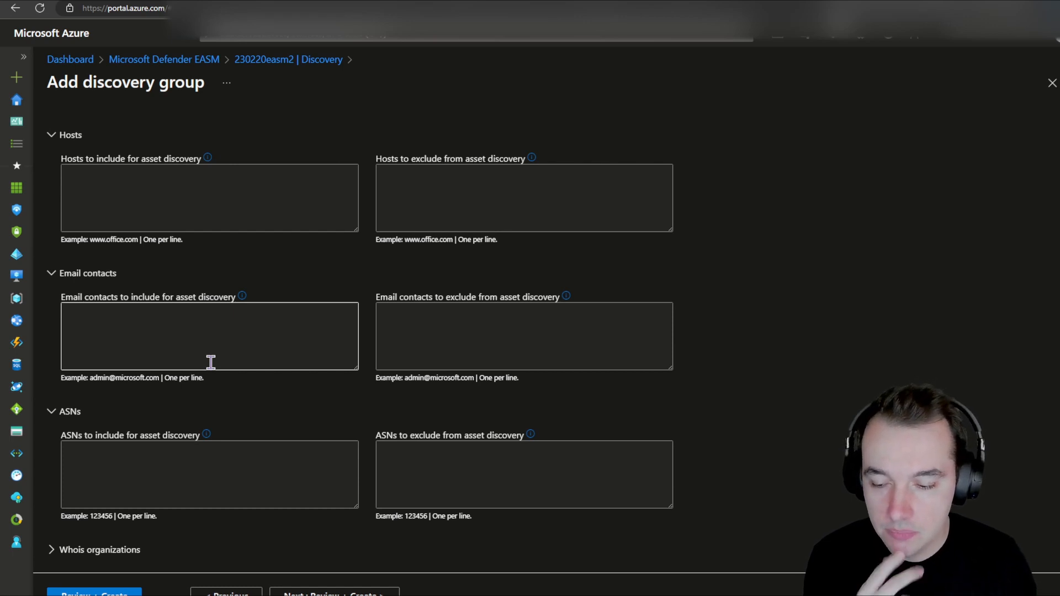
pyautogui.moveTo(167, 522)
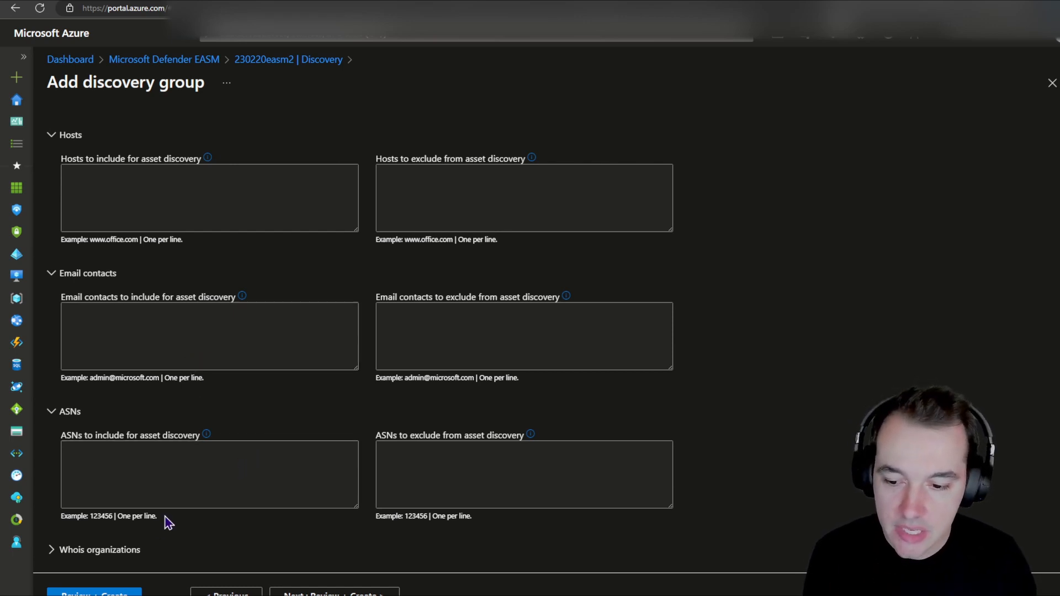
pyautogui.scroll(-3)
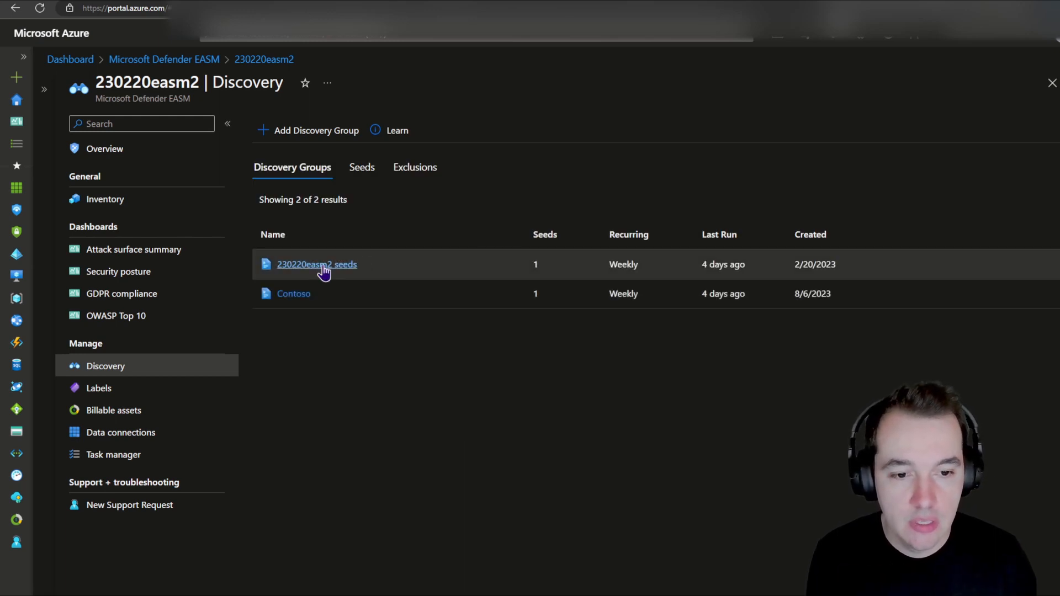
pyautogui.moveTo(795, 272)
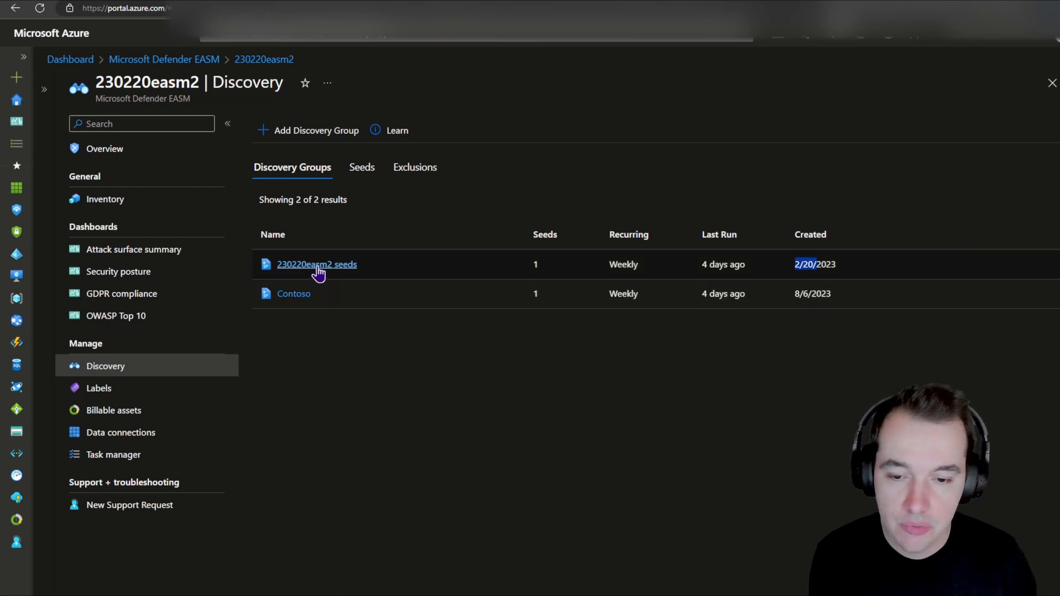
# Step: Return to Discovery and open the existing 230220easm2 seeds discovery group
pyautogui.click(317, 265)
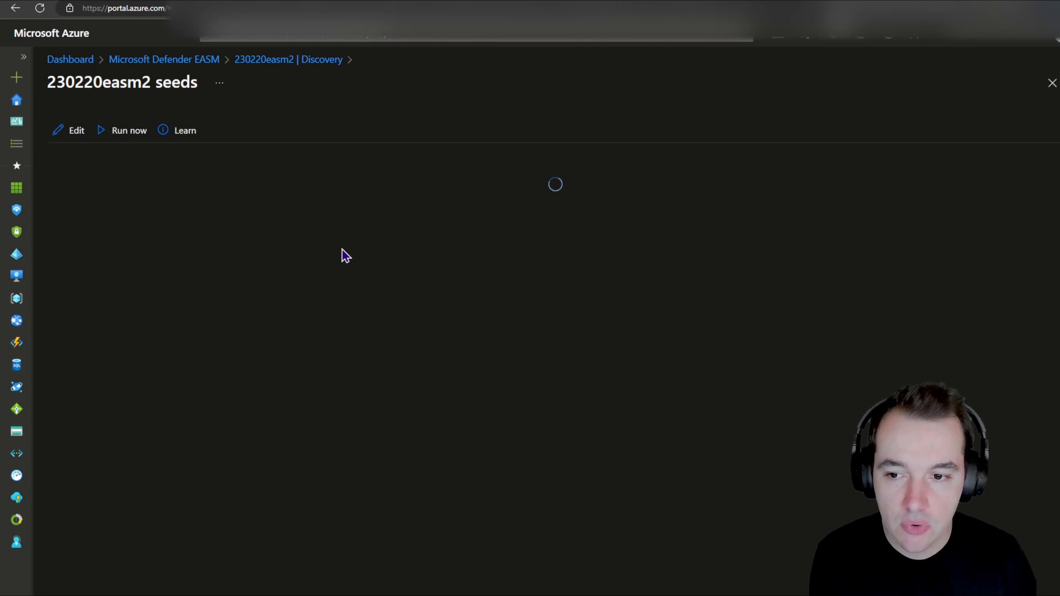
pyautogui.moveTo(340, 243)
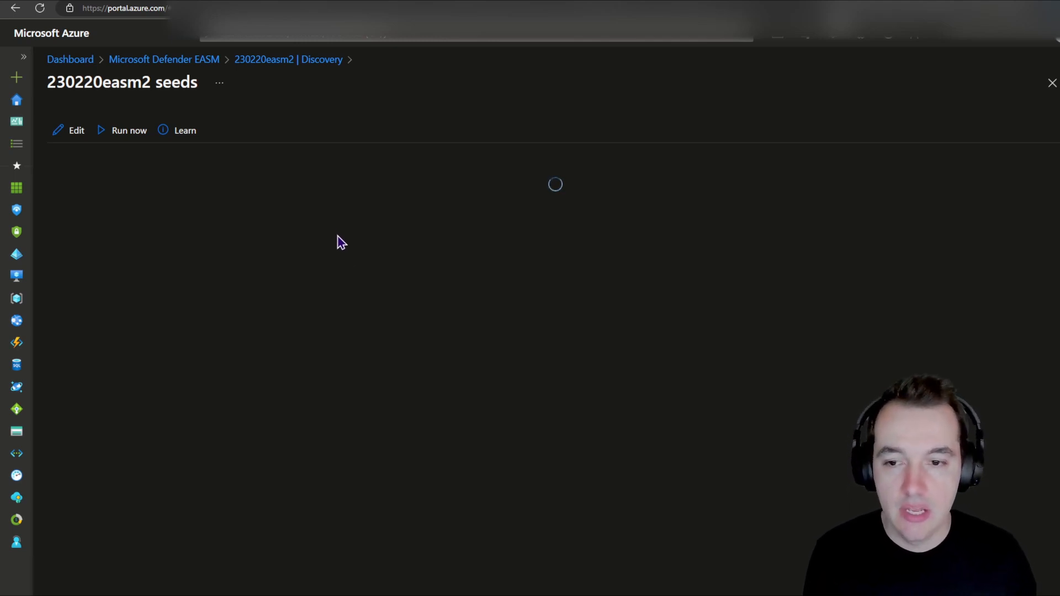
pyautogui.moveTo(121, 130)
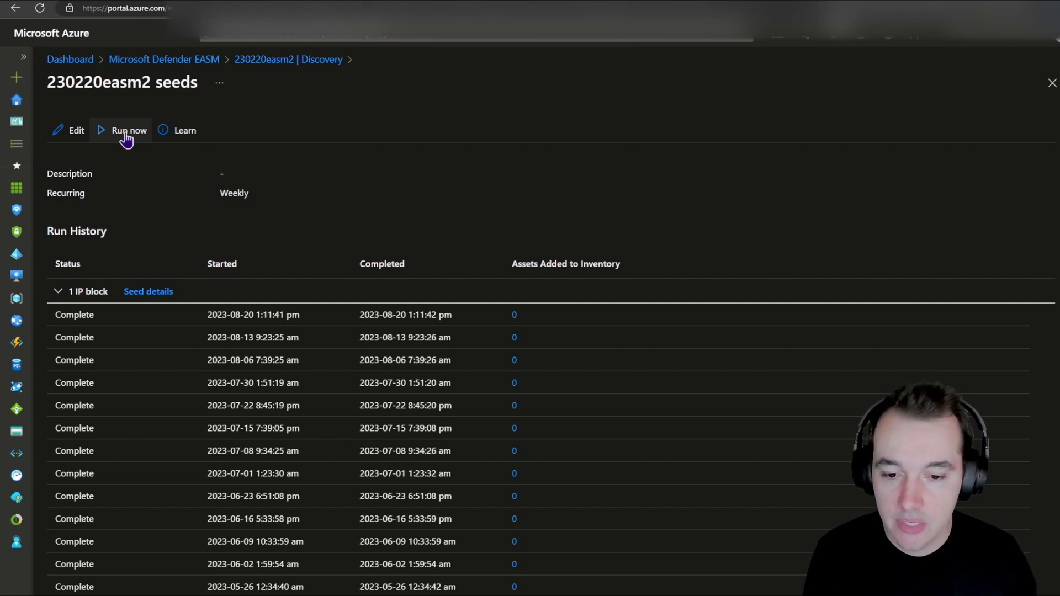
pyautogui.moveTo(170, 157)
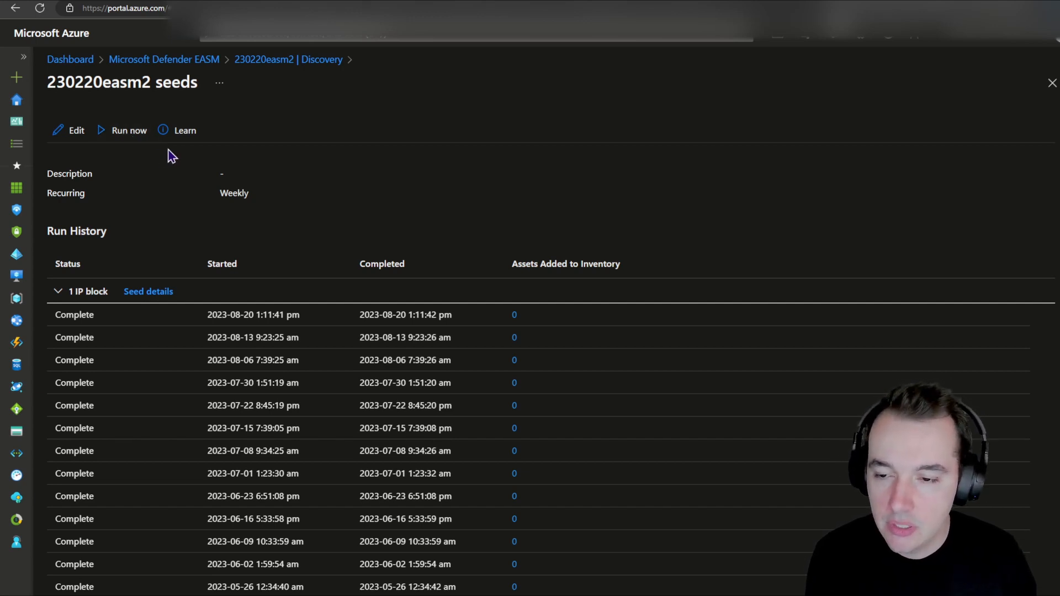
pyautogui.moveTo(67, 130)
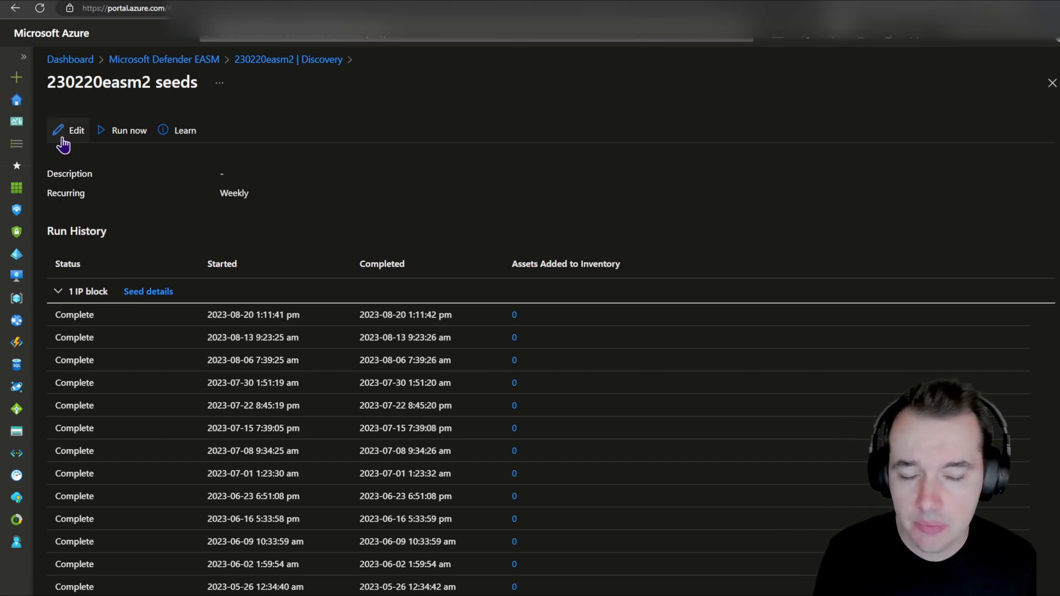
# Step: Review the seed group's weekly run history, return to Discovery and load the Inventory
pyautogui.scroll(-3)
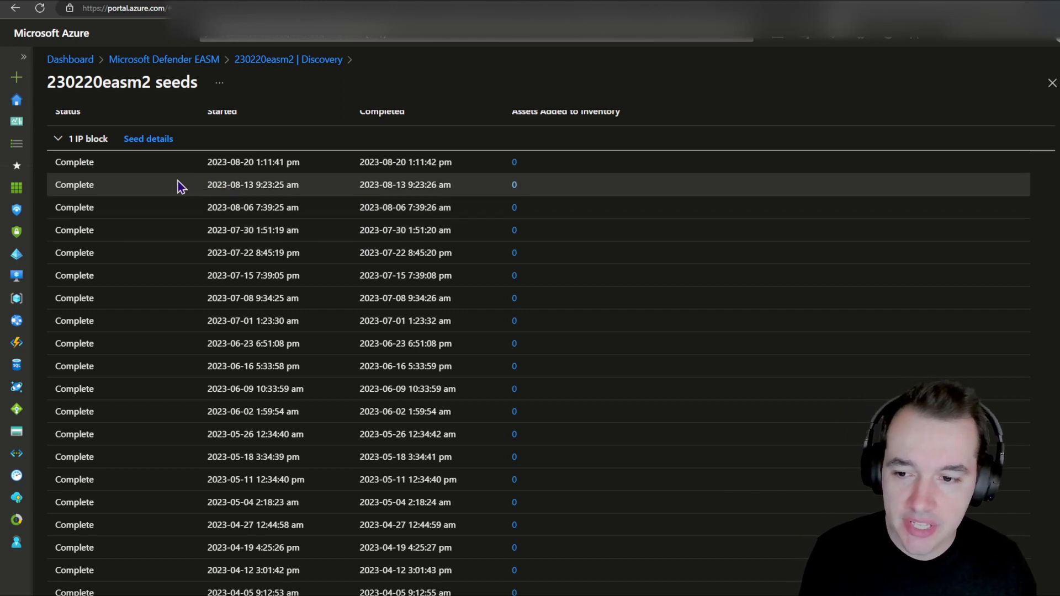
pyautogui.moveTo(514, 166)
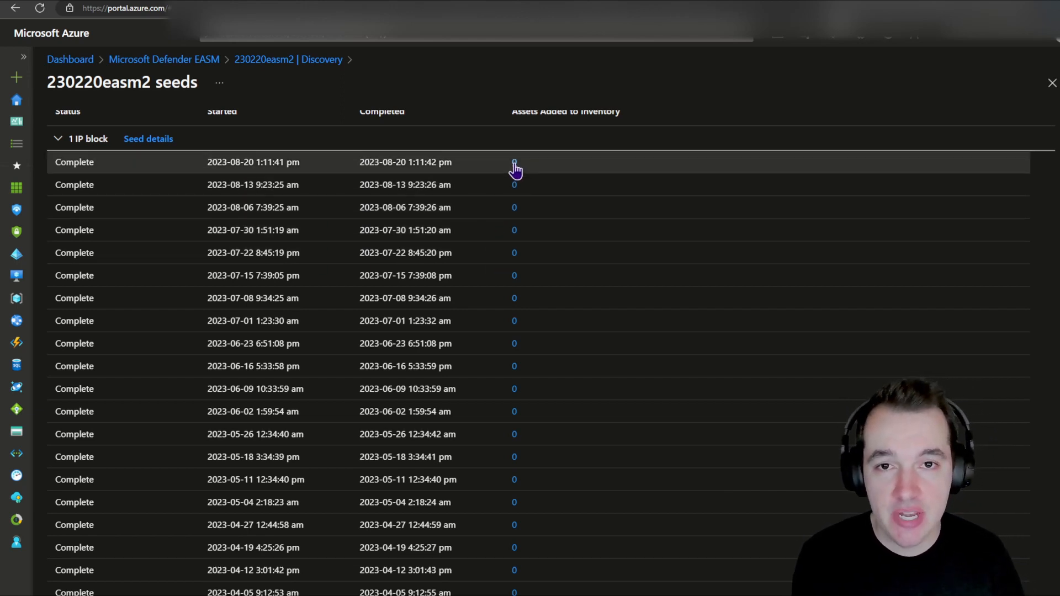
pyautogui.moveTo(526, 177)
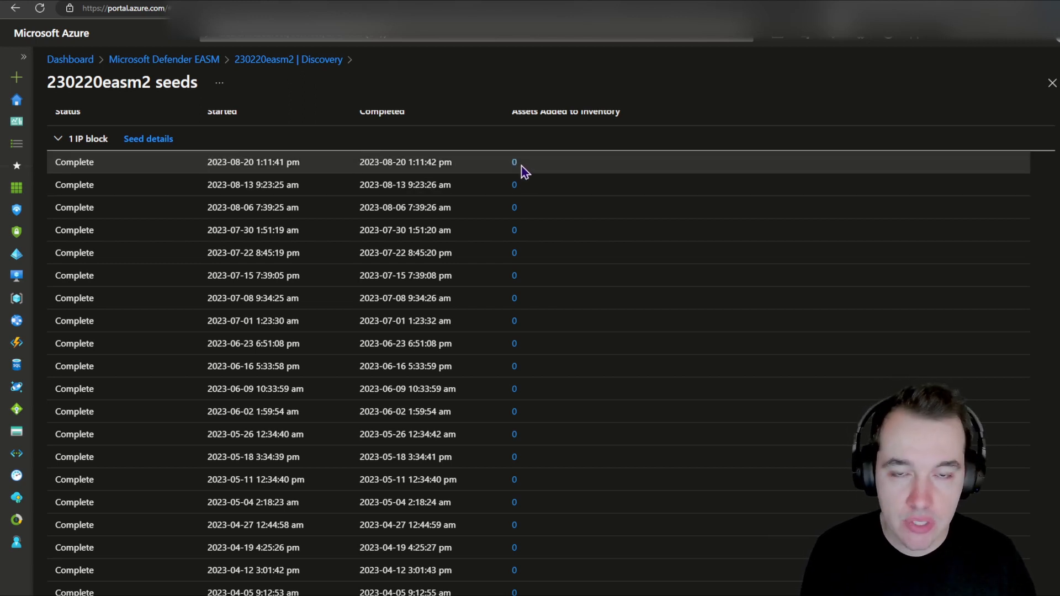
pyautogui.moveTo(515, 166)
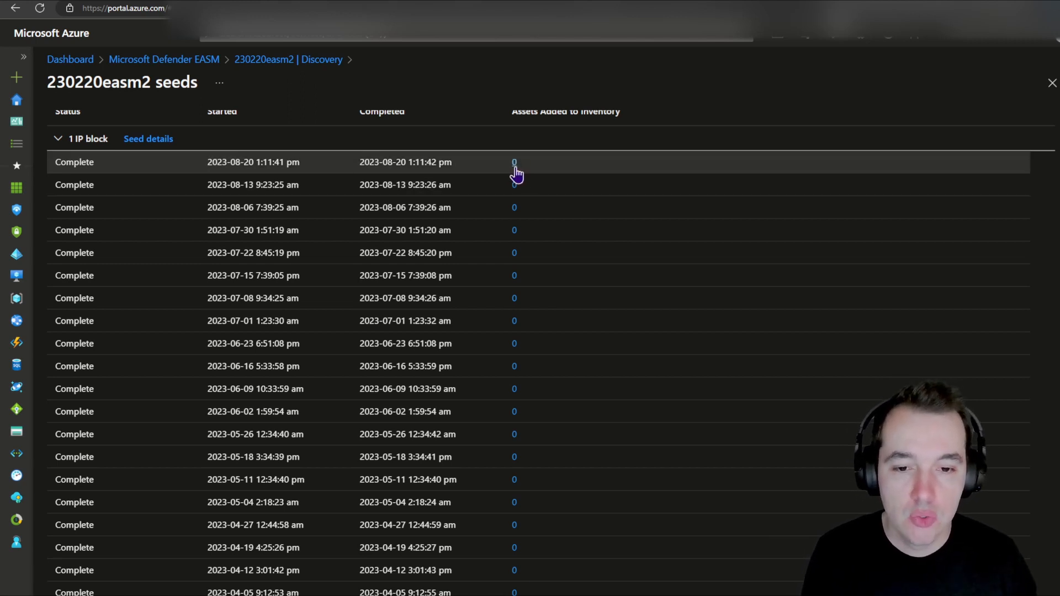
pyautogui.scroll(-3)
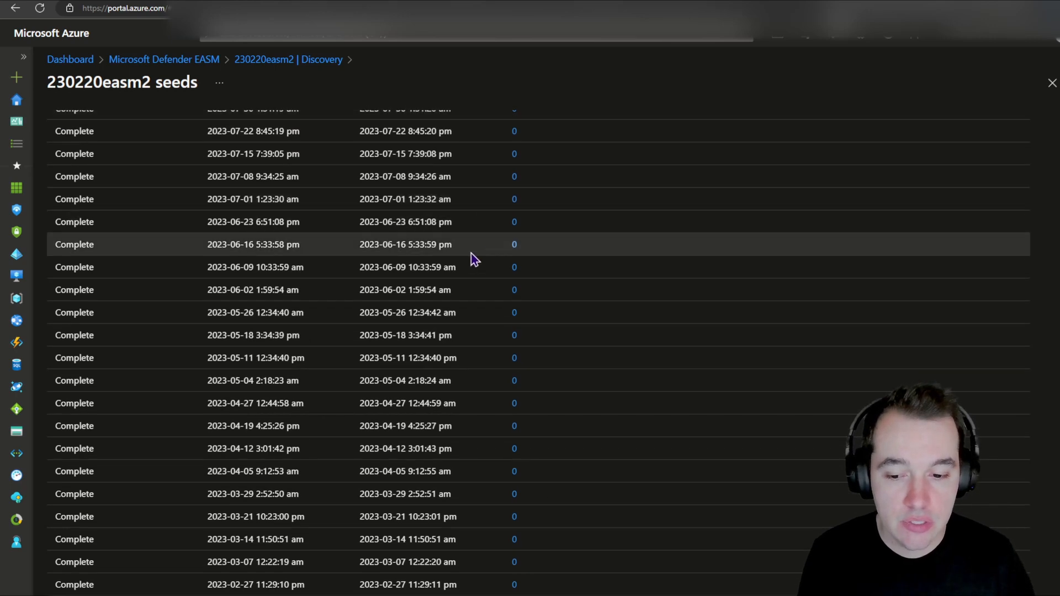
pyautogui.scroll(3)
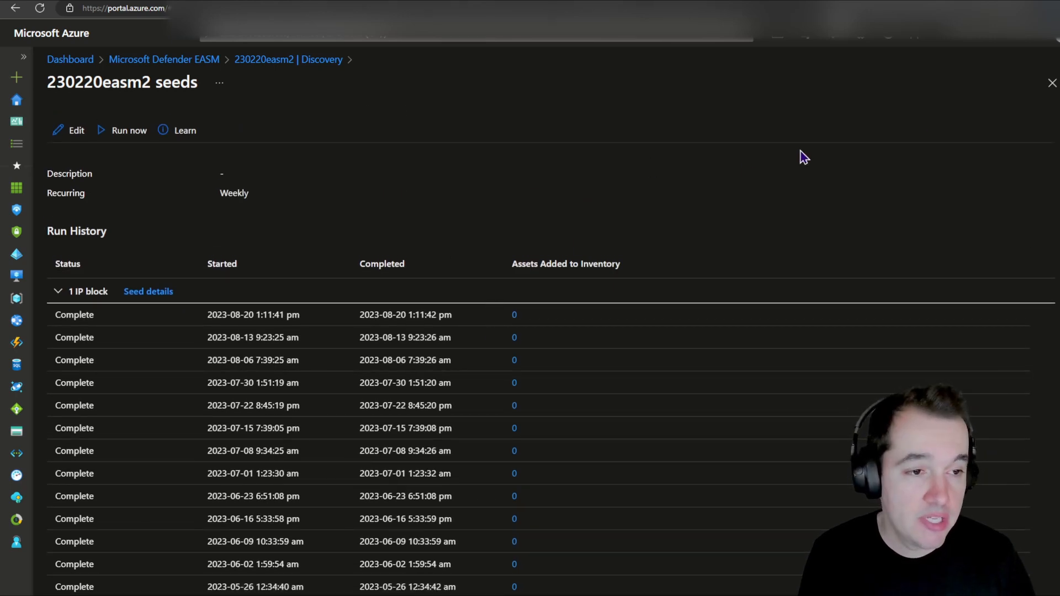
pyautogui.click(288, 60)
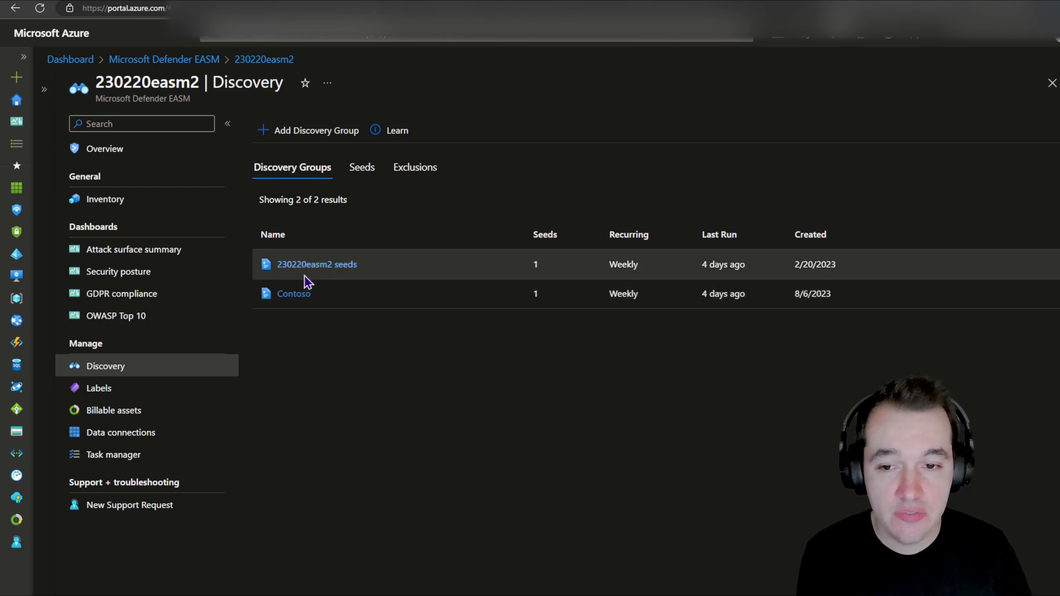
pyautogui.moveTo(206, 351)
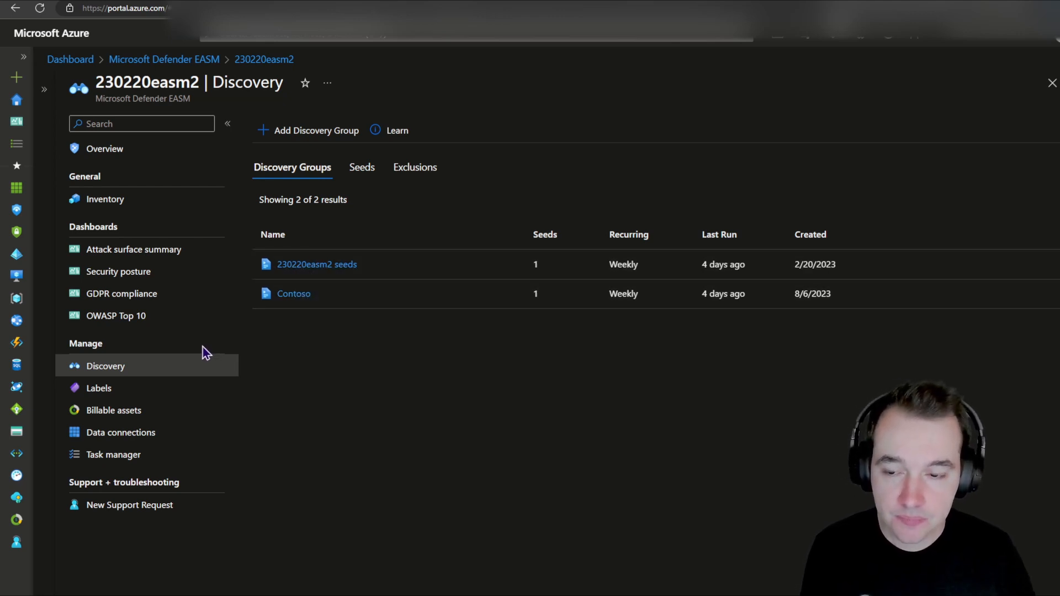
pyautogui.moveTo(105, 199)
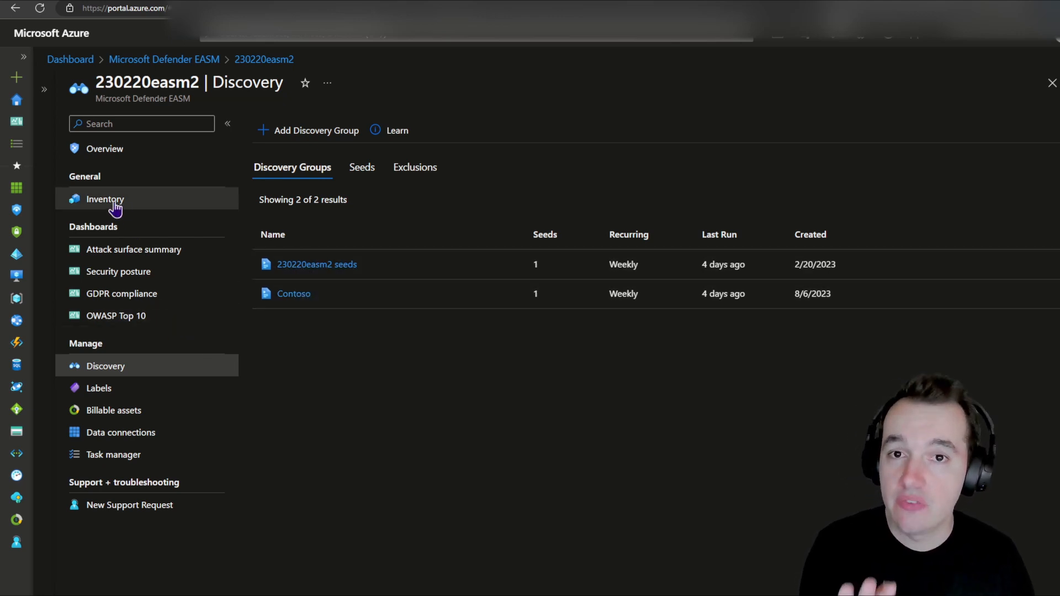
pyautogui.click(105, 199)
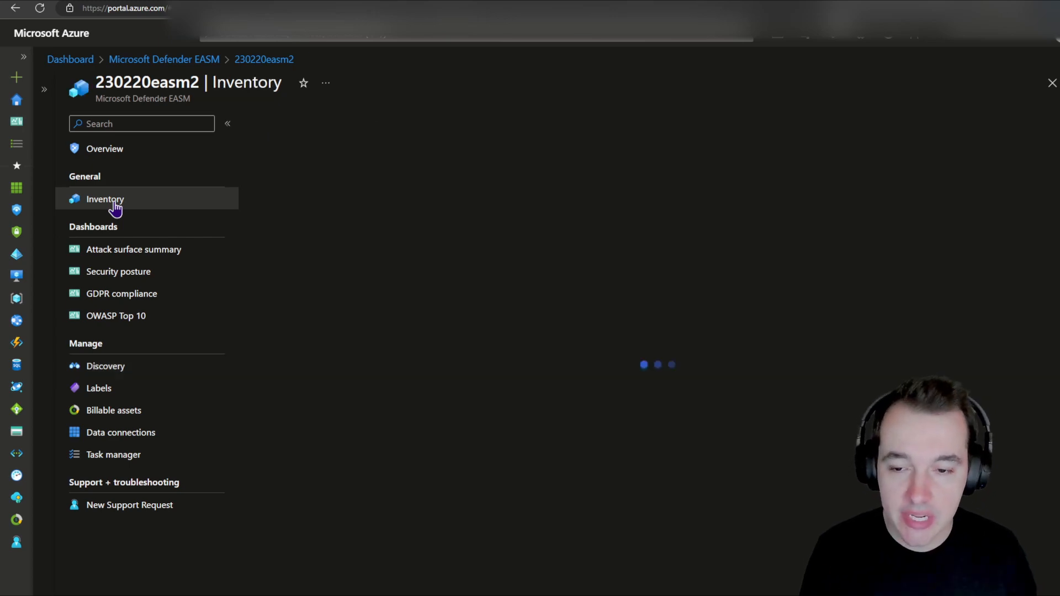
# Step: Review the 64 approved Contoso domains, hosts, IP addresses and pages in the inventory table
pyautogui.click(105, 199)
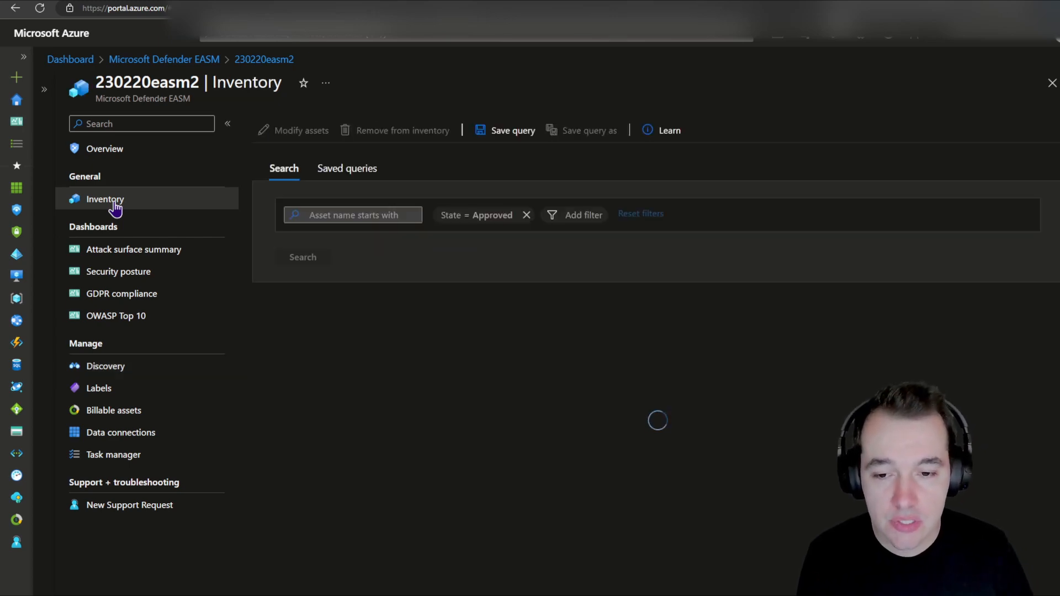
pyautogui.click(302, 257)
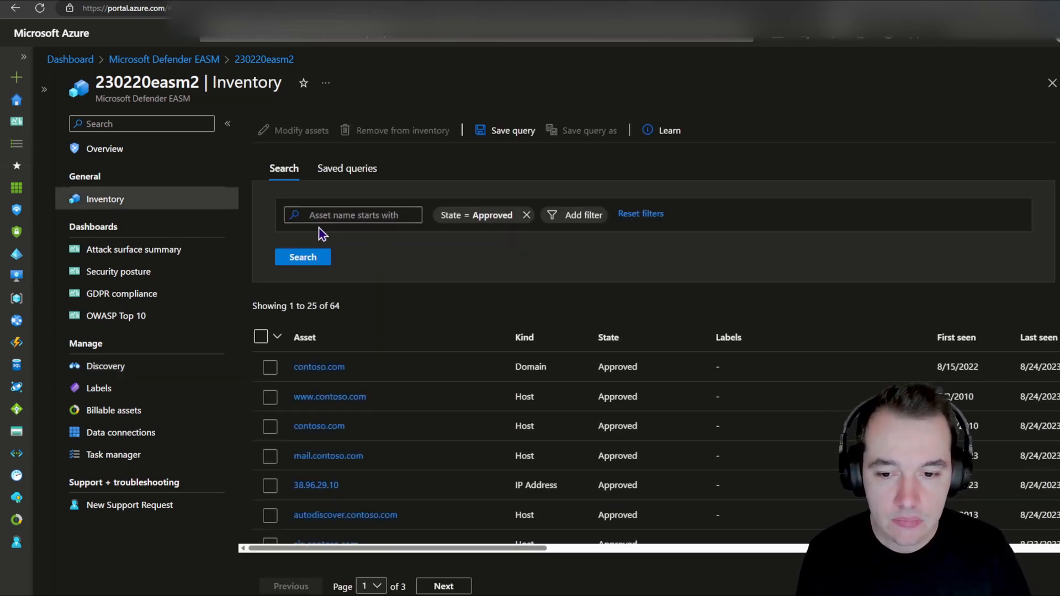
pyautogui.moveTo(402, 367)
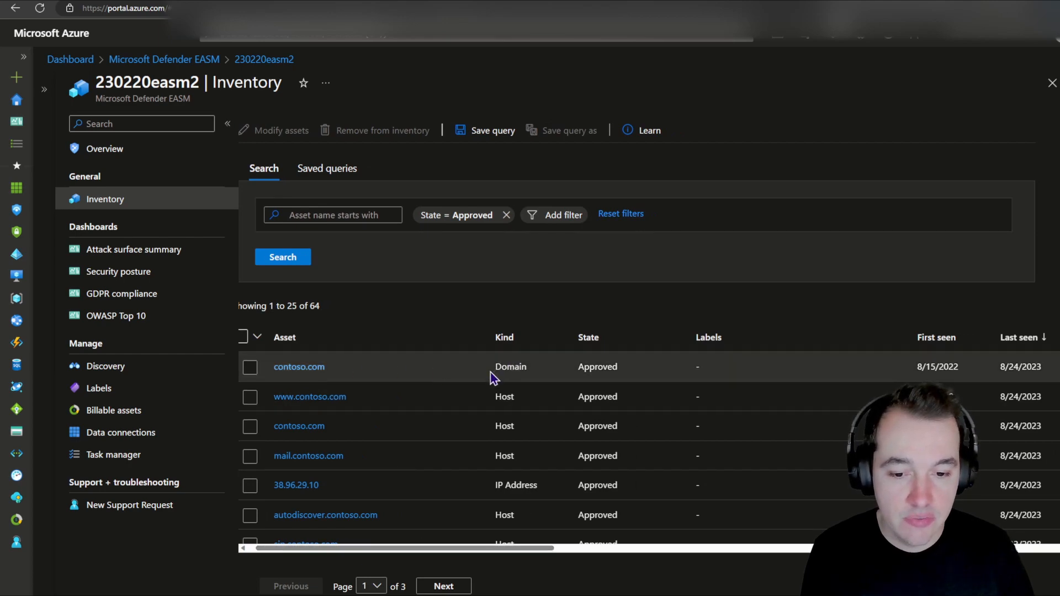
pyautogui.scroll(-3)
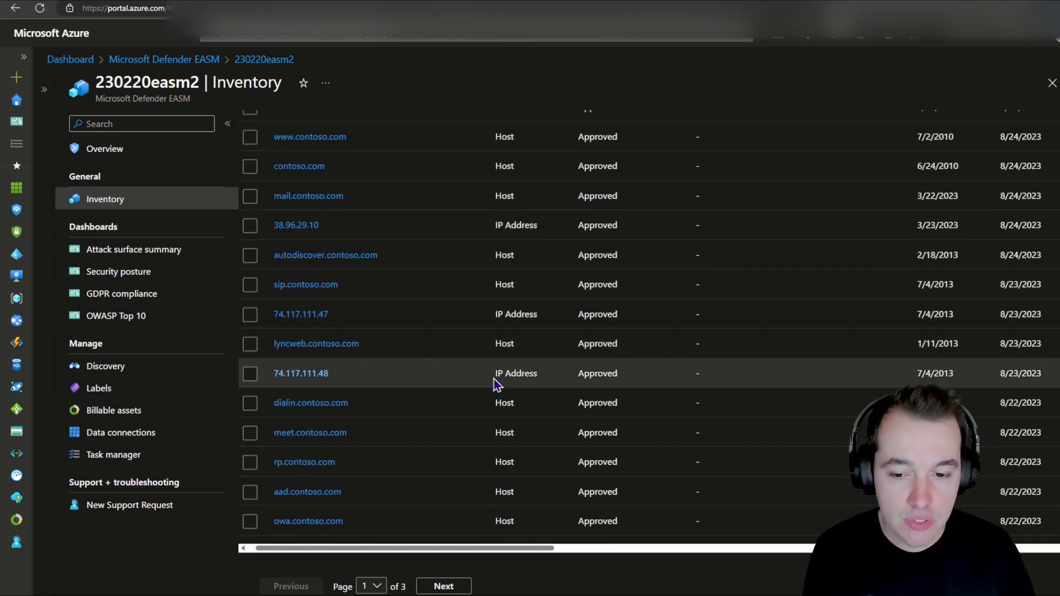
pyautogui.scroll(-3)
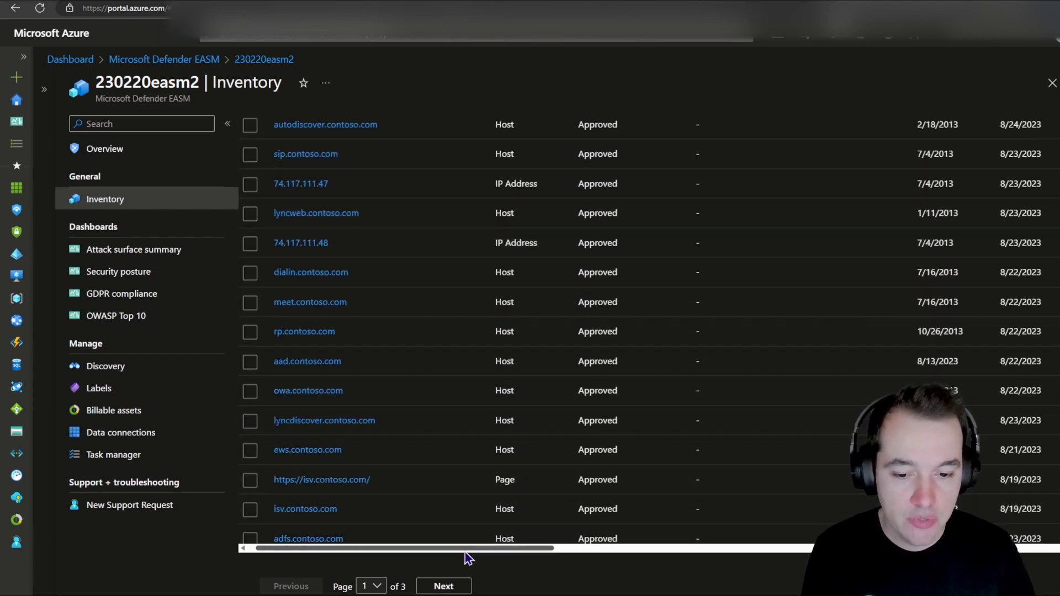
pyautogui.scroll(-3)
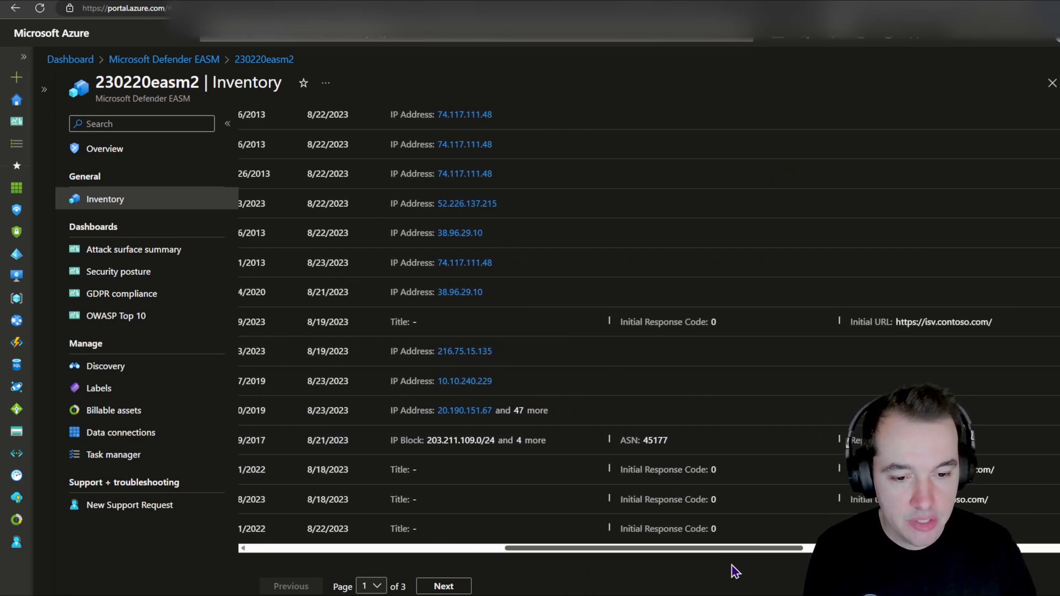
pyautogui.hscroll(3)
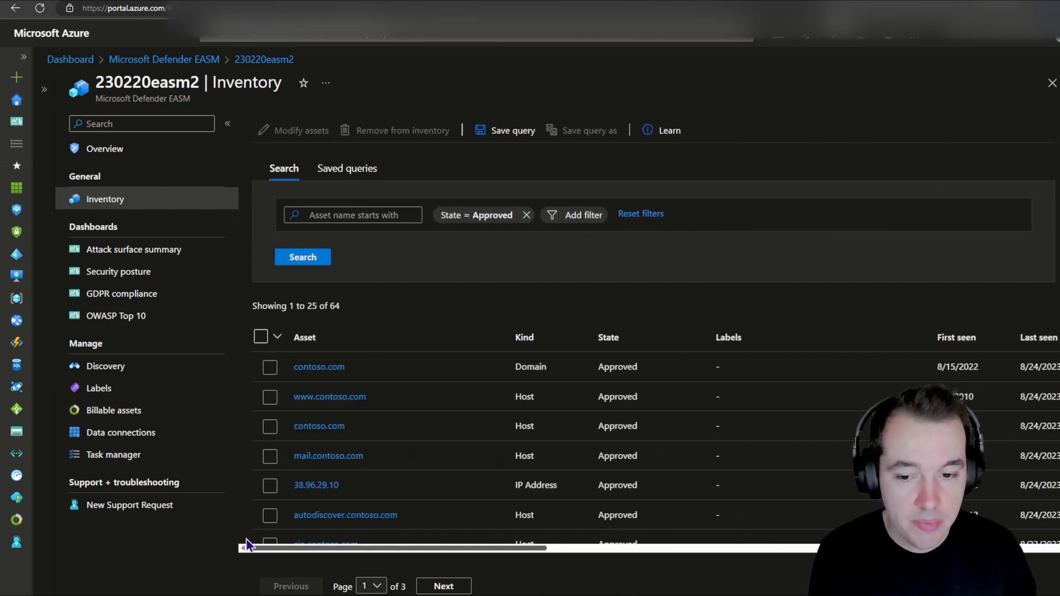
pyautogui.moveTo(362, 352)
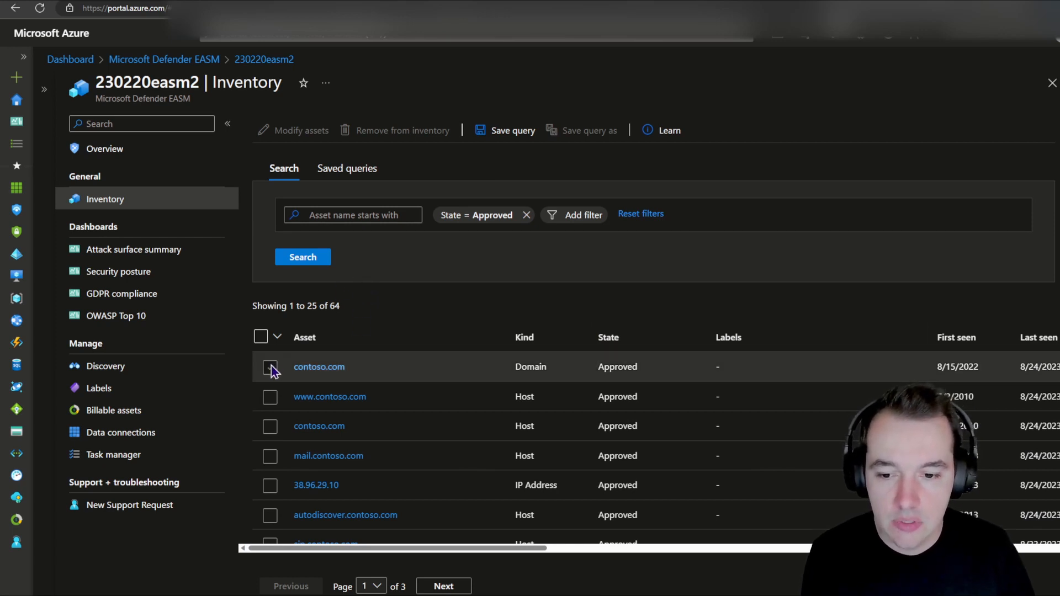
# Step: Select the contoso.com domain asset and bring up its Modify Asset panel
pyautogui.click(270, 367)
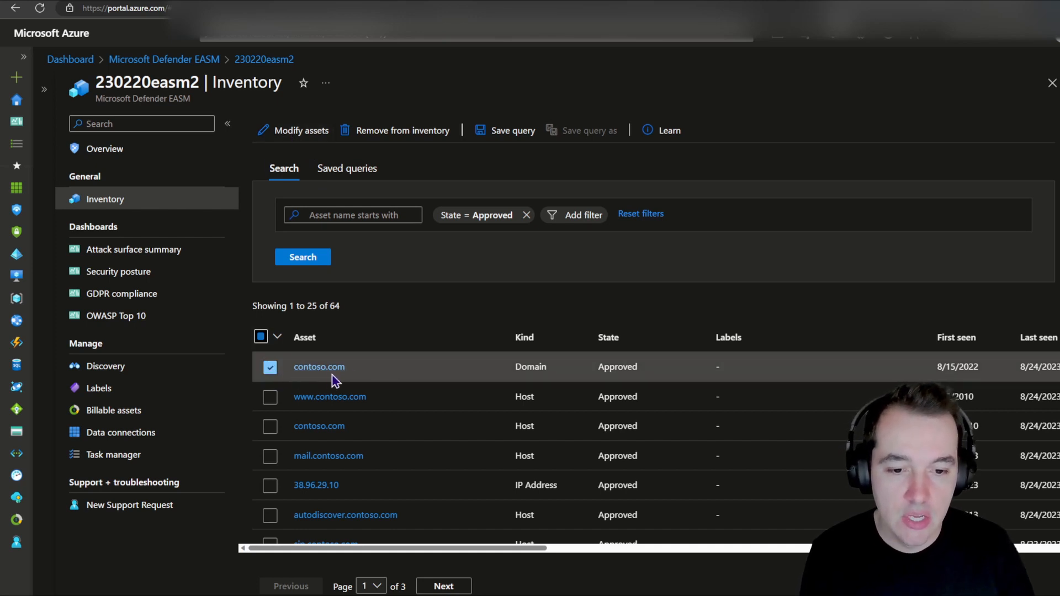
pyautogui.moveTo(621, 341)
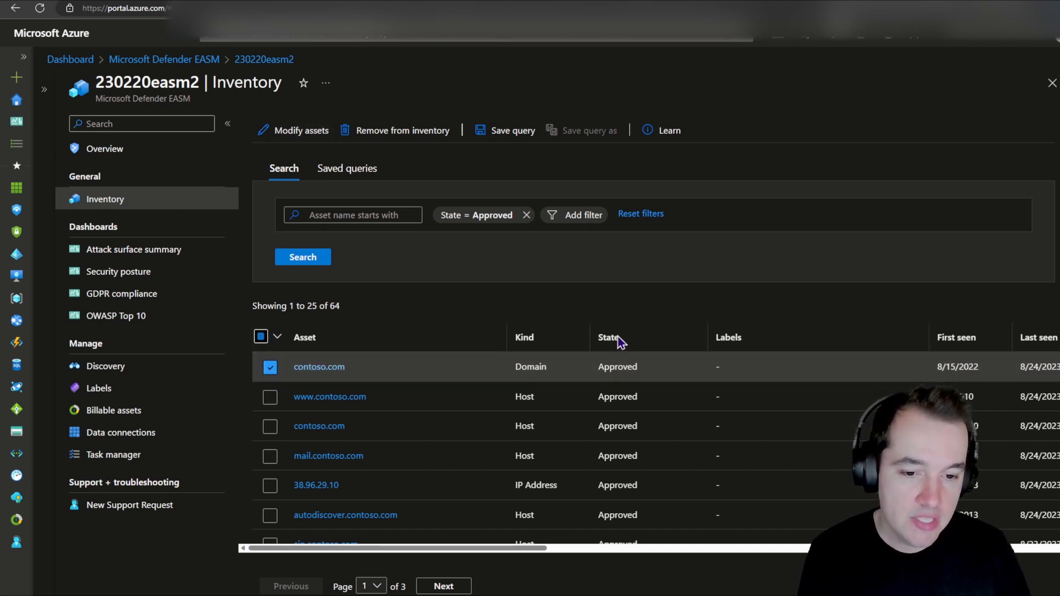
pyautogui.scroll(-3)
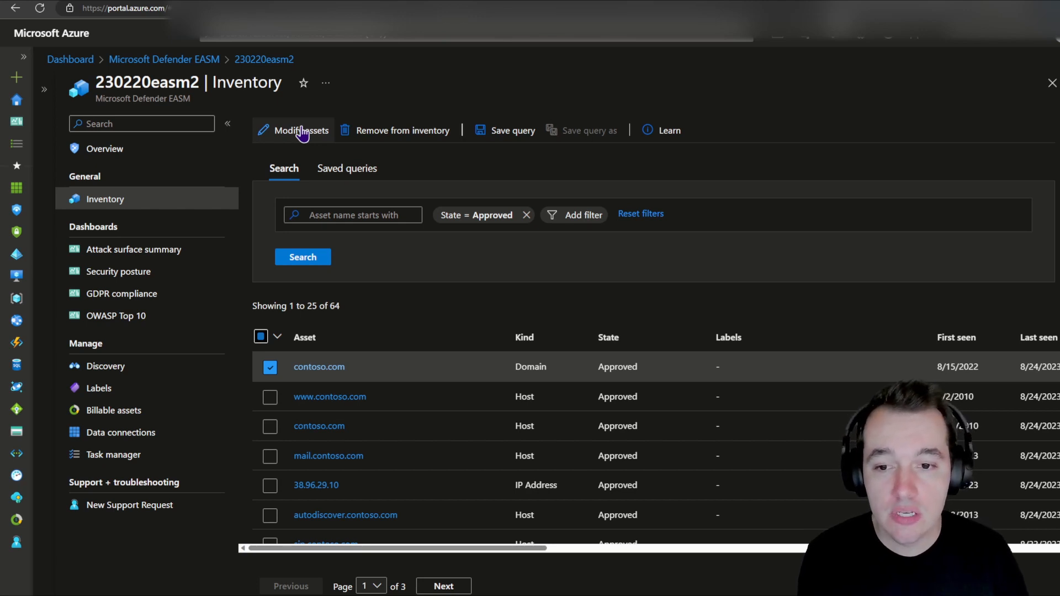
pyautogui.click(301, 130)
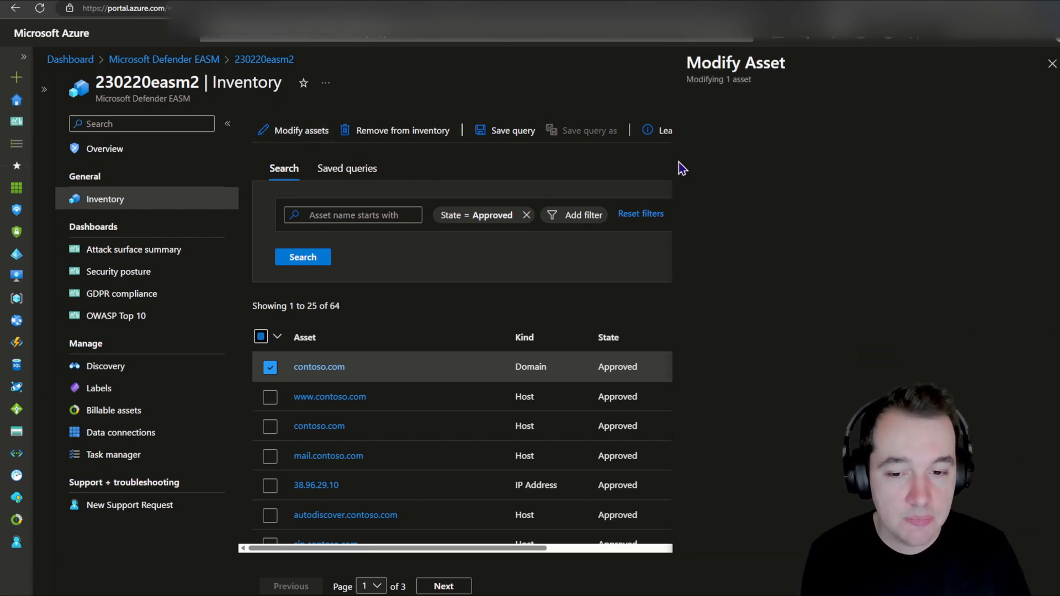
# Step: View the available asset states, then dismiss the panel leaving contoso.com Approved
pyautogui.click(852, 192)
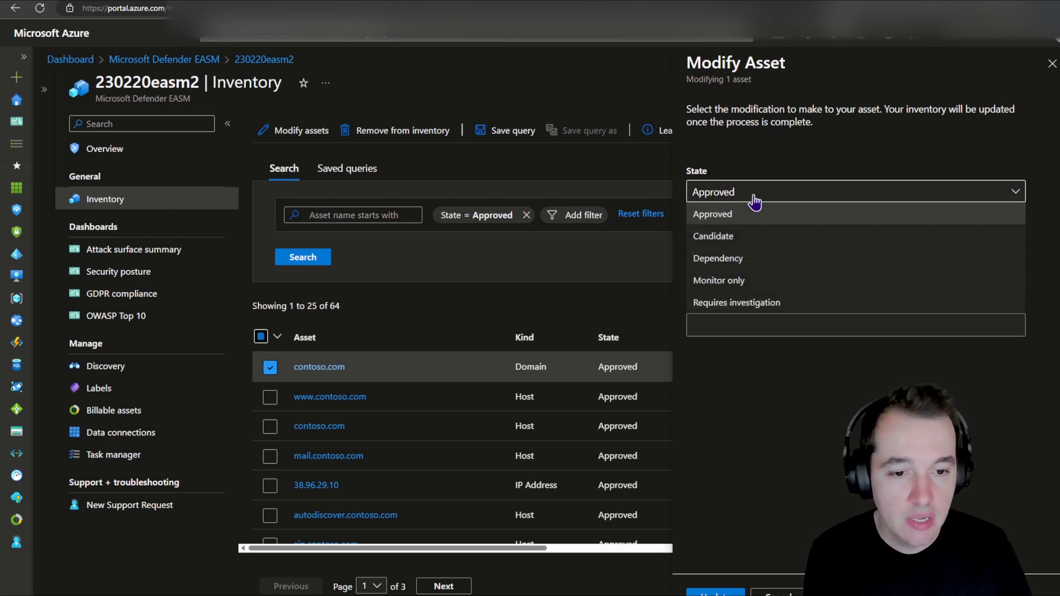
pyautogui.moveTo(737, 238)
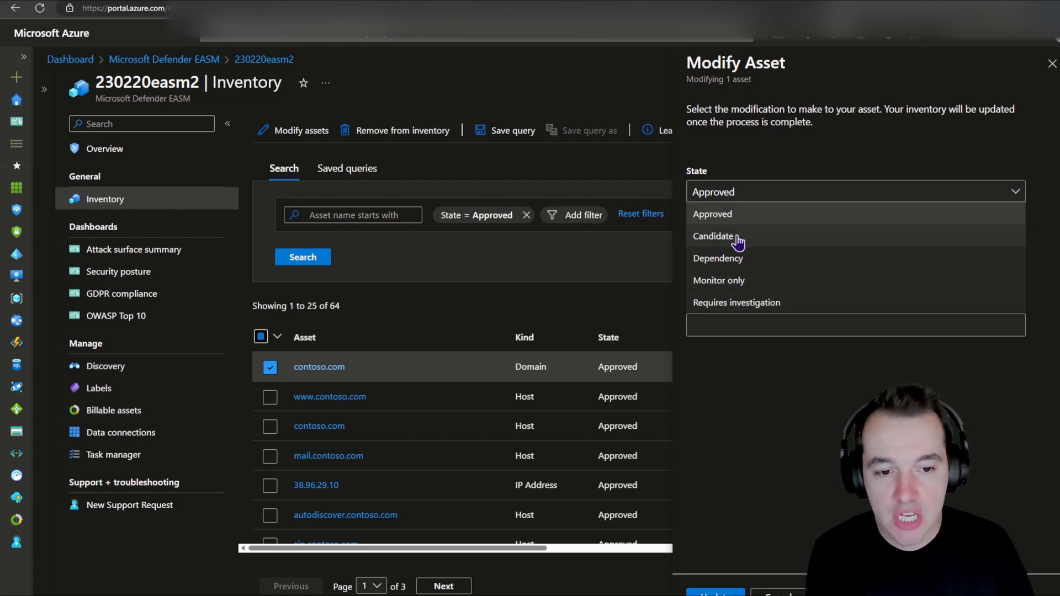
pyautogui.moveTo(746, 246)
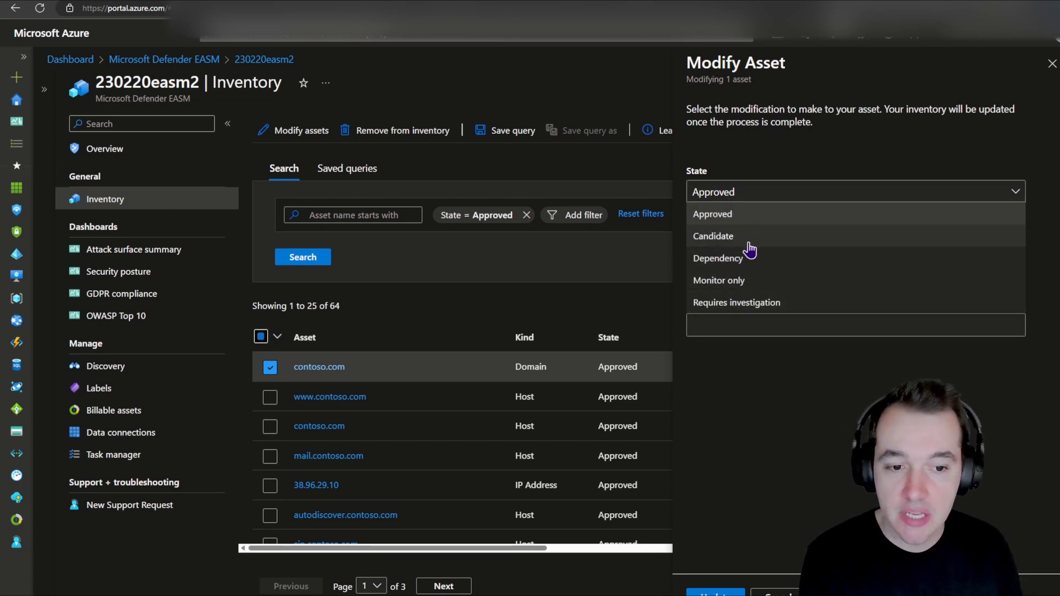
pyautogui.moveTo(747, 244)
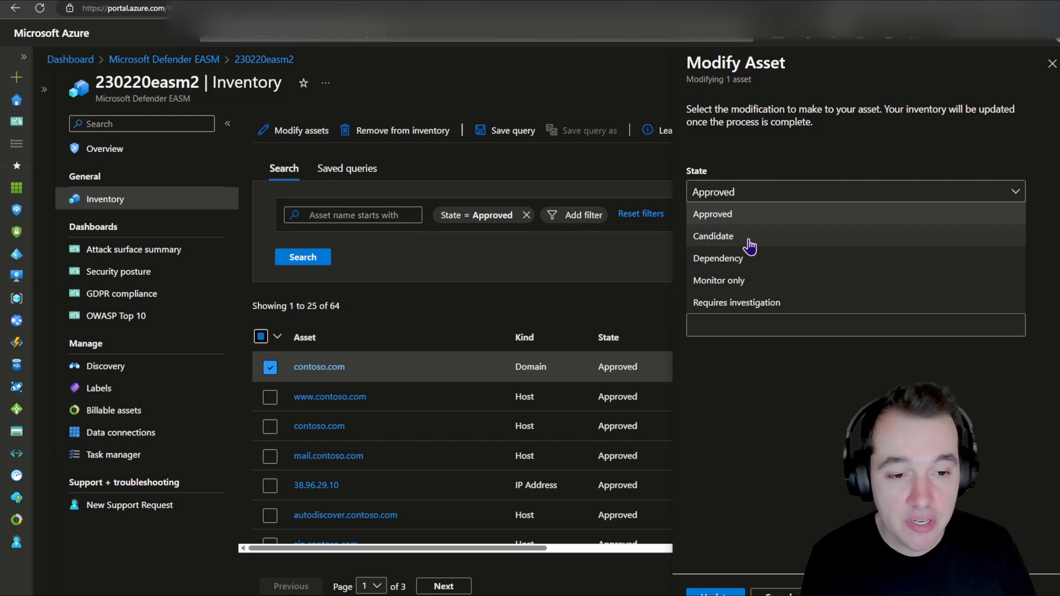
pyautogui.moveTo(781, 247)
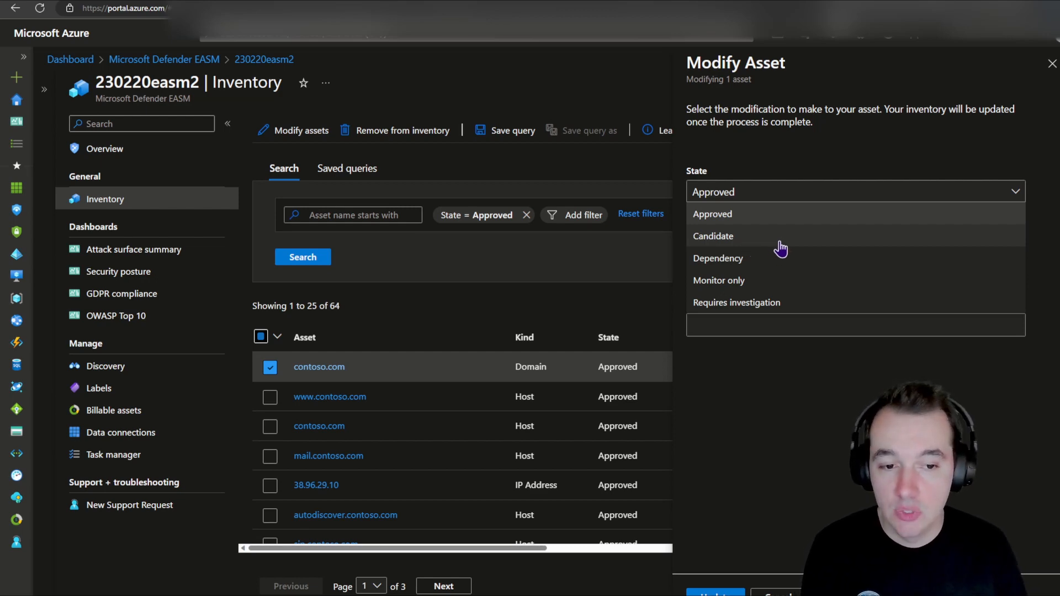
pyautogui.moveTo(765, 279)
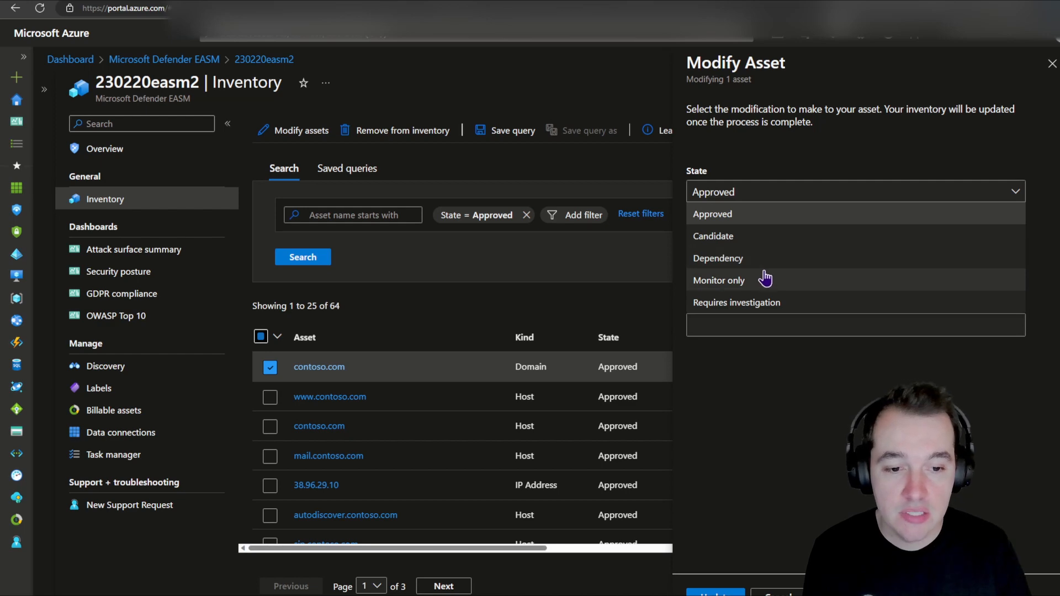
pyautogui.moveTo(762, 287)
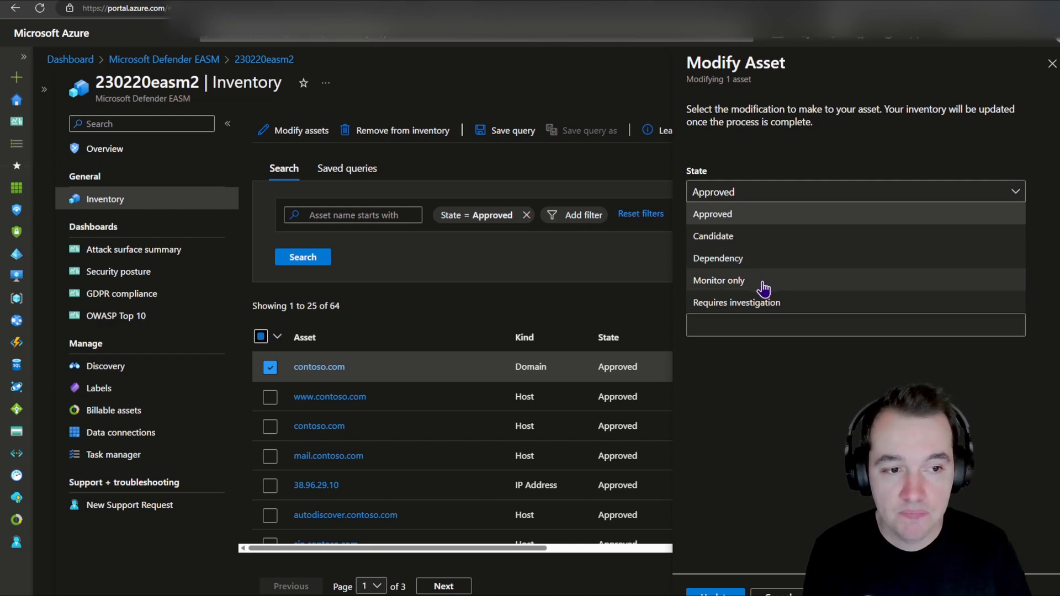
pyautogui.click(713, 213)
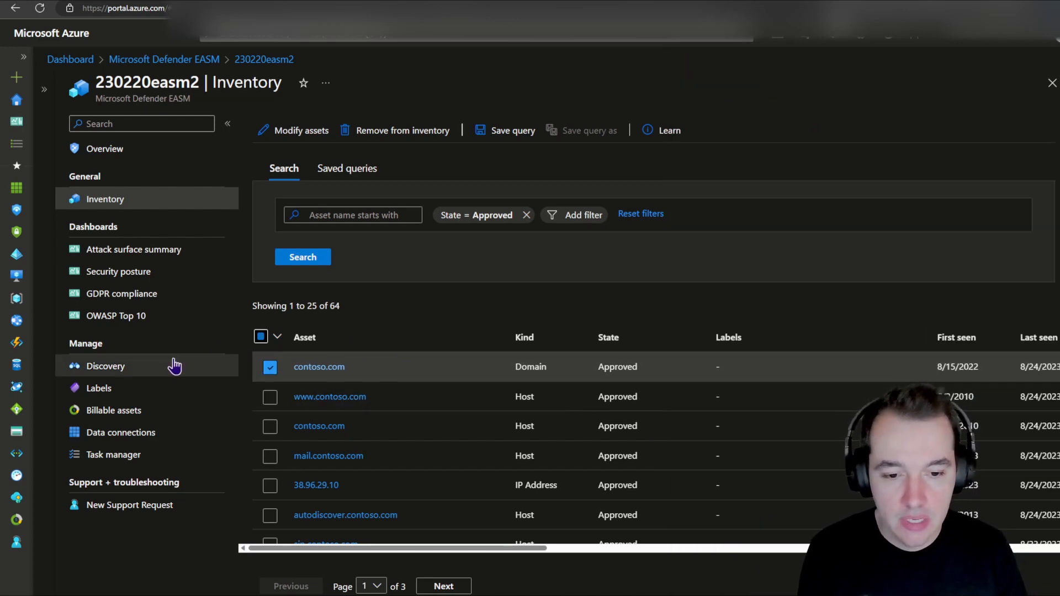
pyautogui.moveTo(349, 150)
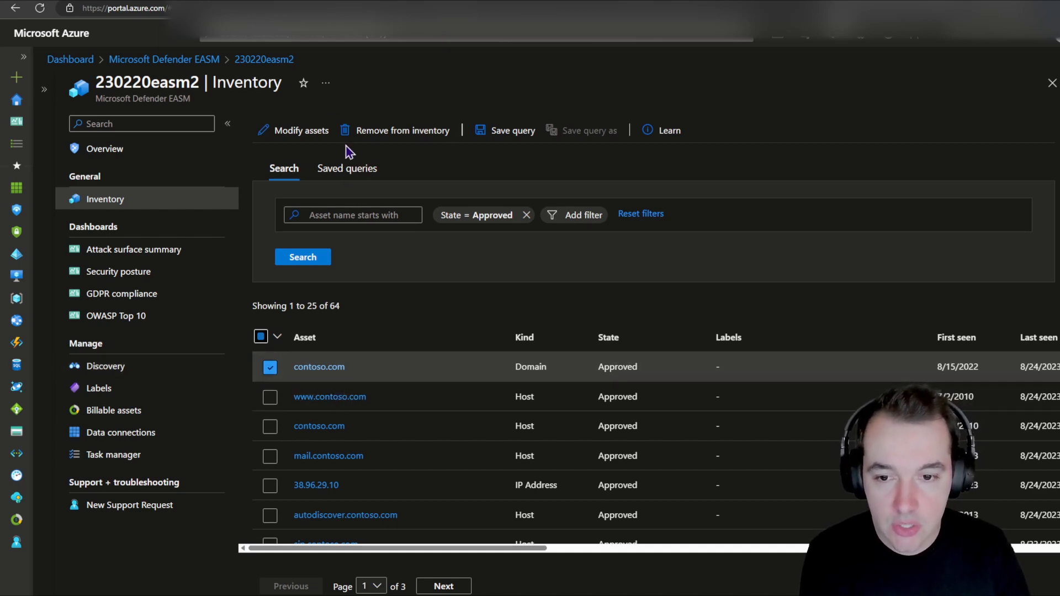
pyautogui.moveTo(159, 365)
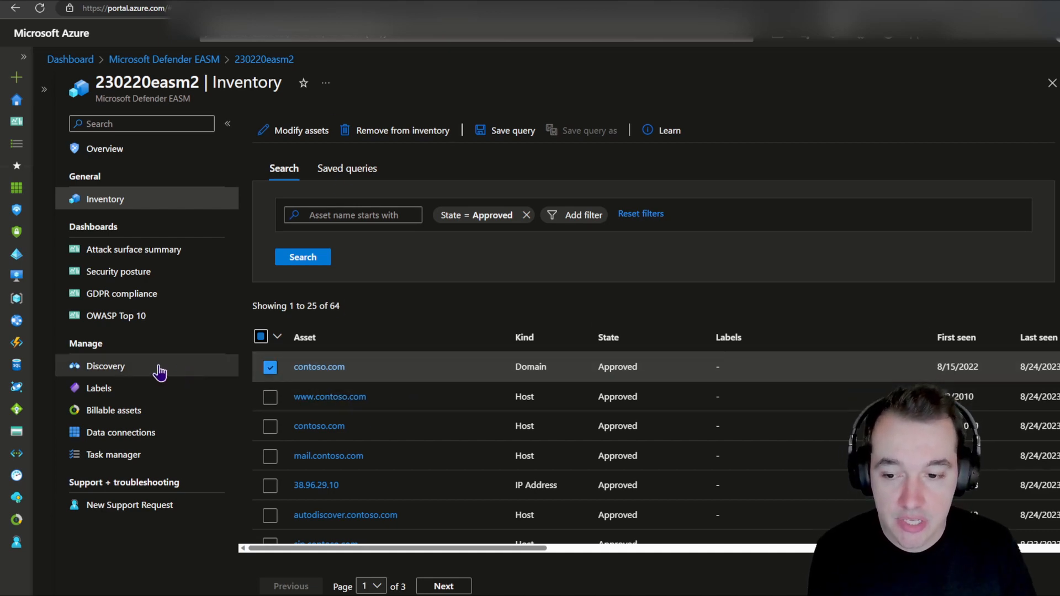
# Step: Review the billable assets chart (20 host:IP pairs on 08/23/2023), then load the Attack surface summary dashboard
pyautogui.click(114, 409)
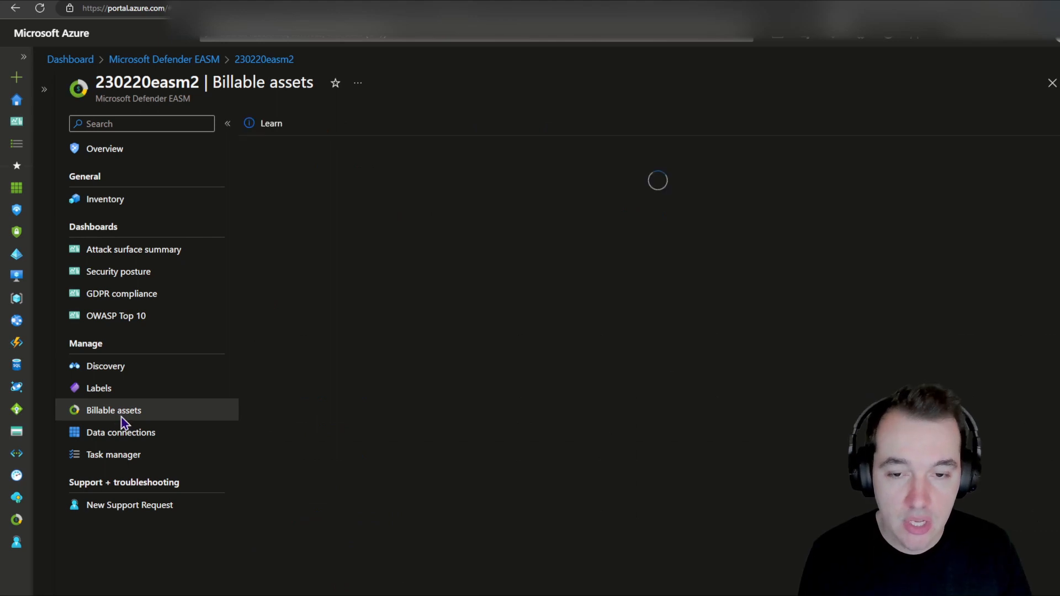
pyautogui.moveTo(127, 421)
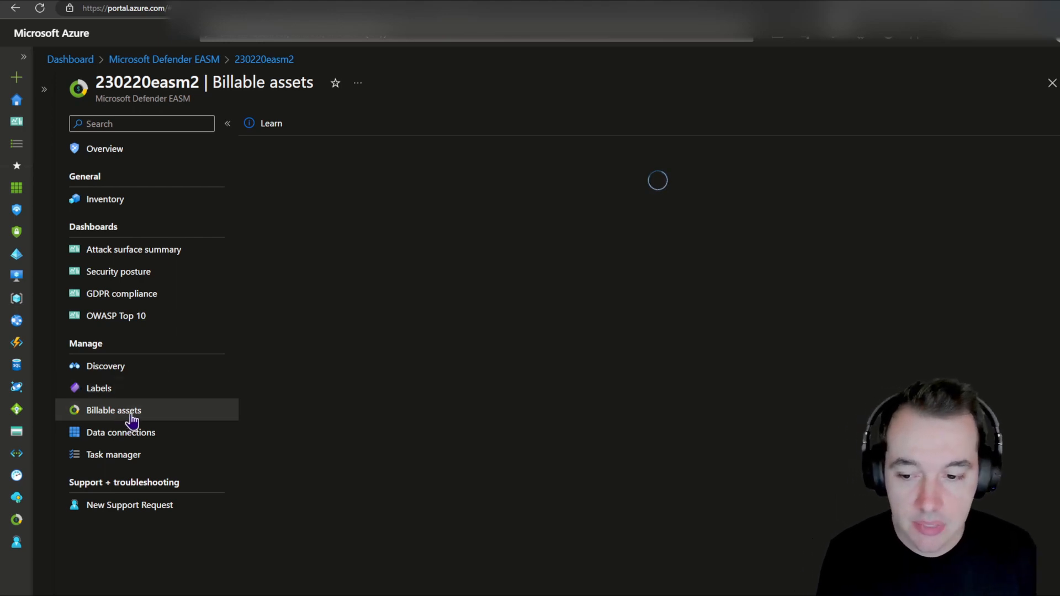
pyautogui.moveTo(179, 409)
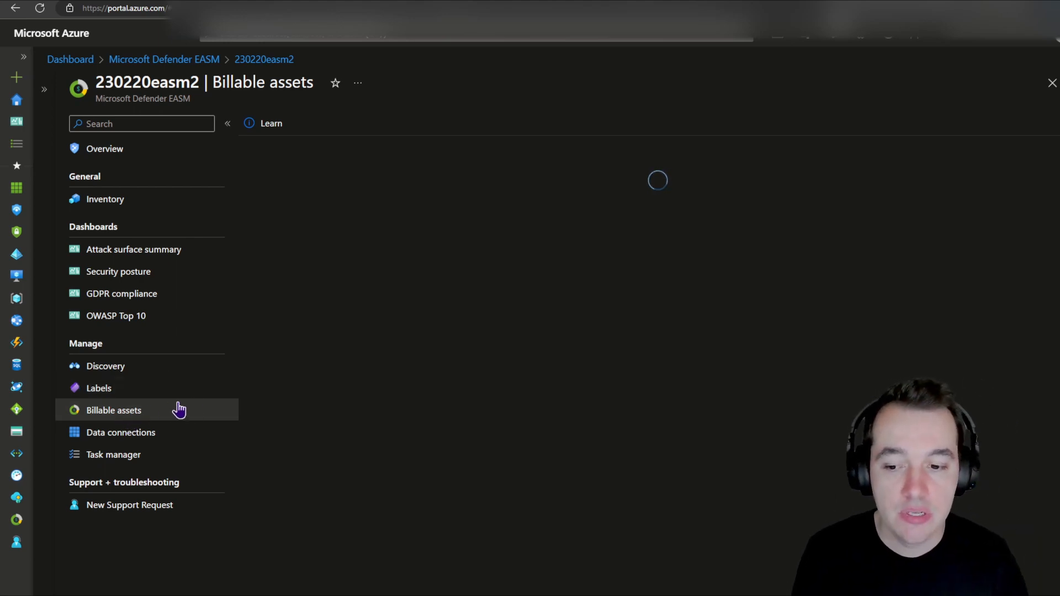
pyautogui.moveTo(327, 364)
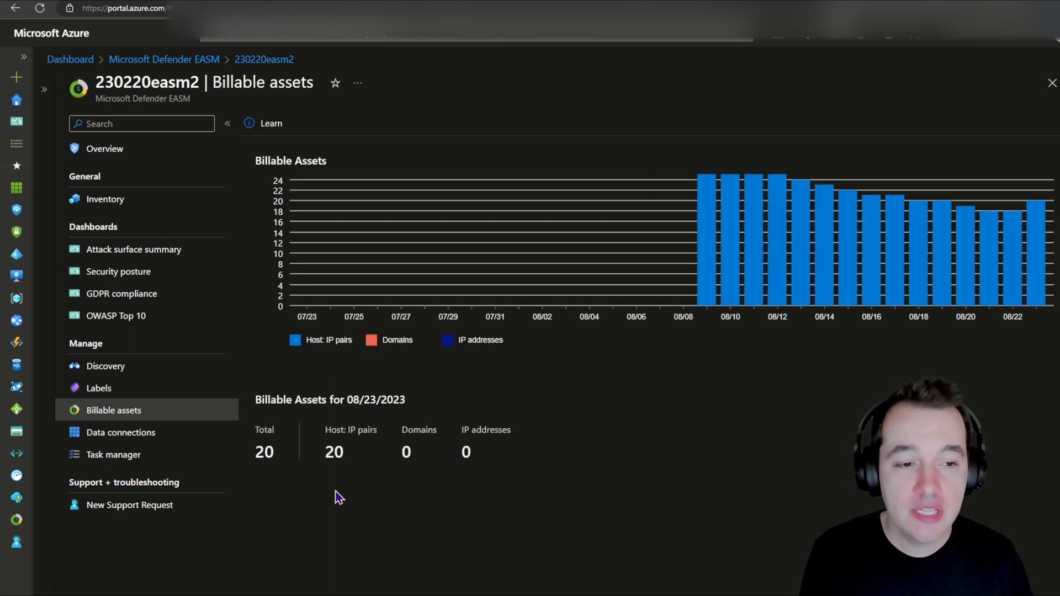
pyautogui.moveTo(706, 260)
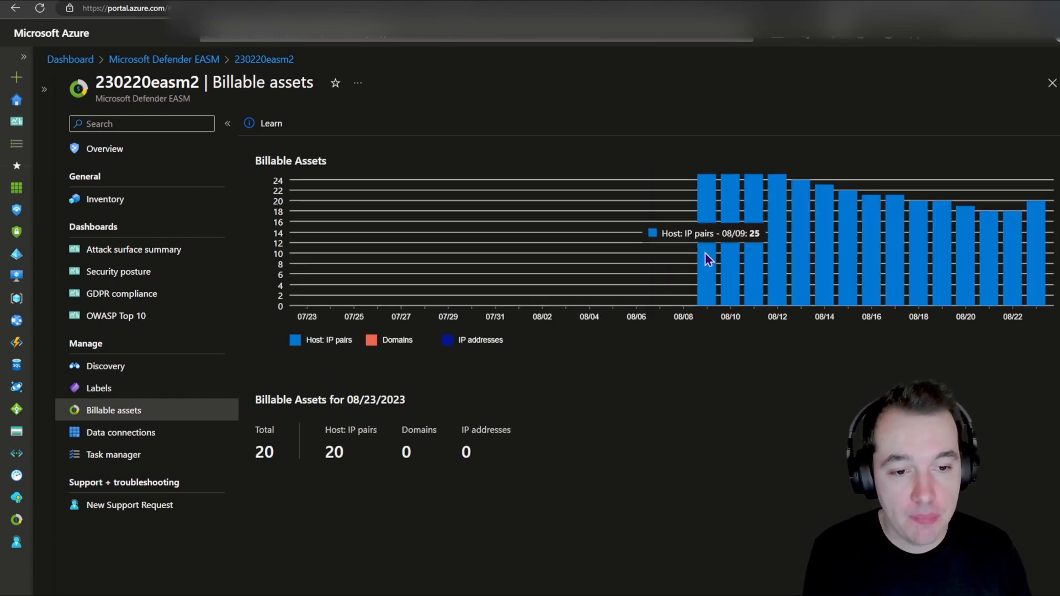
pyautogui.moveTo(708, 287)
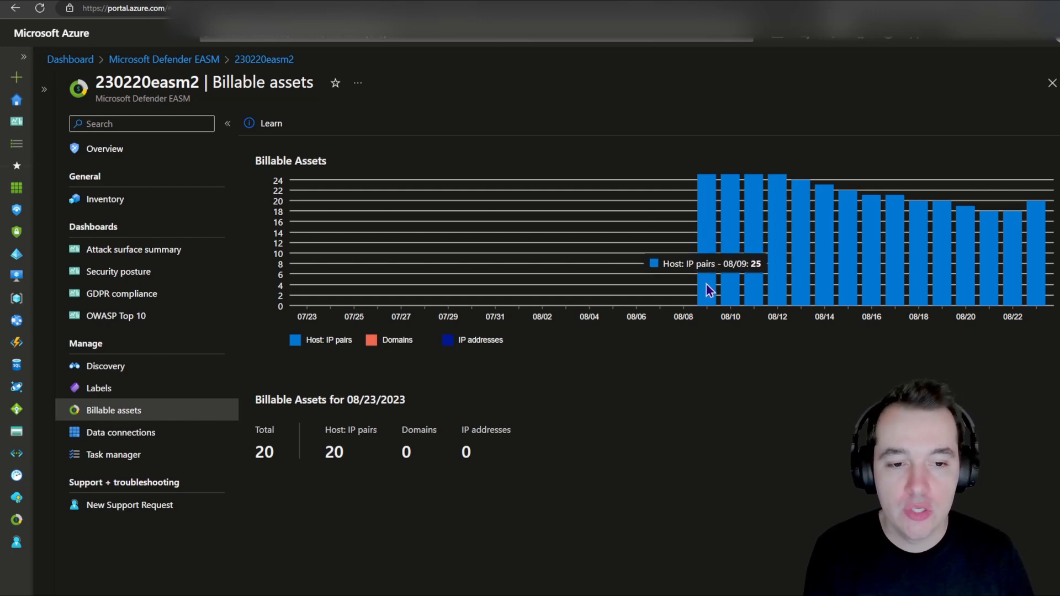
pyautogui.moveTo(737, 292)
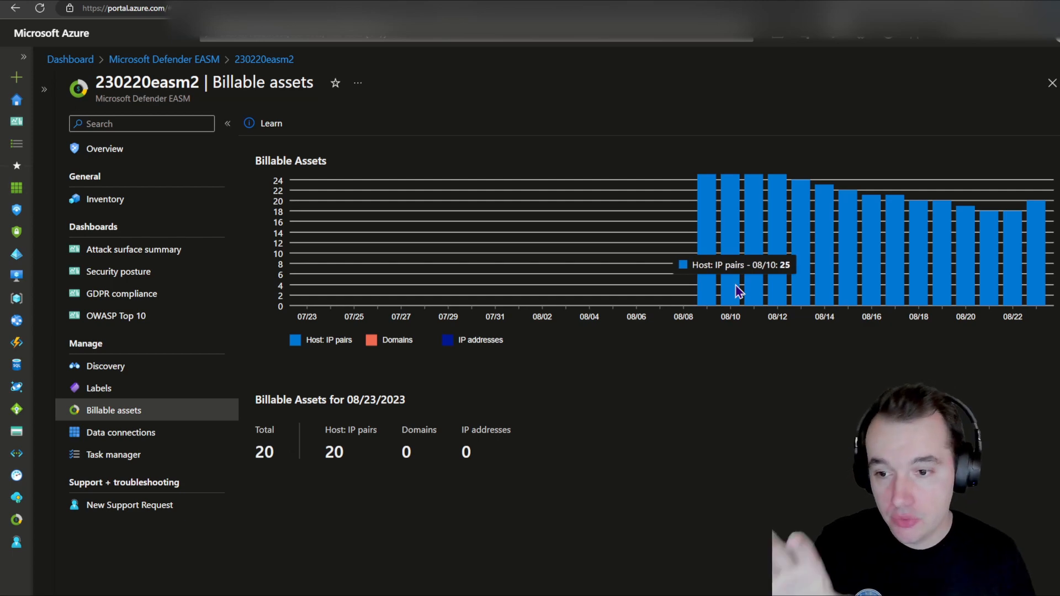
pyautogui.moveTo(757, 292)
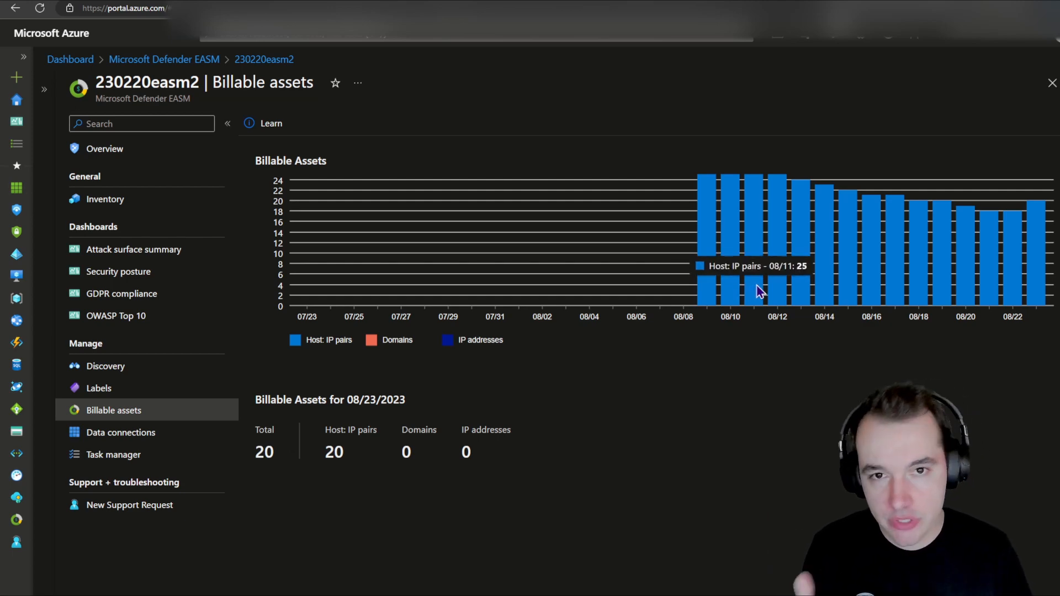
pyautogui.moveTo(783, 287)
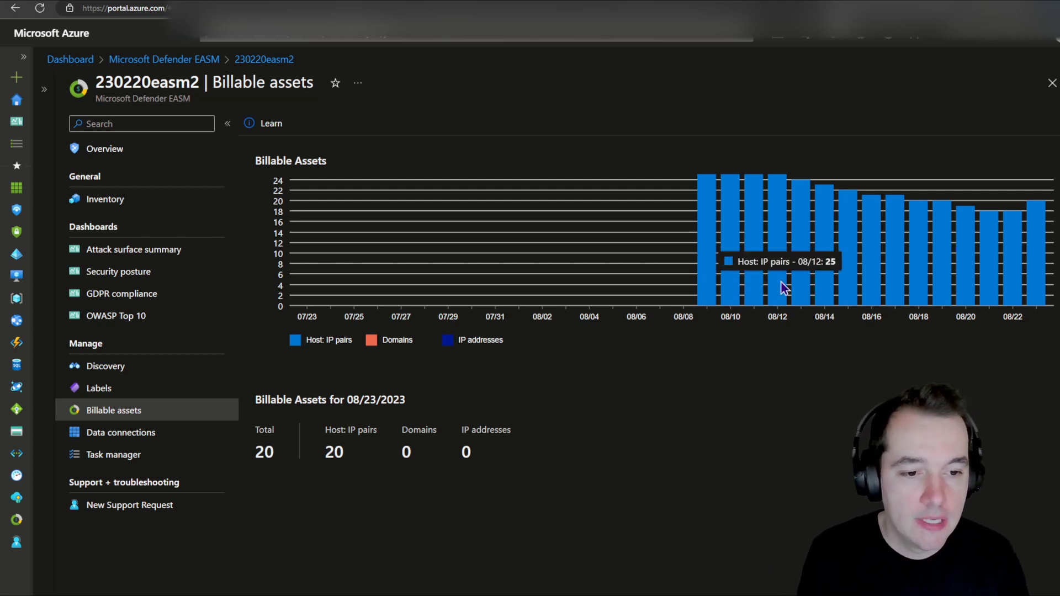
pyautogui.moveTo(815, 294)
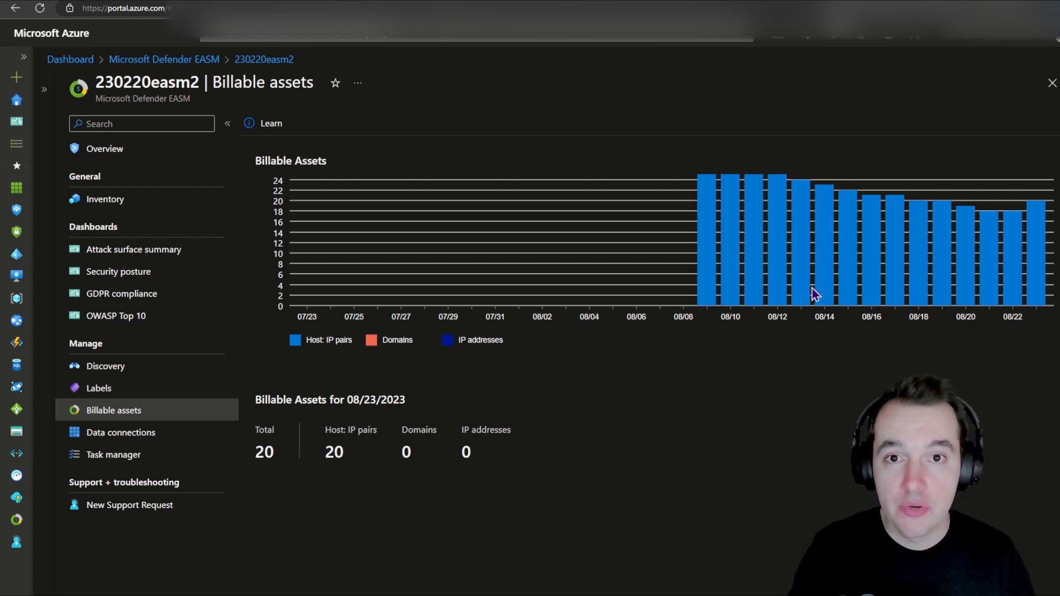
pyautogui.moveTo(821, 290)
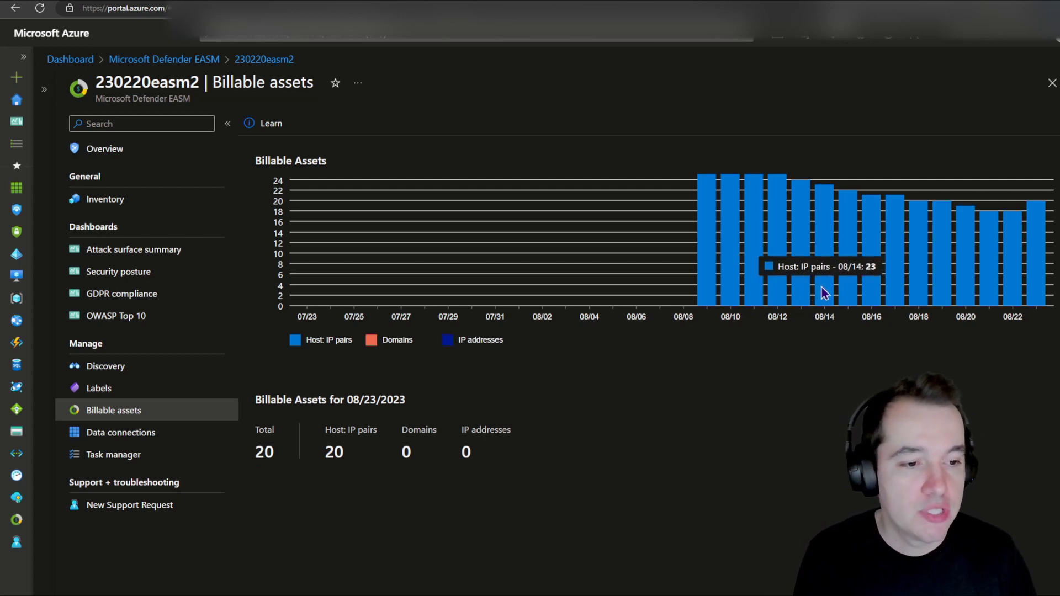
pyautogui.moveTo(714, 284)
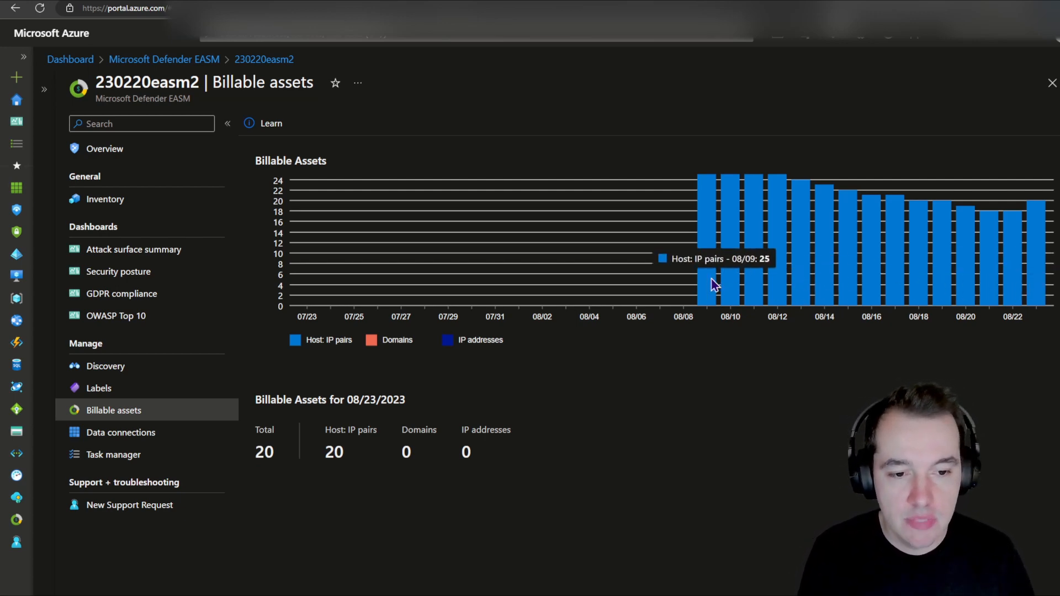
pyautogui.moveTo(717, 311)
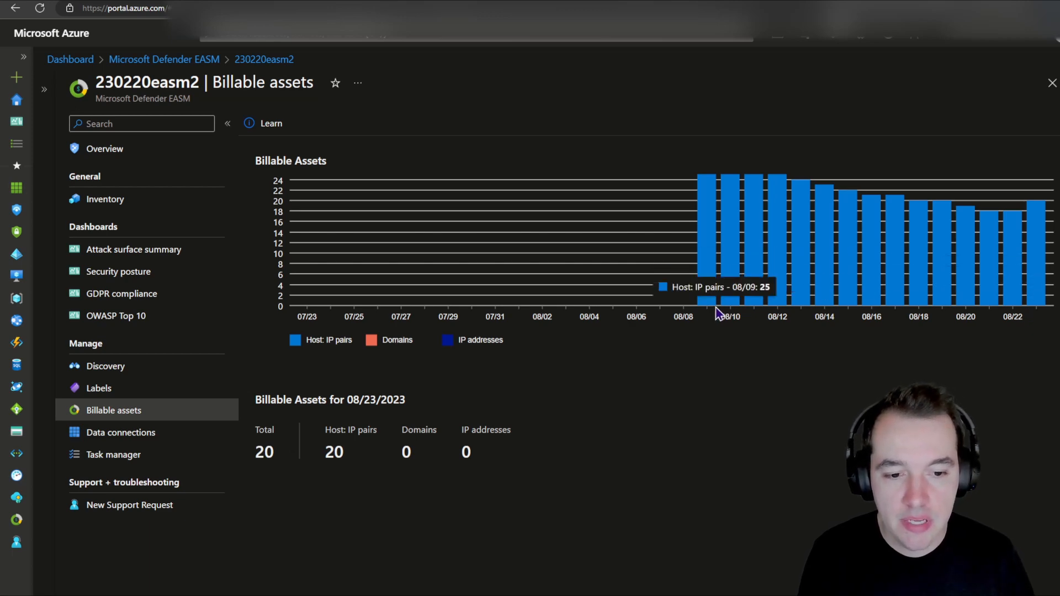
pyautogui.moveTo(742, 339)
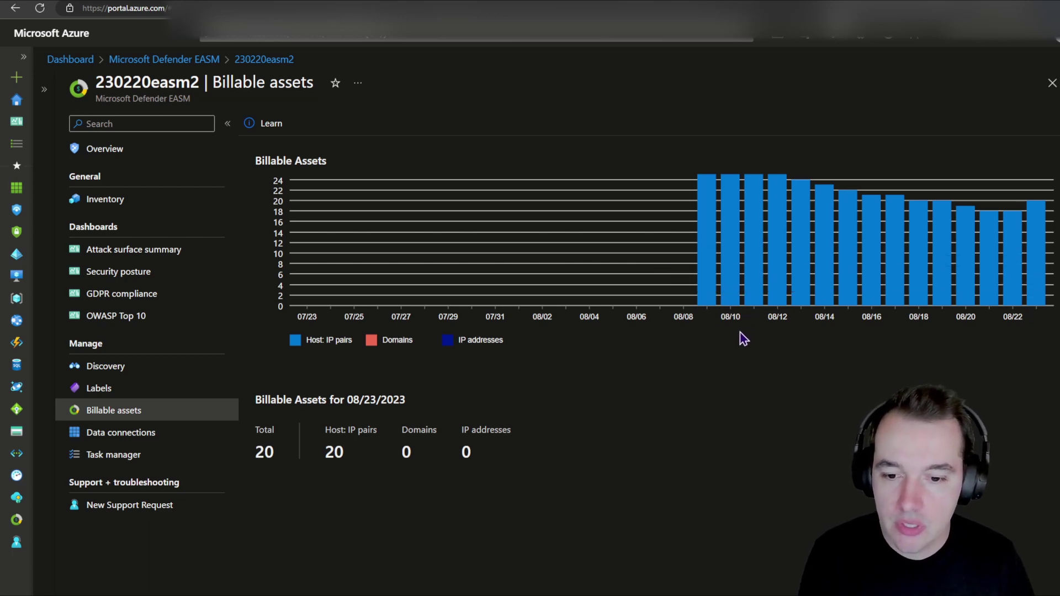
pyautogui.moveTo(316, 350)
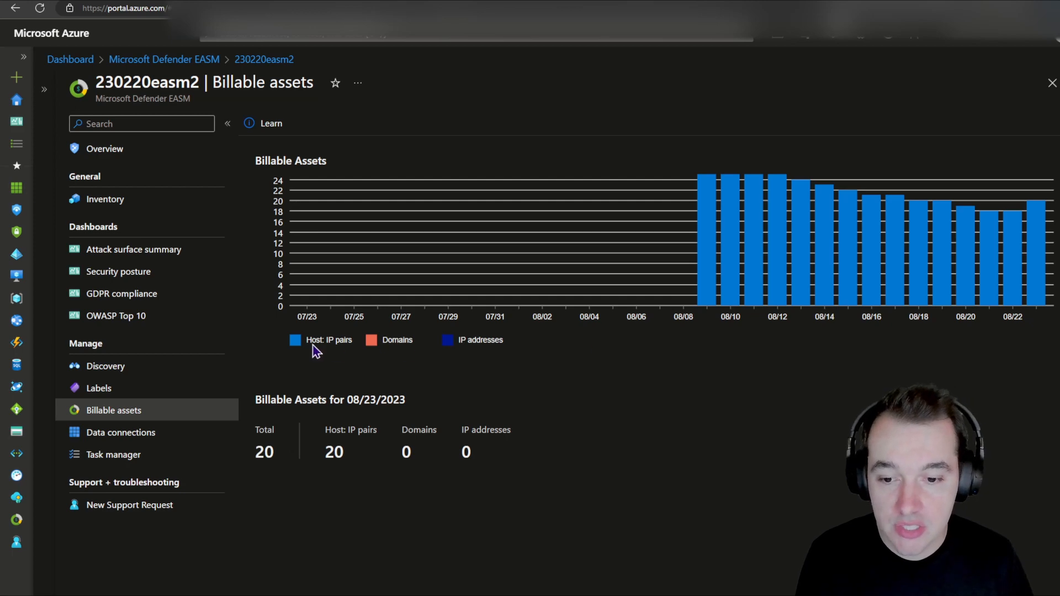
pyautogui.moveTo(323, 360)
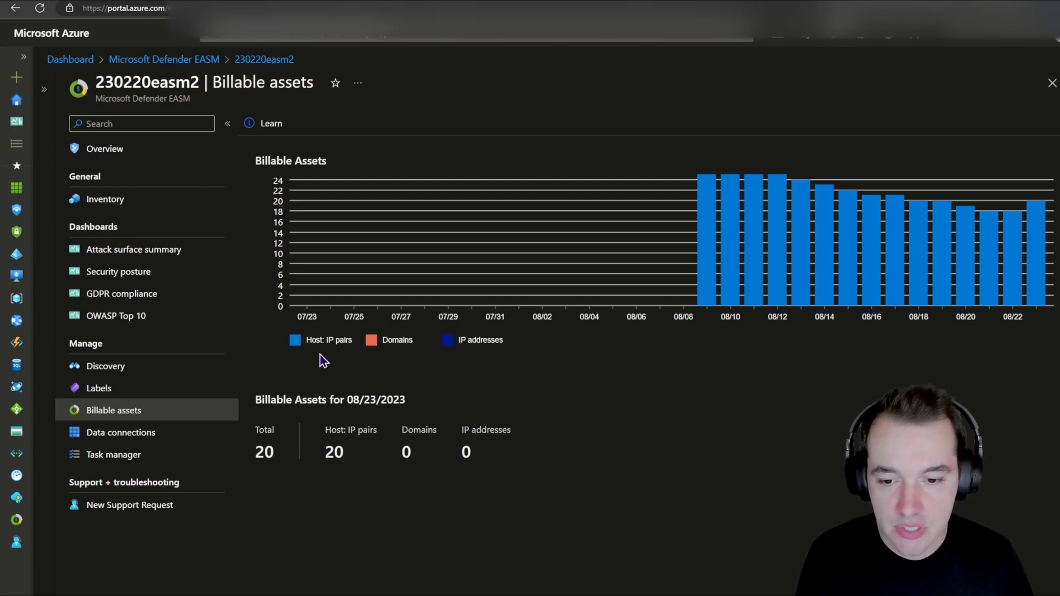
pyautogui.moveTo(400, 352)
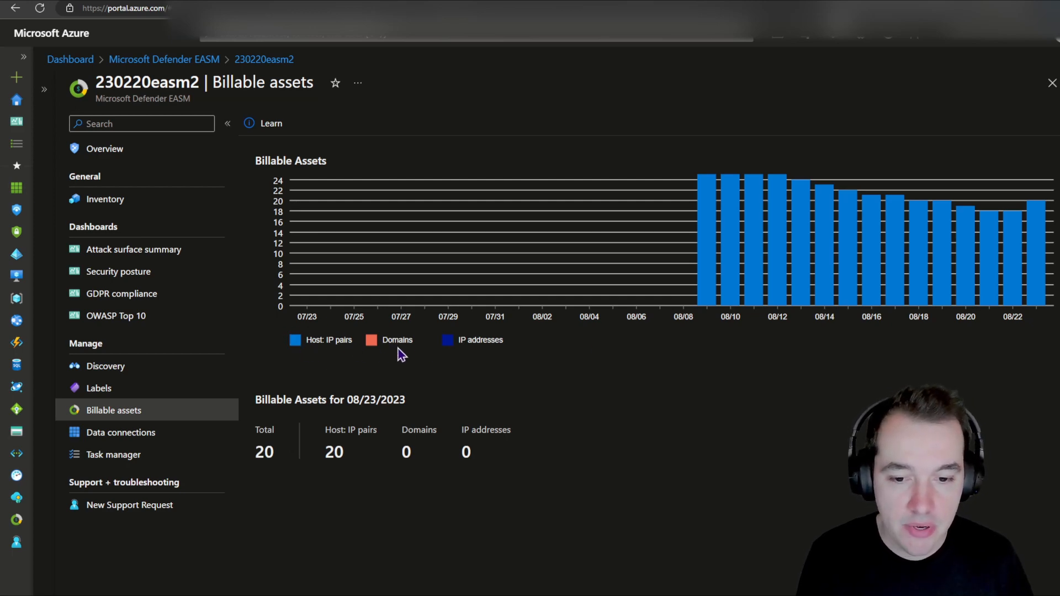
pyautogui.moveTo(762, 267)
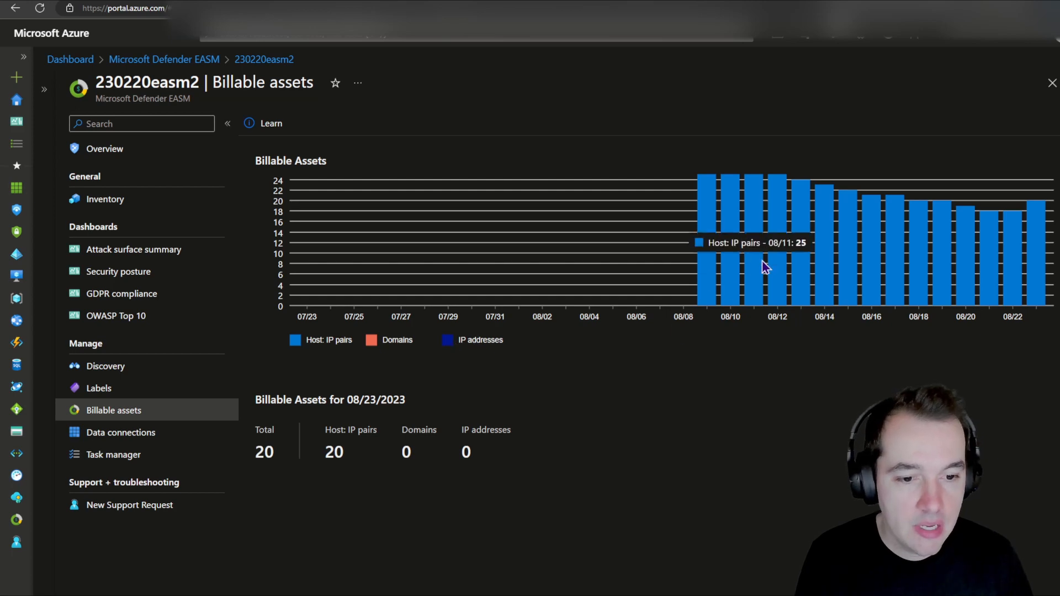
pyautogui.moveTo(602, 347)
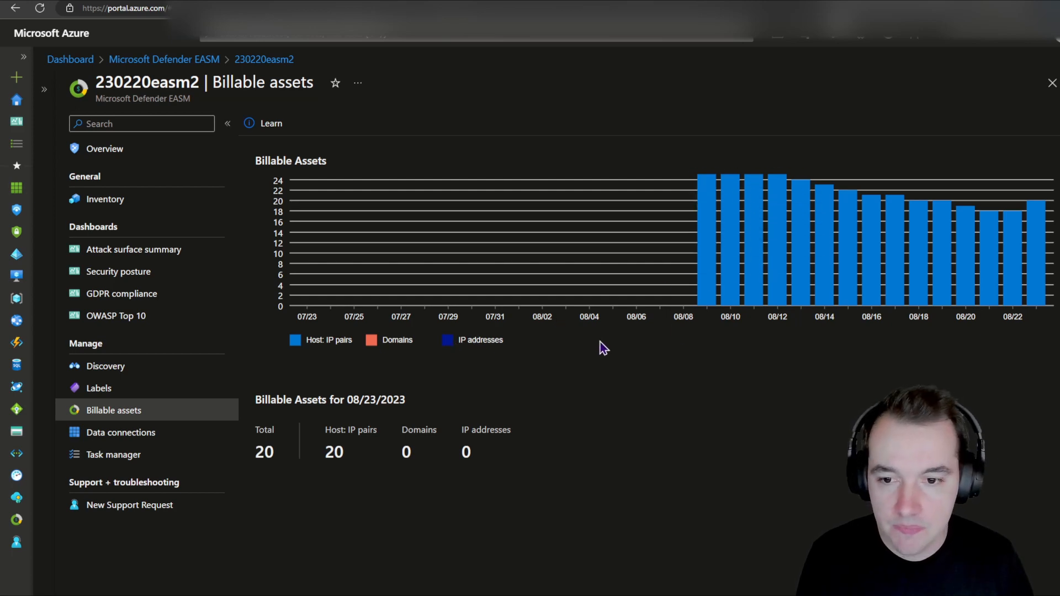
pyautogui.moveTo(610, 329)
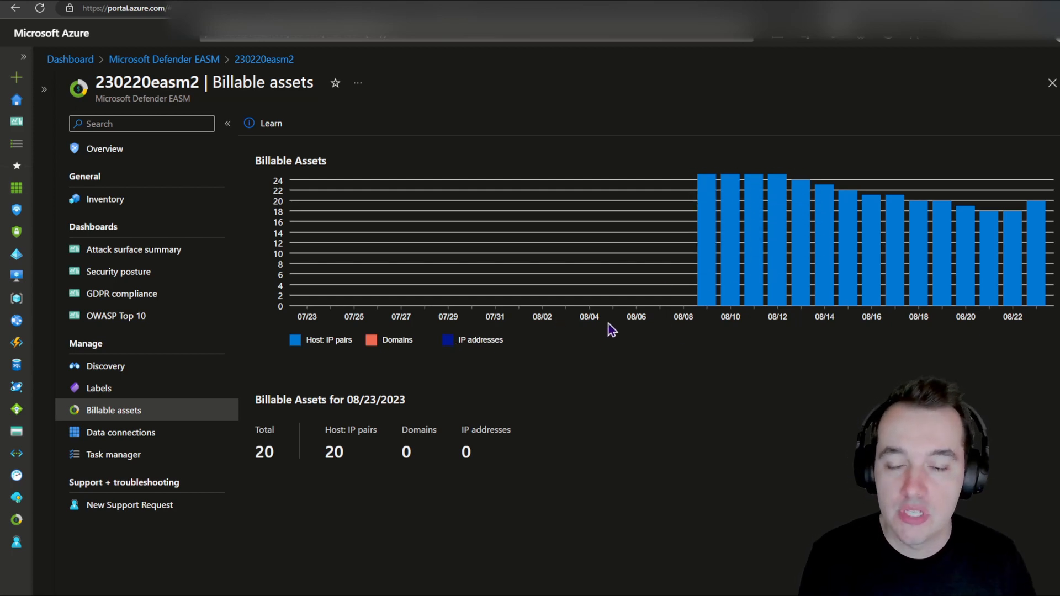
pyautogui.moveTo(428, 345)
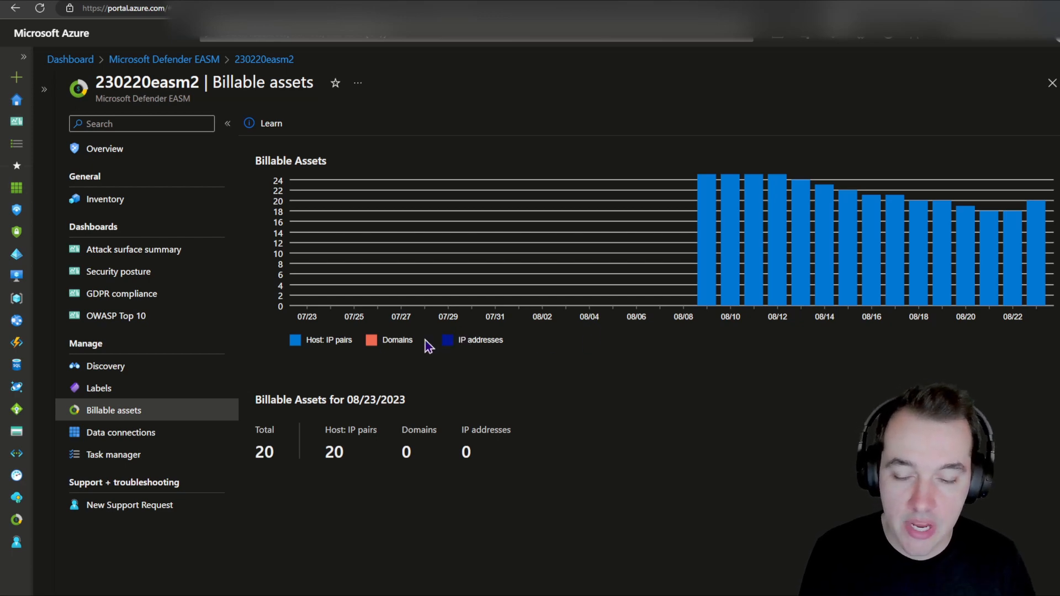
pyautogui.moveTo(114, 410)
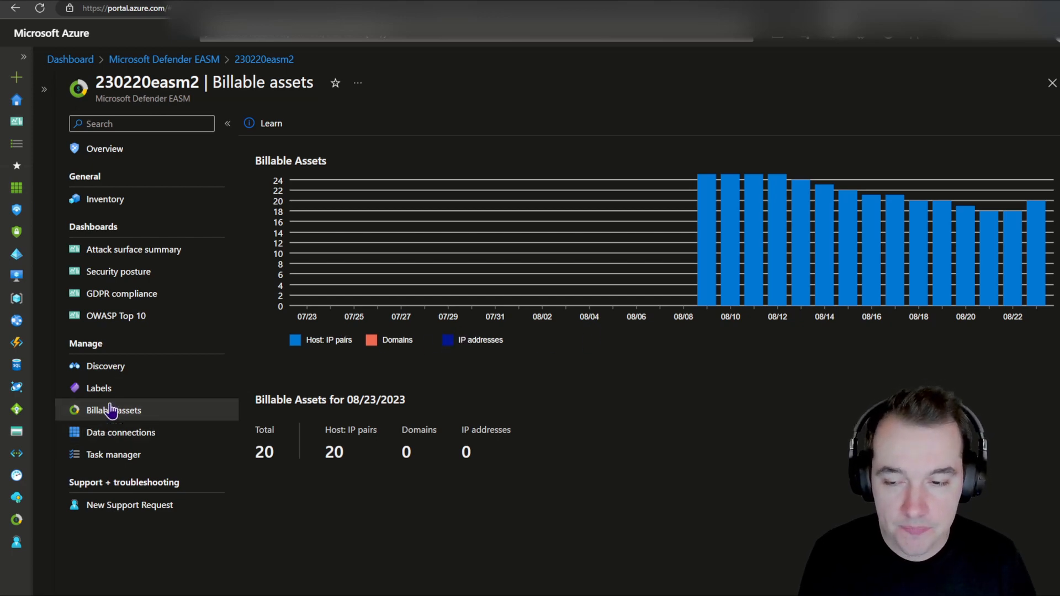
pyautogui.moveTo(133, 250)
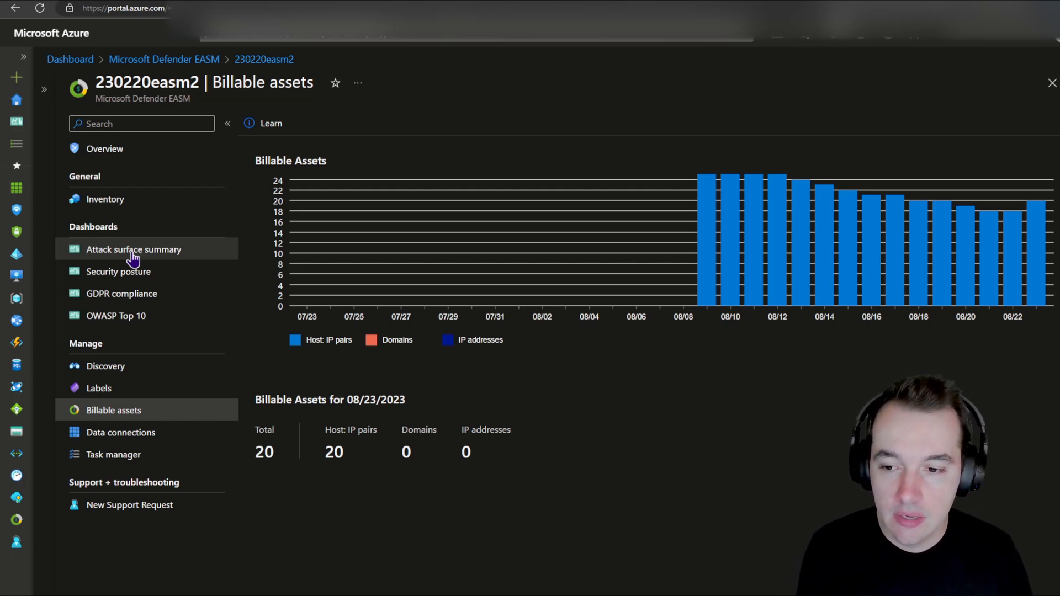
pyautogui.click(134, 249)
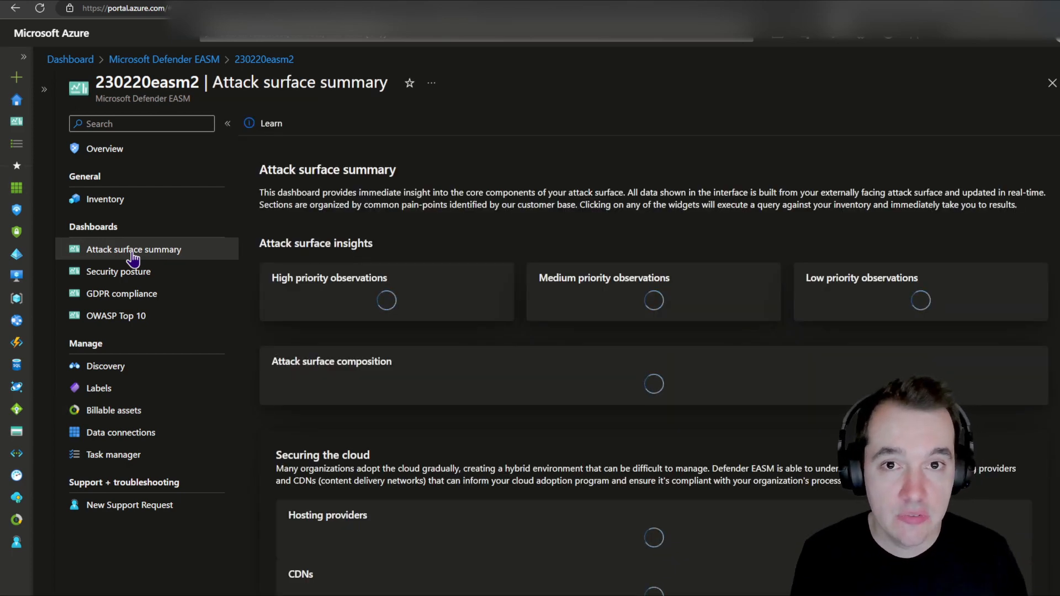